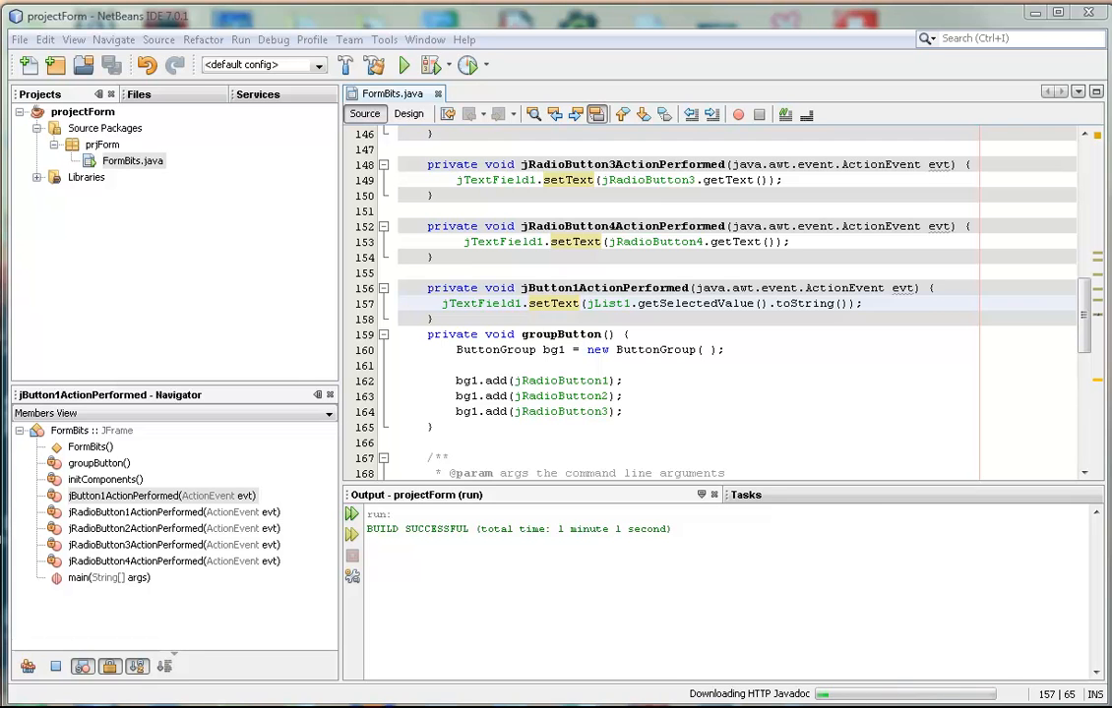
pyautogui.moveTo(574, 201)
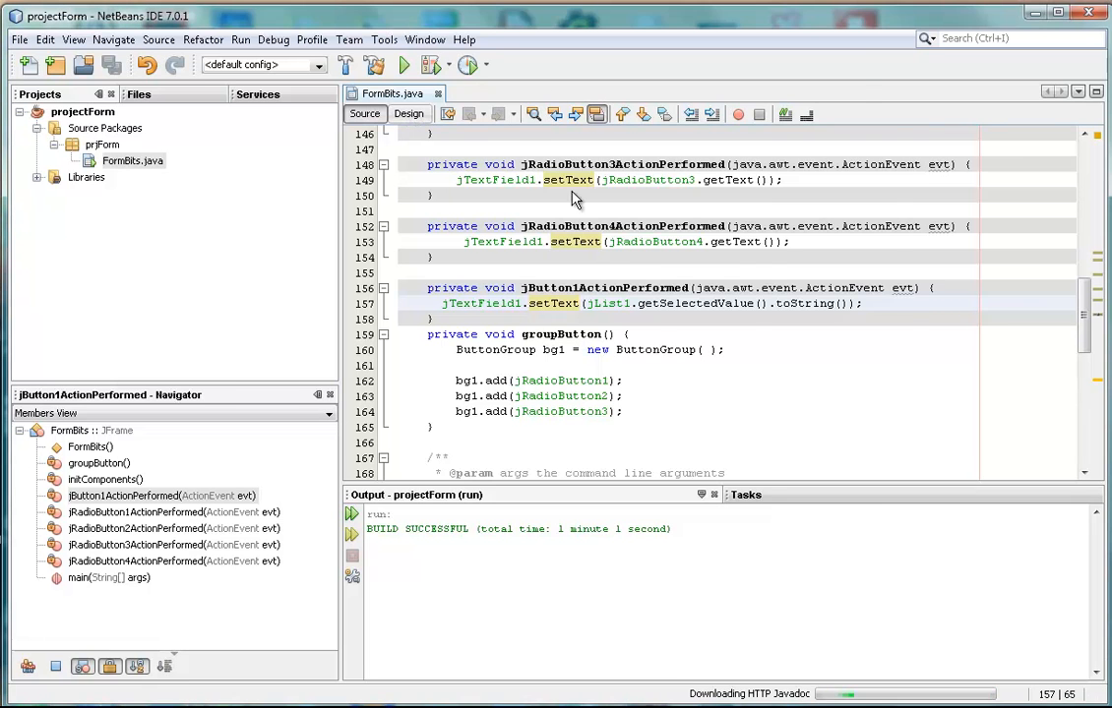
# Step: Switch FormBits to its Design view and scroll the Palette toward the Slider and Spinner controls
pyautogui.click(409, 112)
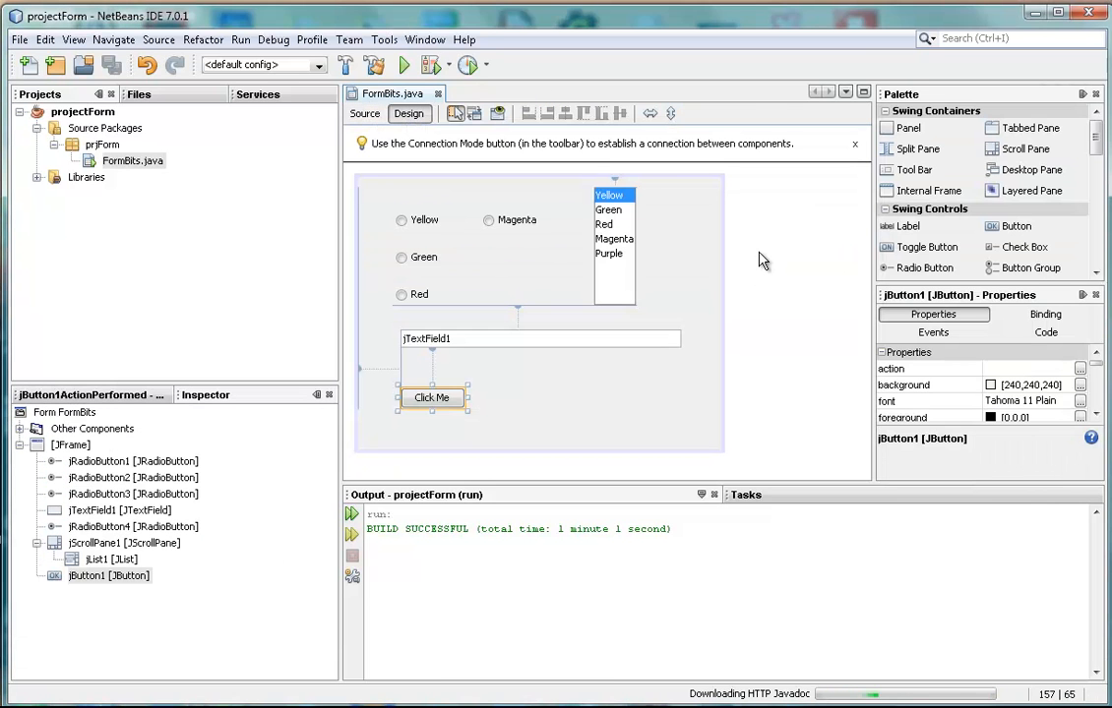
pyautogui.moveTo(1018, 229)
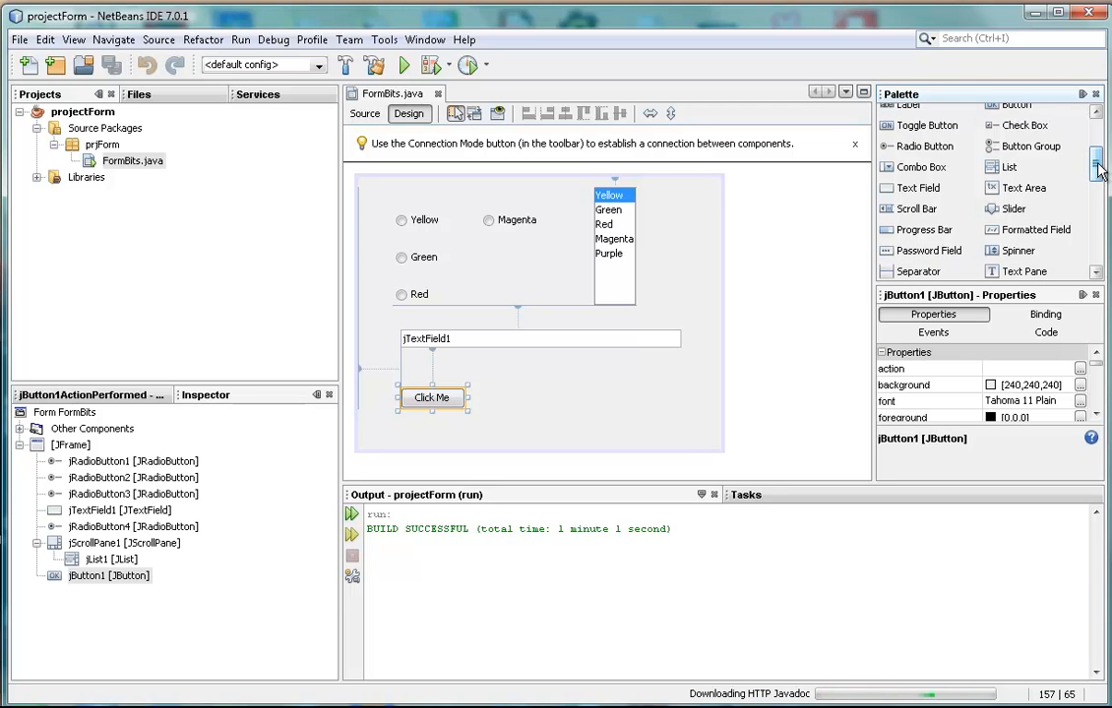
pyautogui.scroll(-3)
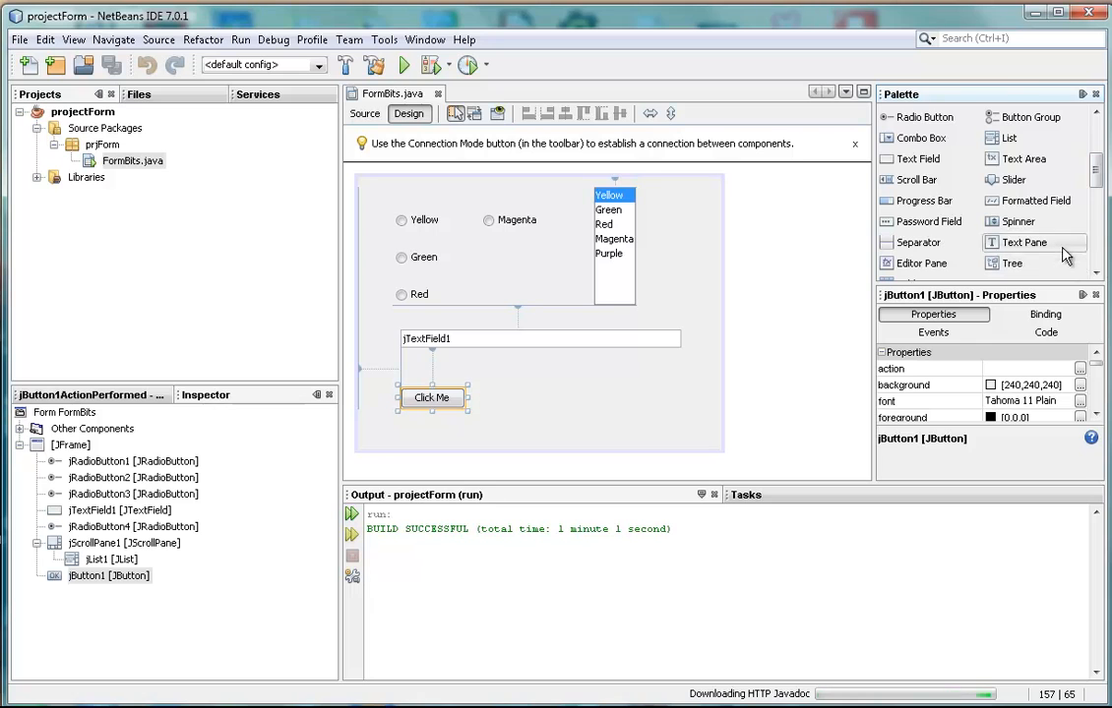
pyautogui.moveTo(1086, 169)
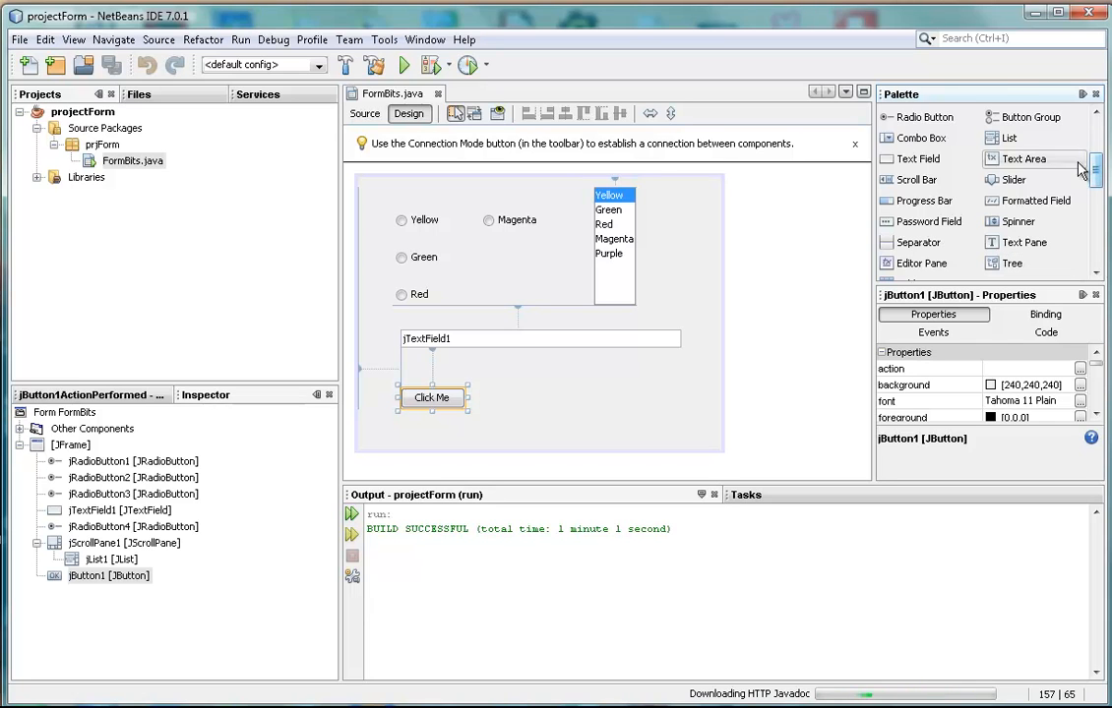
pyautogui.moveTo(1015, 181)
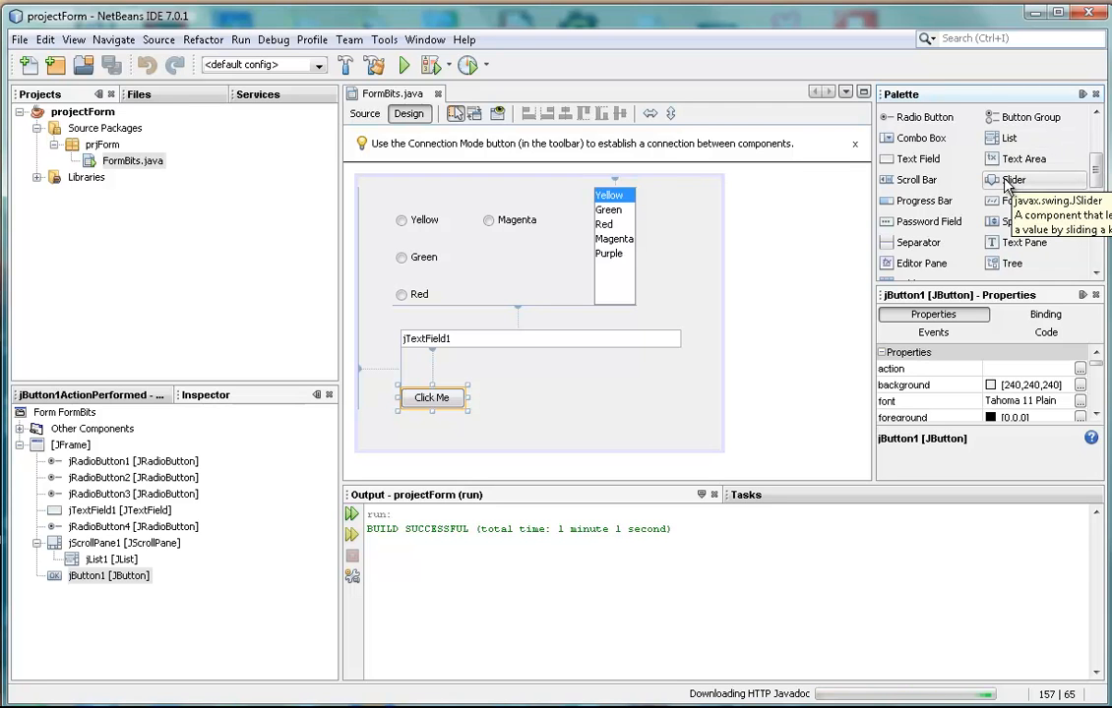
# Step: Place a Slider and a Spinner from Swing Controls onto the form below jTextField1
pyautogui.moveTo(1013, 179); pyautogui.dragTo(561, 386)
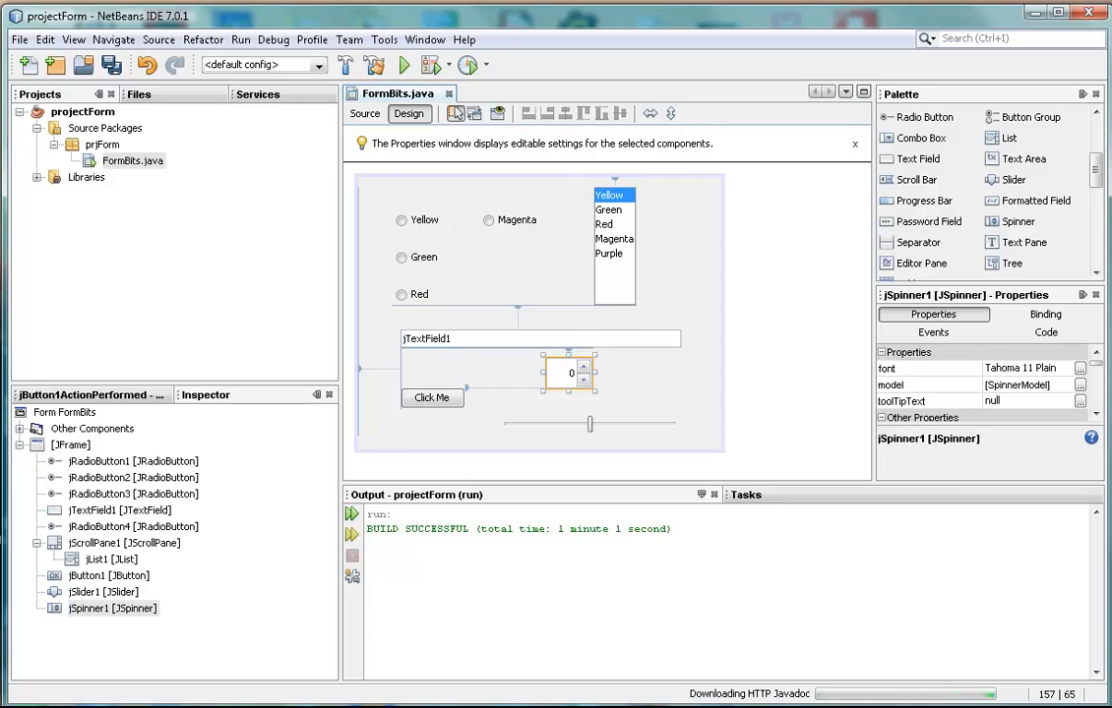
# Step: Run FormBits and step its spinner up and down until it shows 13
pyautogui.click(398, 63)
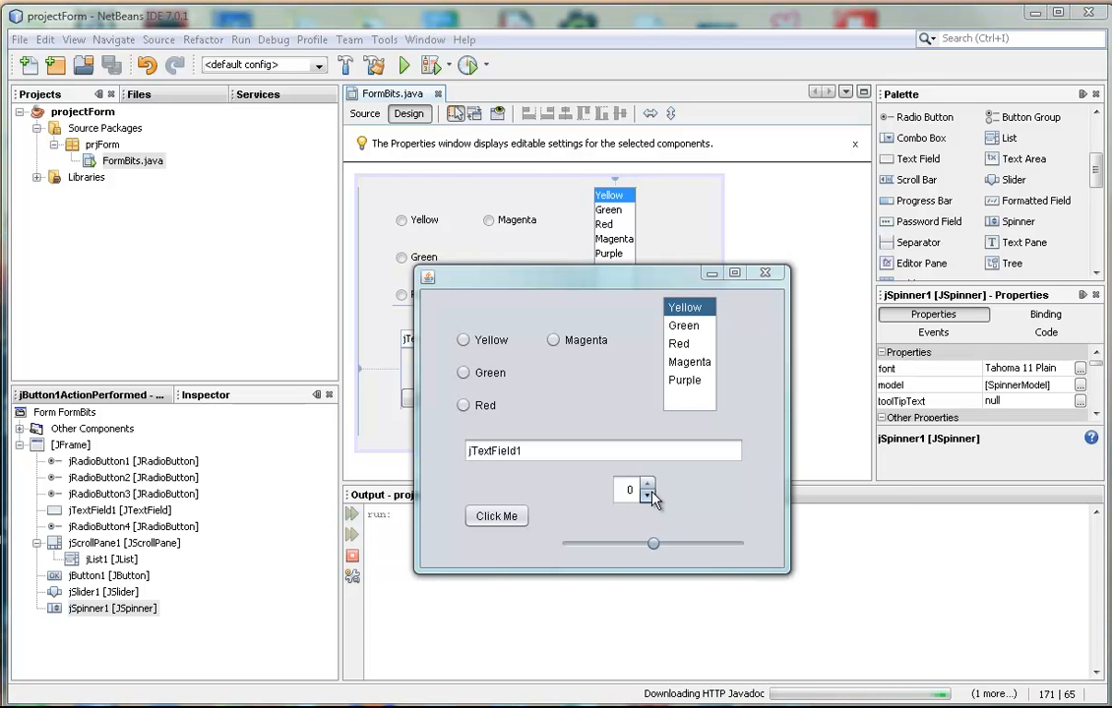
pyautogui.click(651, 497)
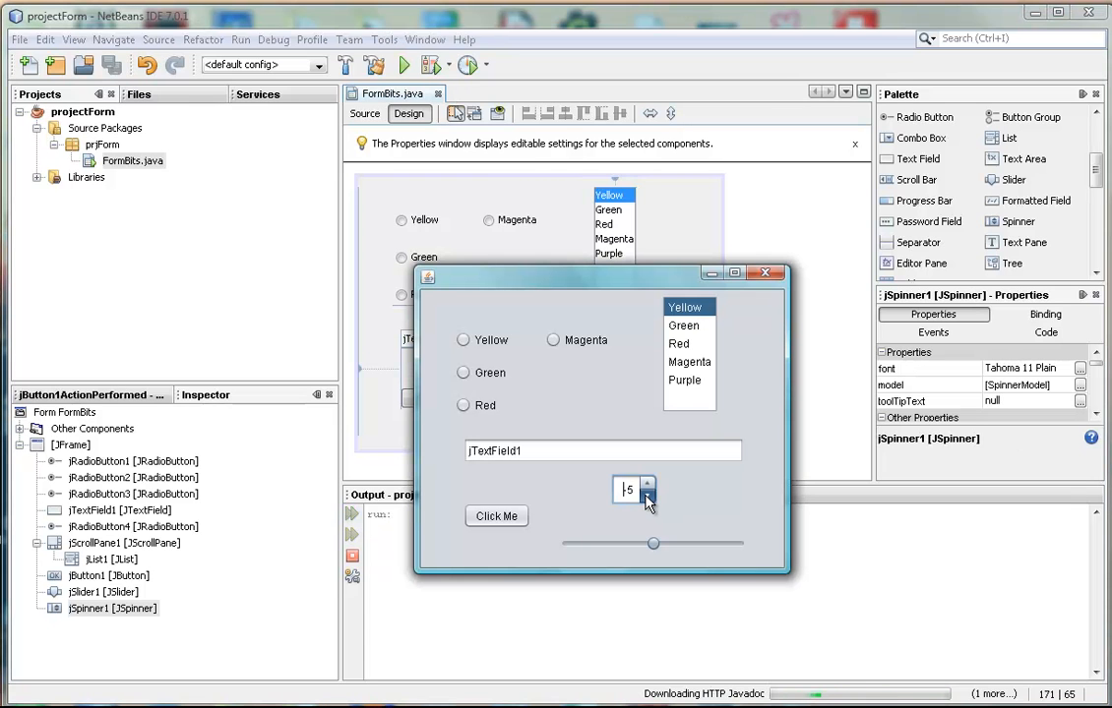
pyautogui.click(648, 497)
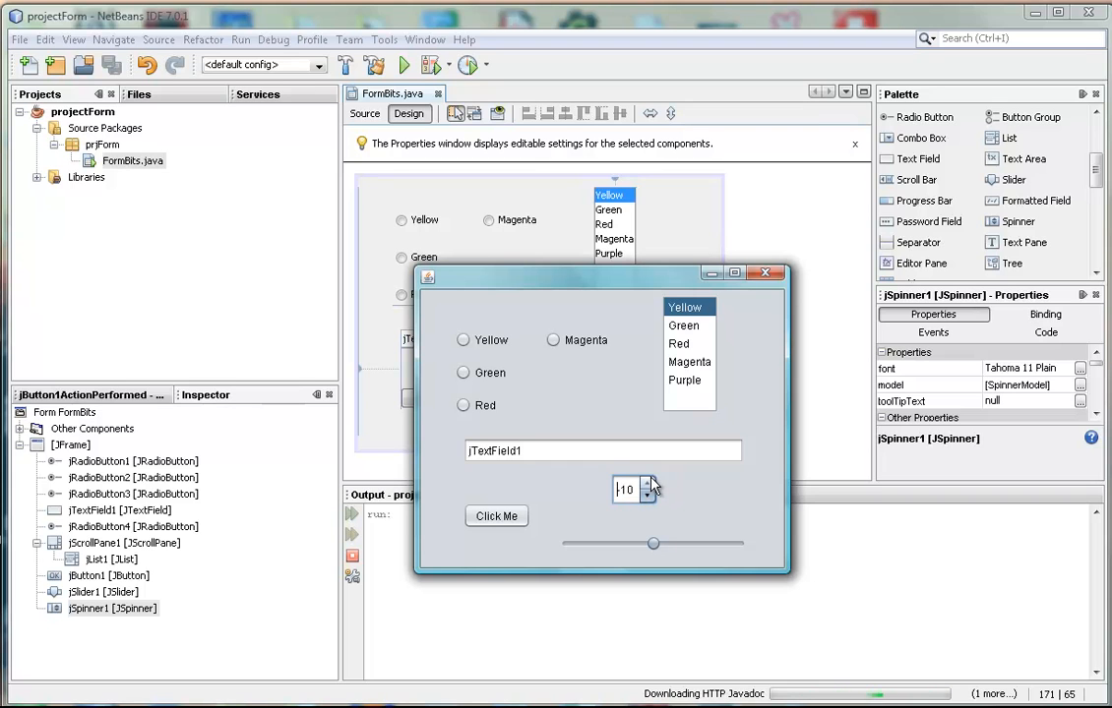
pyautogui.click(653, 496)
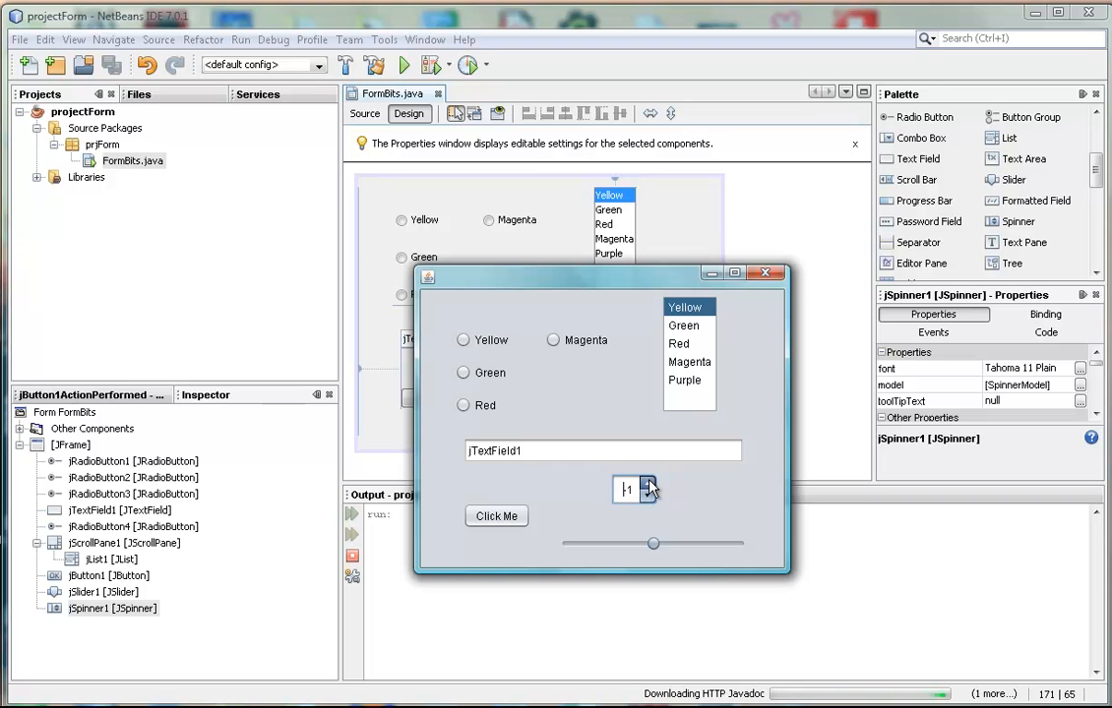
pyautogui.click(649, 482)
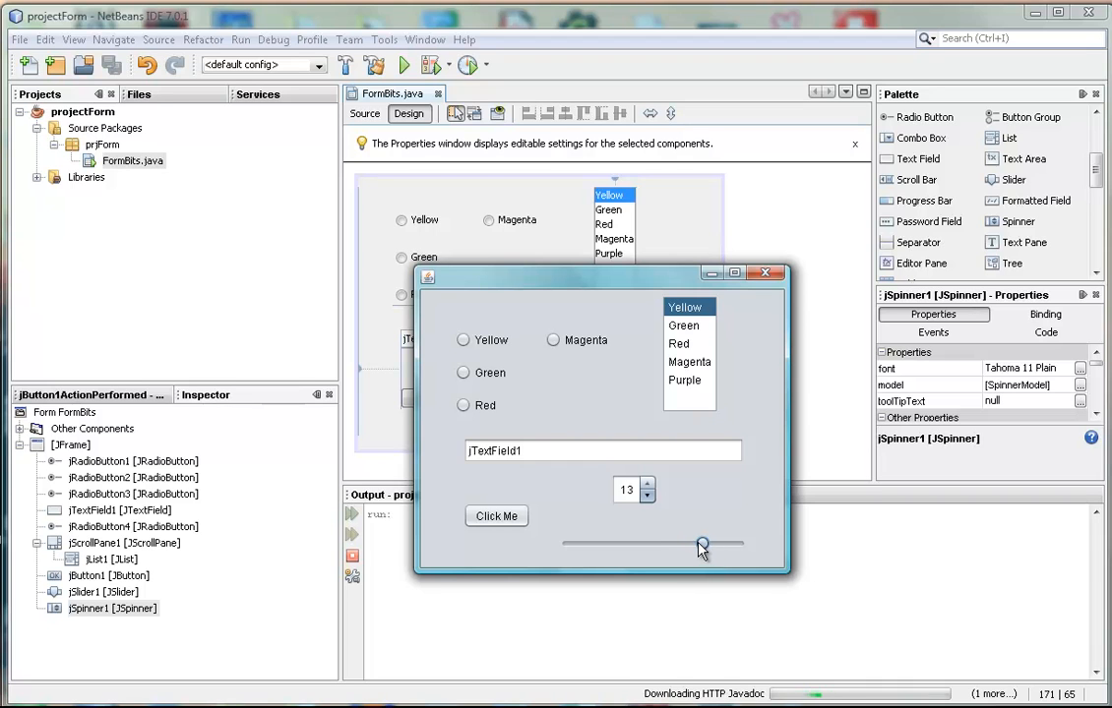
# Step: Drag the running form's slider knob back and forth across its full range, ending near the middle
pyautogui.moveTo(700, 543); pyautogui.dragTo(602, 543)
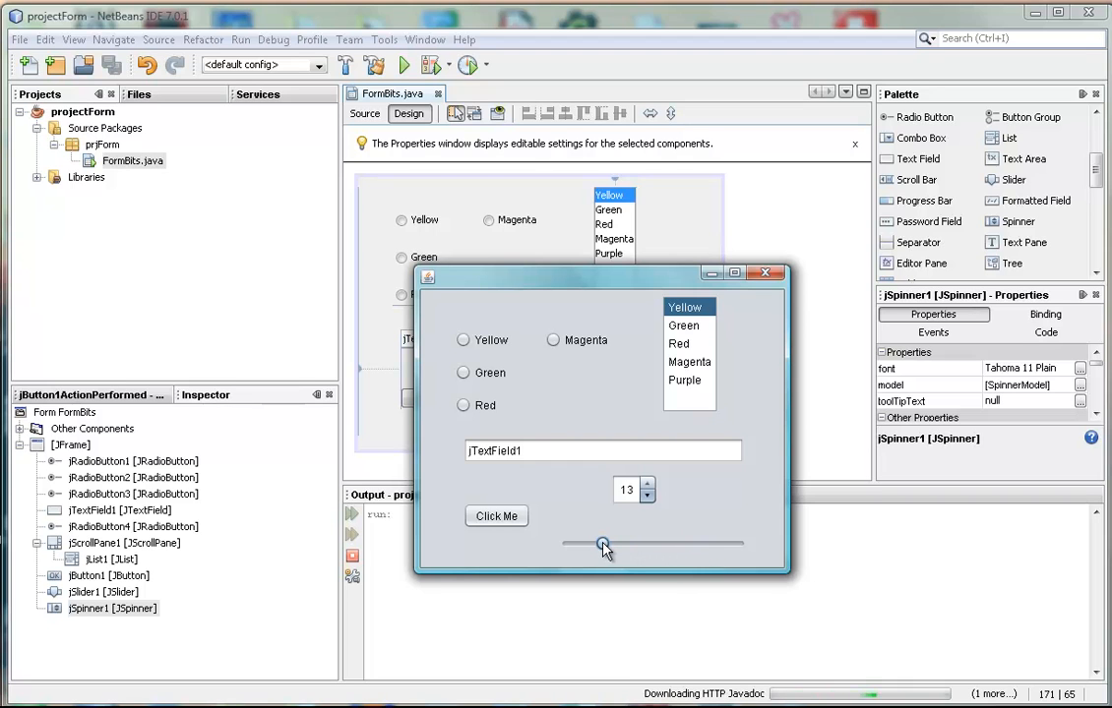
pyautogui.moveTo(602, 543); pyautogui.dragTo(713, 543)
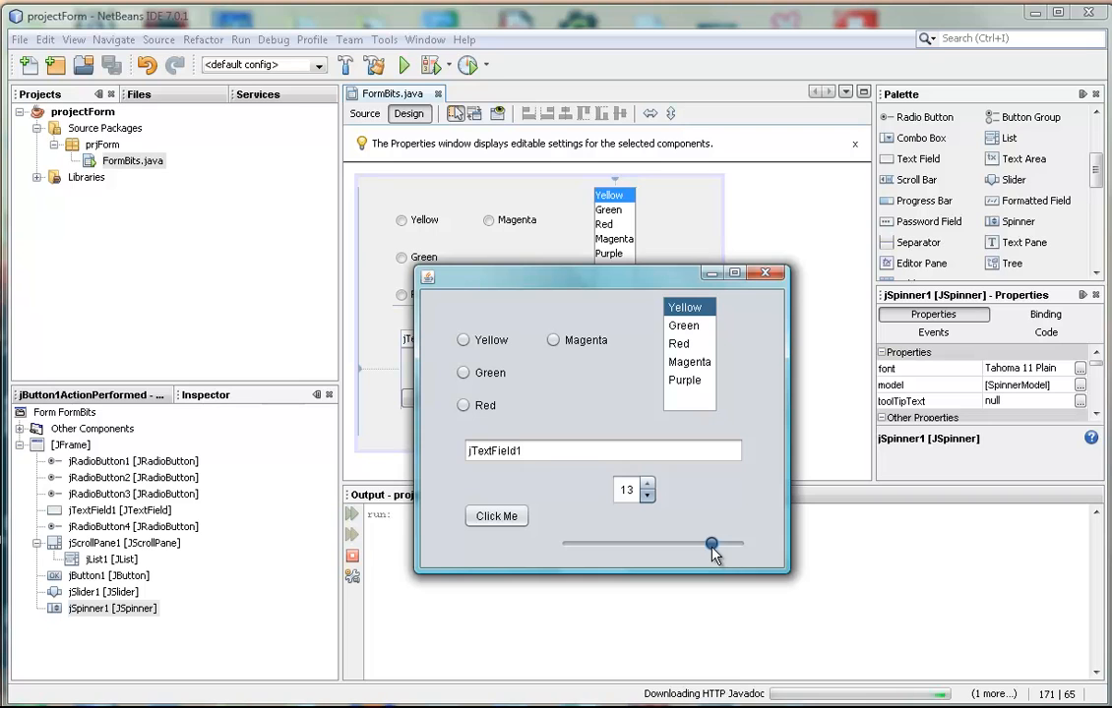
pyautogui.moveTo(712, 543); pyautogui.dragTo(724, 543)
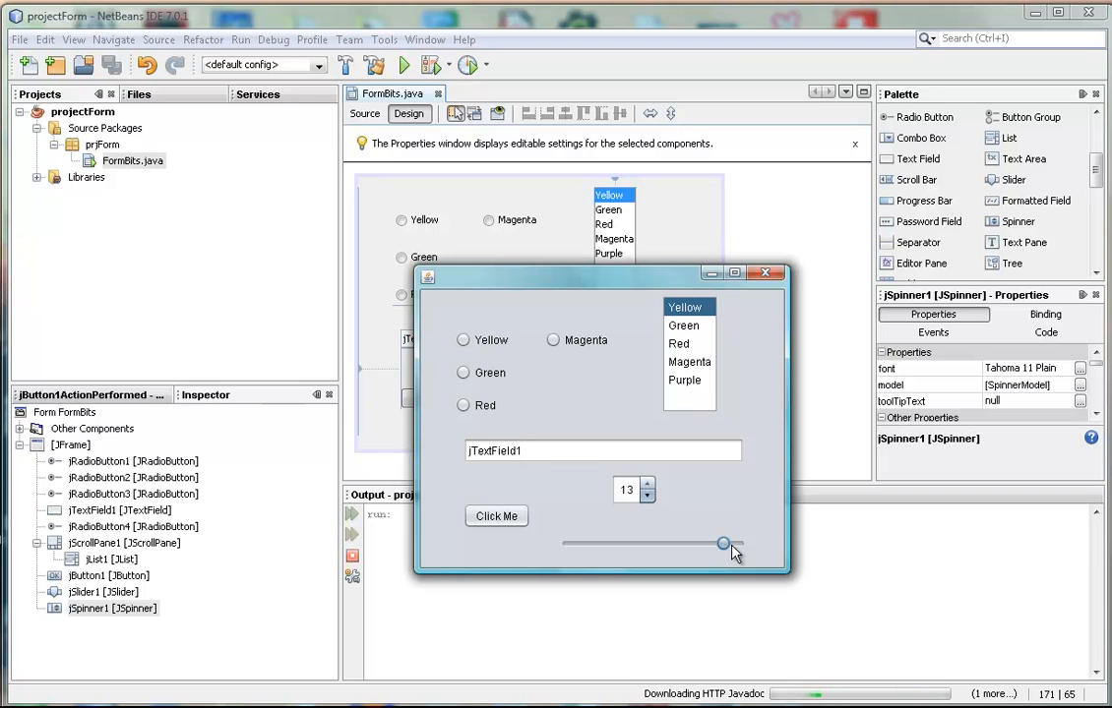
pyautogui.moveTo(724, 543); pyautogui.dragTo(707, 543)
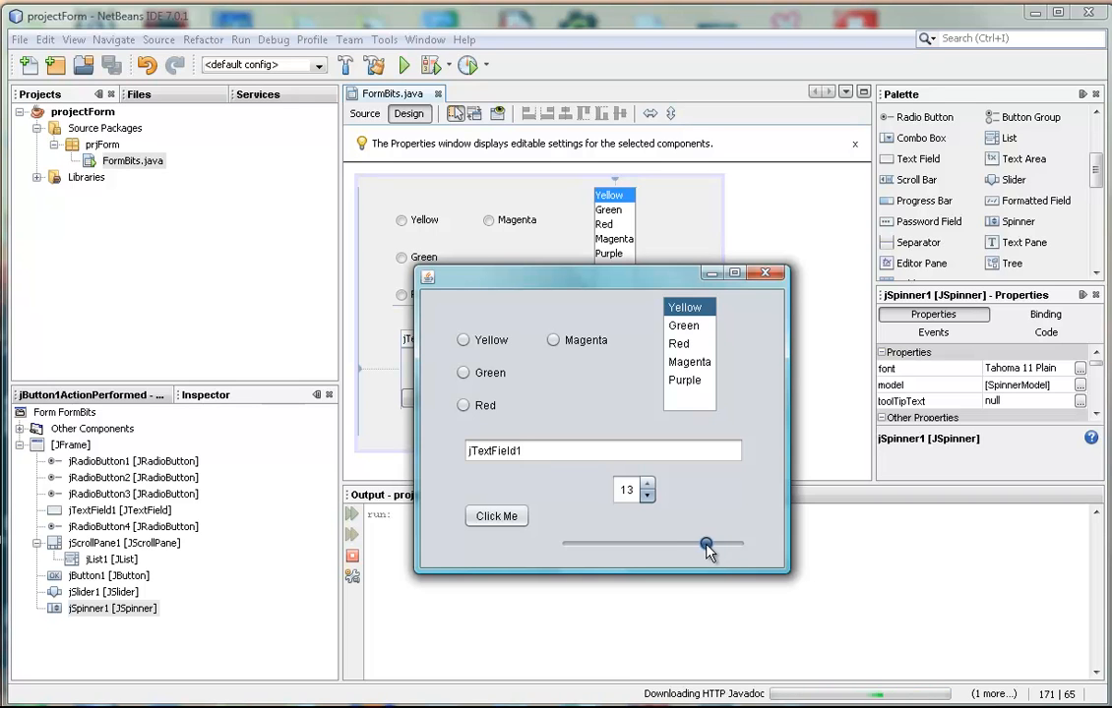
pyautogui.moveTo(706, 543); pyautogui.dragTo(688, 543)
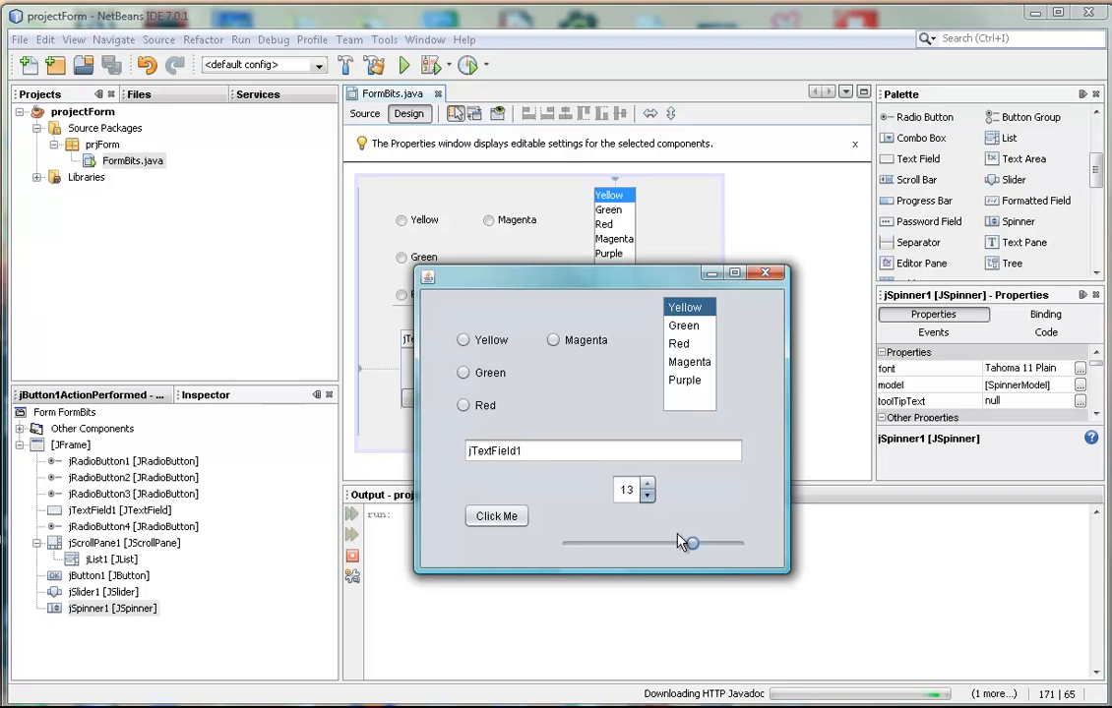
pyautogui.moveTo(689, 543); pyautogui.dragTo(645, 543)
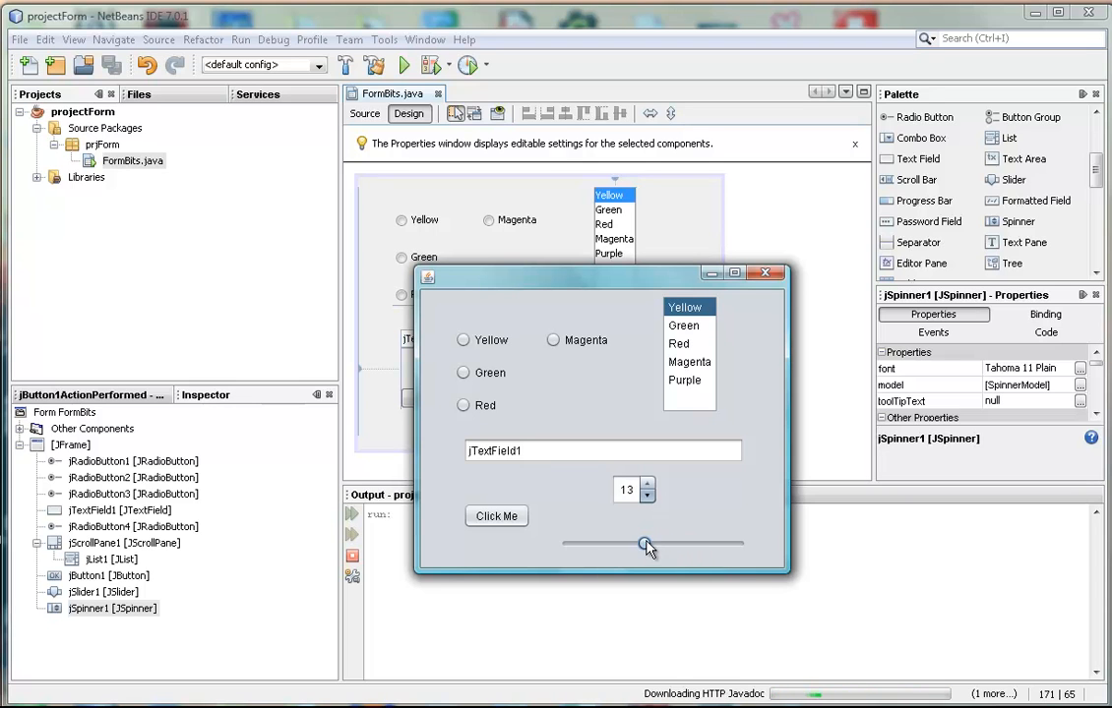
pyautogui.moveTo(646, 544); pyautogui.dragTo(595, 543)
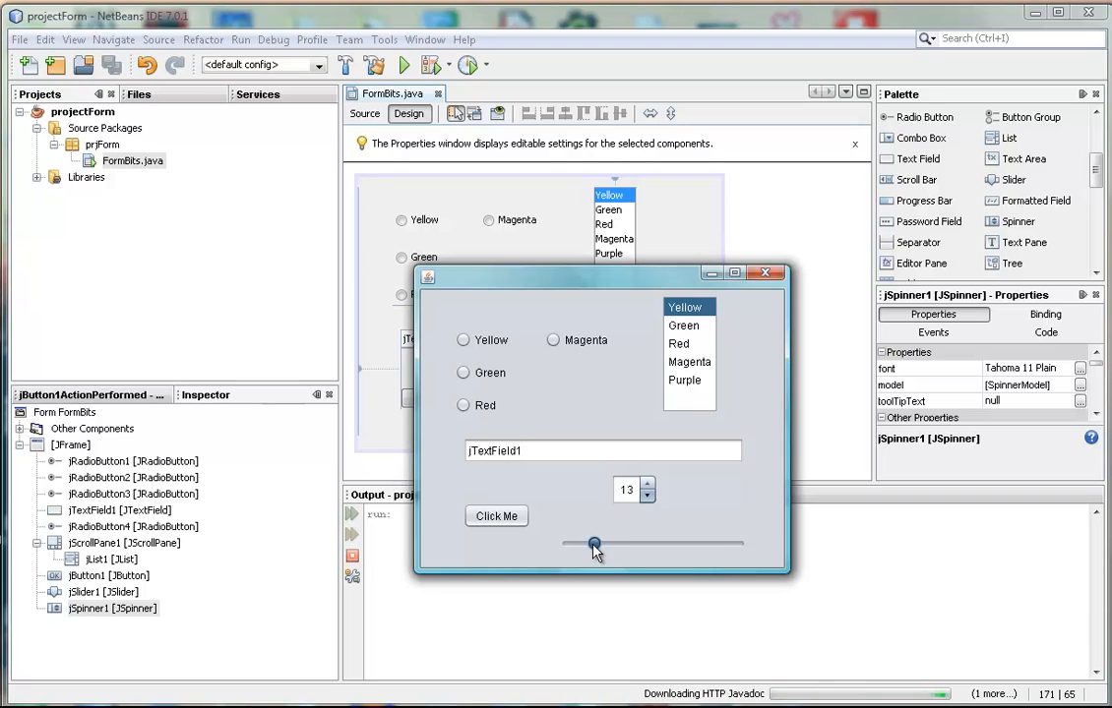
pyautogui.moveTo(594, 543); pyautogui.dragTo(571, 543)
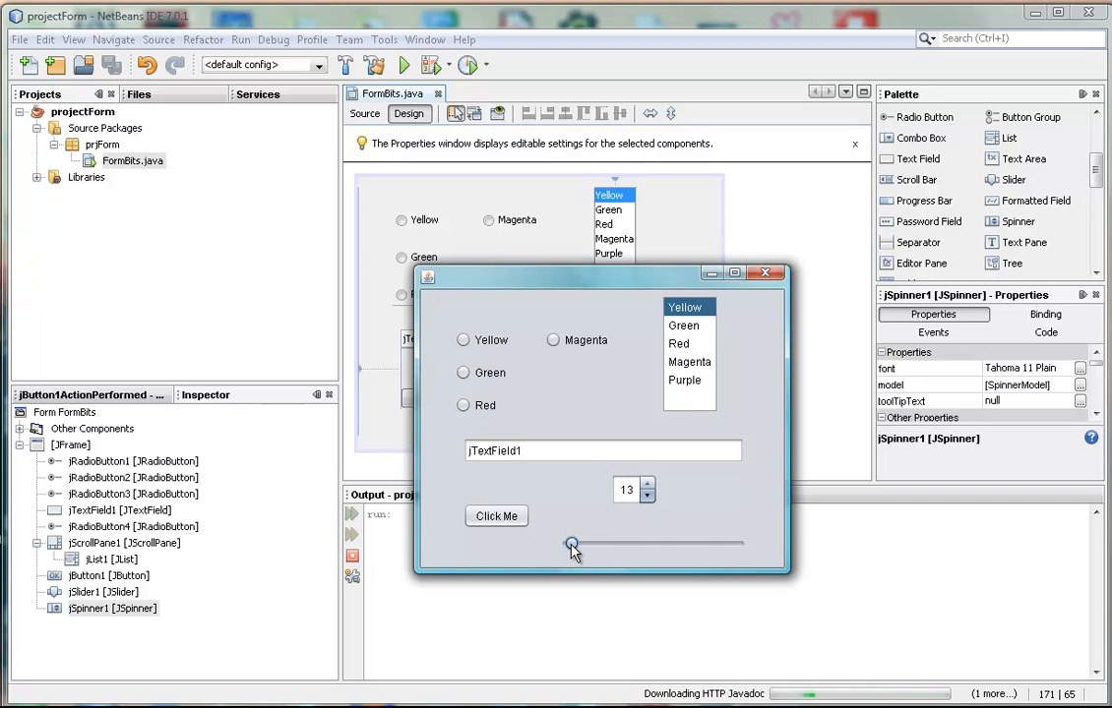
pyautogui.moveTo(570, 543); pyautogui.dragTo(728, 543)
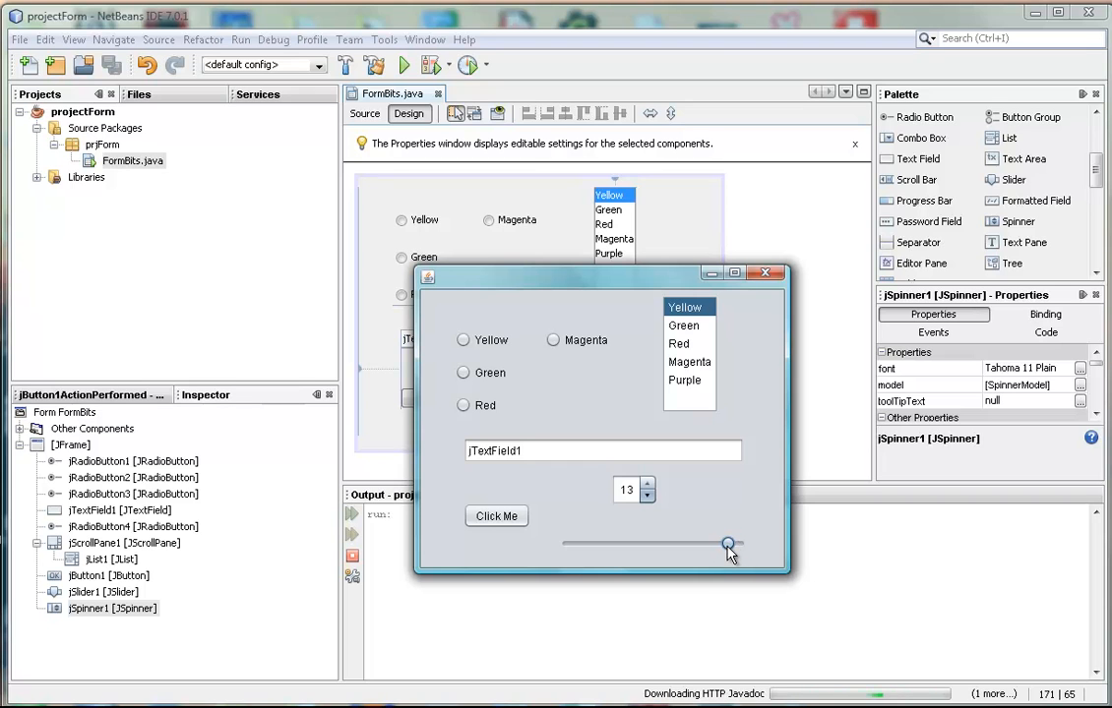
pyautogui.moveTo(728, 543); pyautogui.dragTo(630, 543)
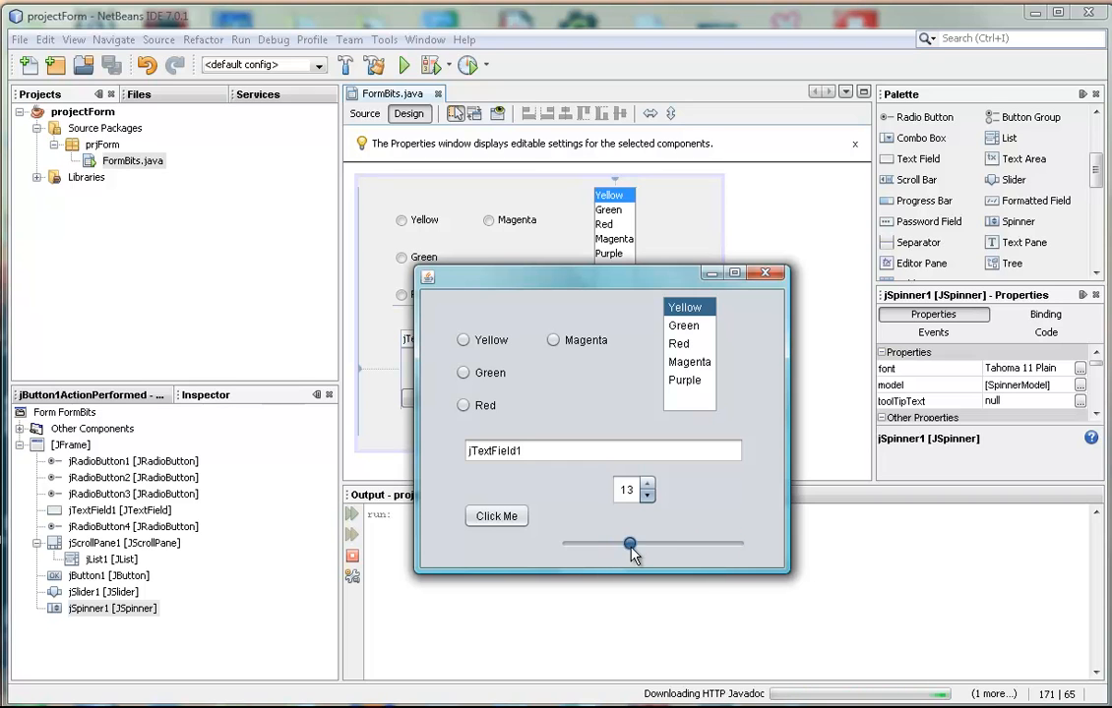
pyautogui.moveTo(629, 543); pyautogui.dragTo(594, 543)
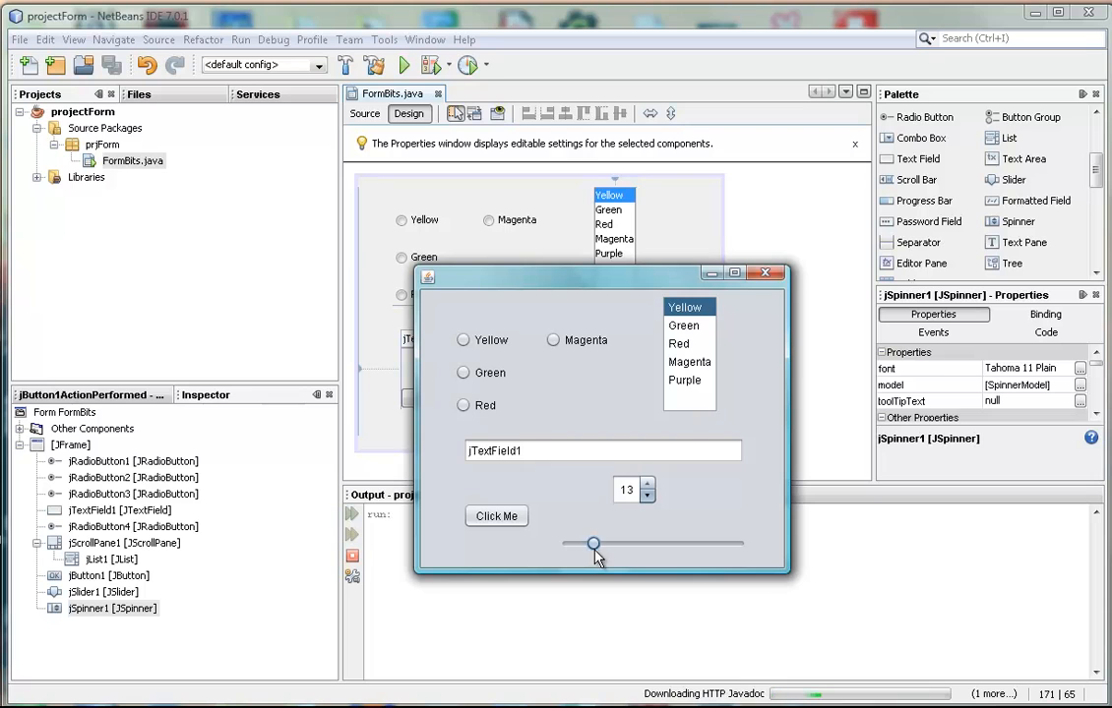
pyautogui.moveTo(594, 543); pyautogui.dragTo(724, 543)
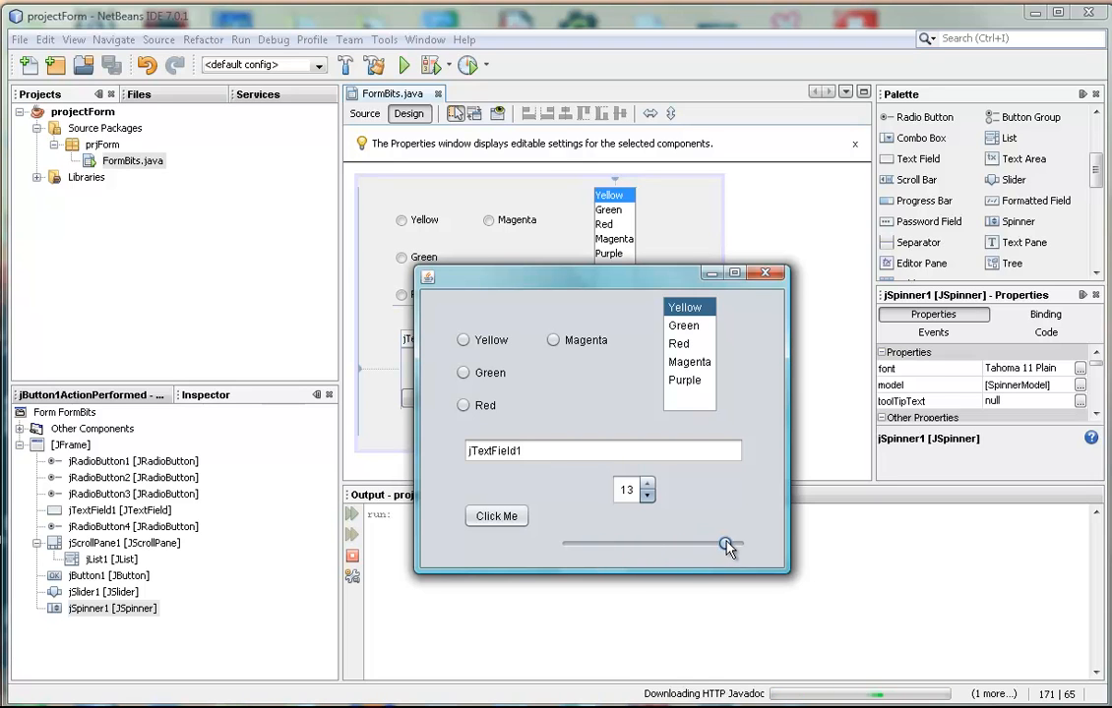
pyautogui.moveTo(724, 543); pyautogui.dragTo(583, 544)
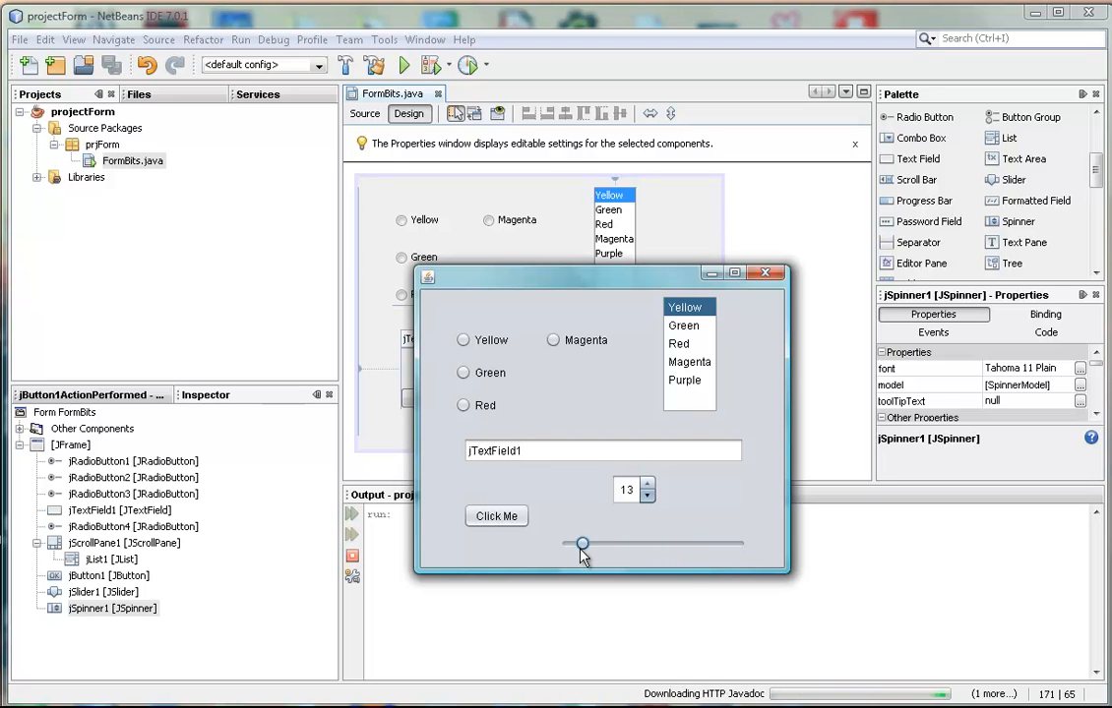
pyautogui.moveTo(582, 543); pyautogui.dragTo(654, 543)
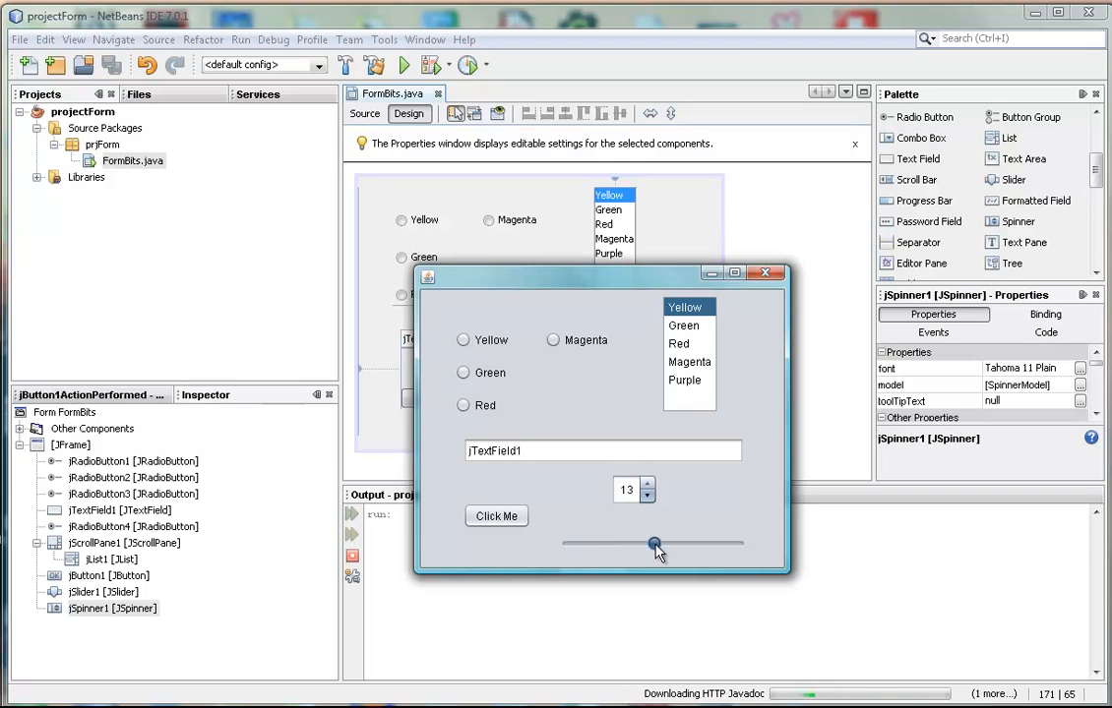
pyautogui.moveTo(653, 543); pyautogui.dragTo(688, 543)
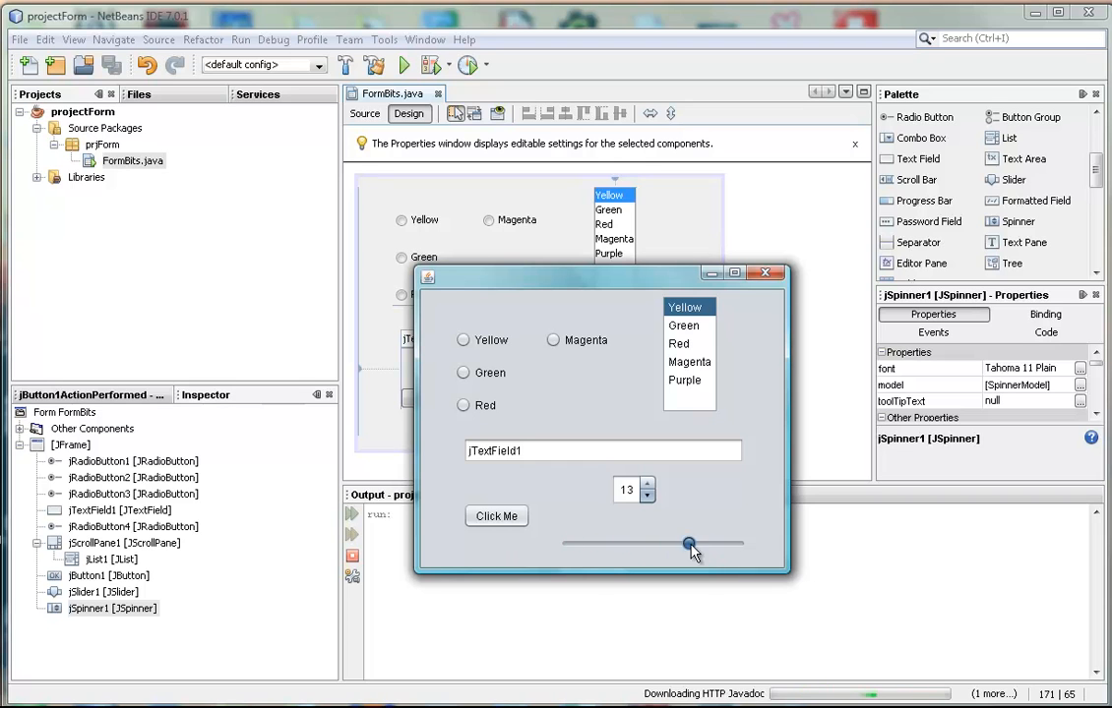
pyautogui.moveTo(689, 543); pyautogui.dragTo(569, 543)
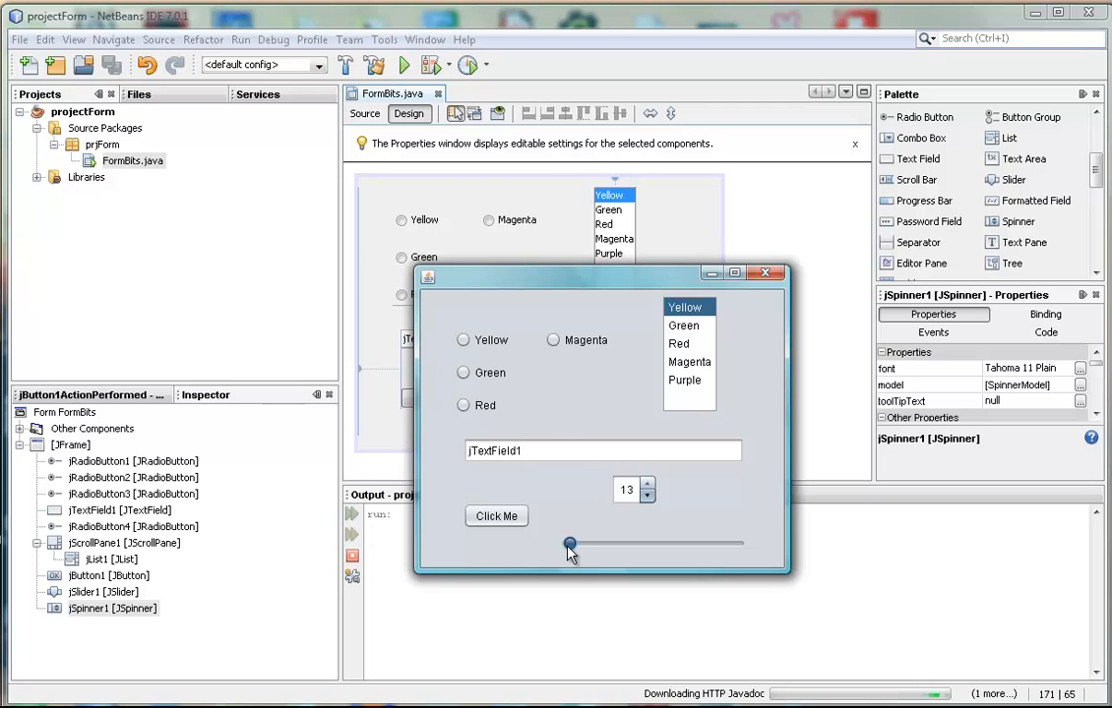
pyautogui.moveTo(568, 543); pyautogui.dragTo(724, 543)
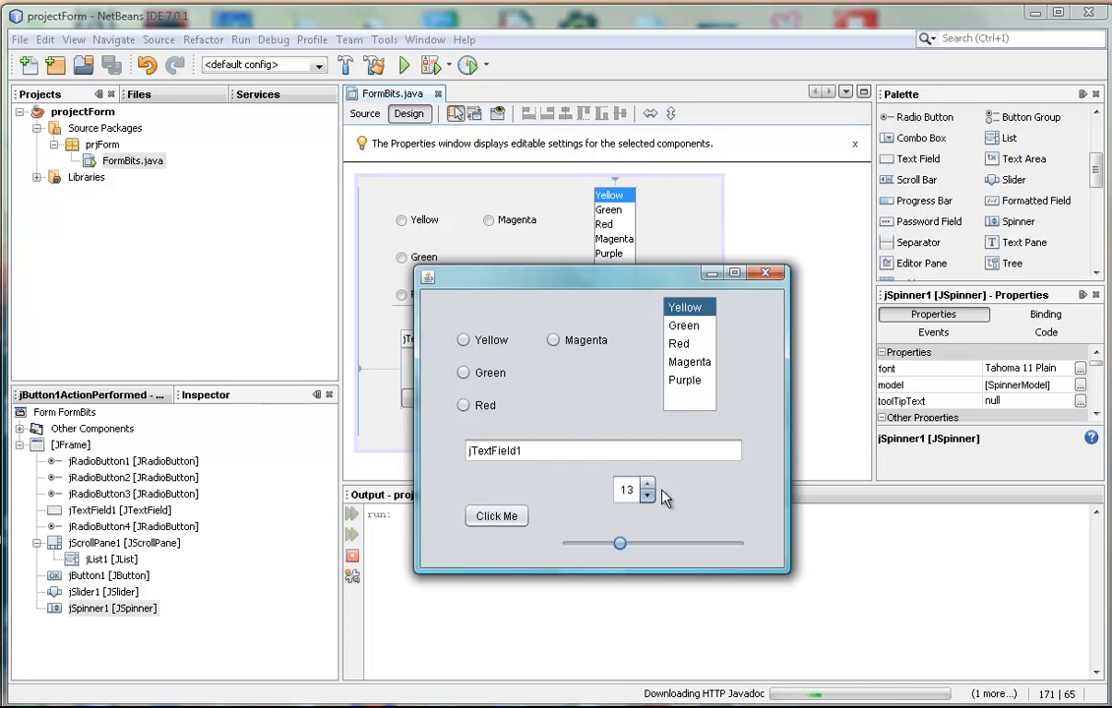
# Step: Step the running spinner to 14, then close the form window to return to the designer
pyautogui.click(647, 482)
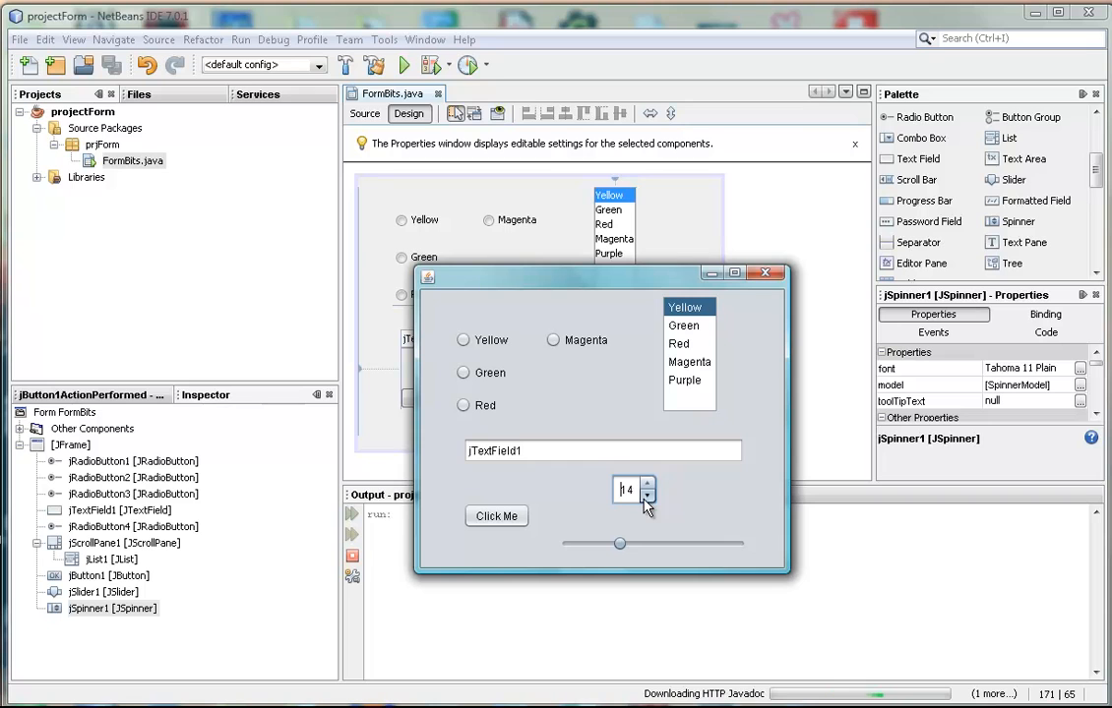
pyautogui.click(650, 499)
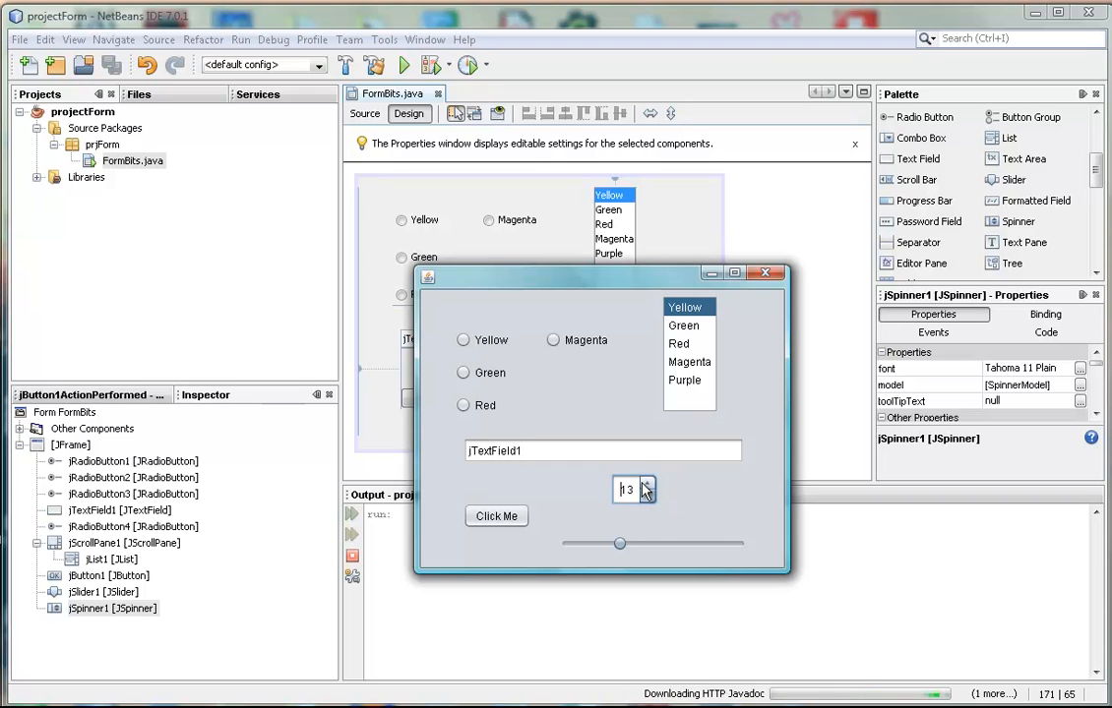
pyautogui.click(648, 484)
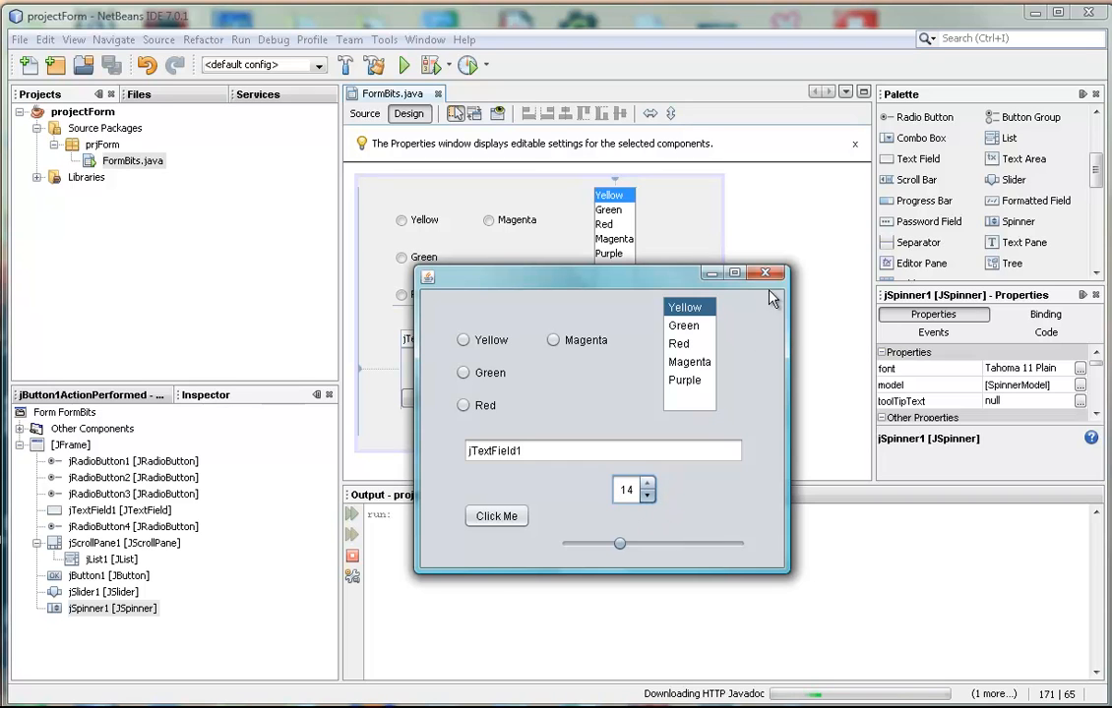
pyautogui.click(764, 272)
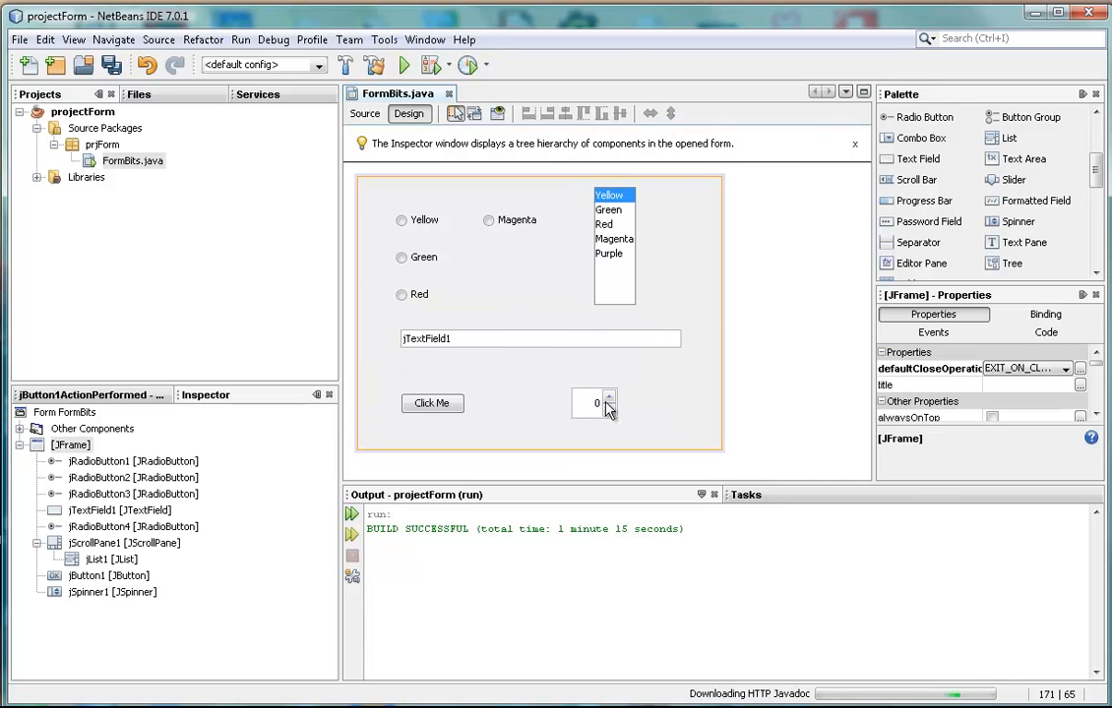
# Step: Move jSpinner1 up beside the colour list and bring up its Properties with the model editor
pyautogui.rightClick(586, 403)
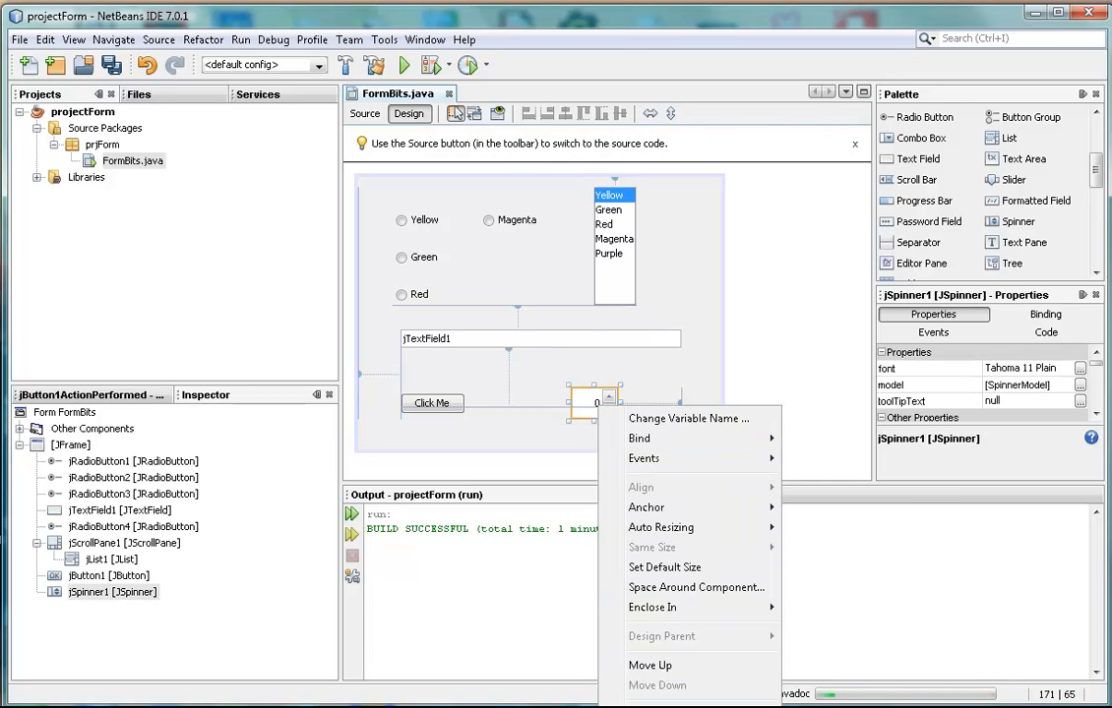
pyautogui.moveTo(590, 401)
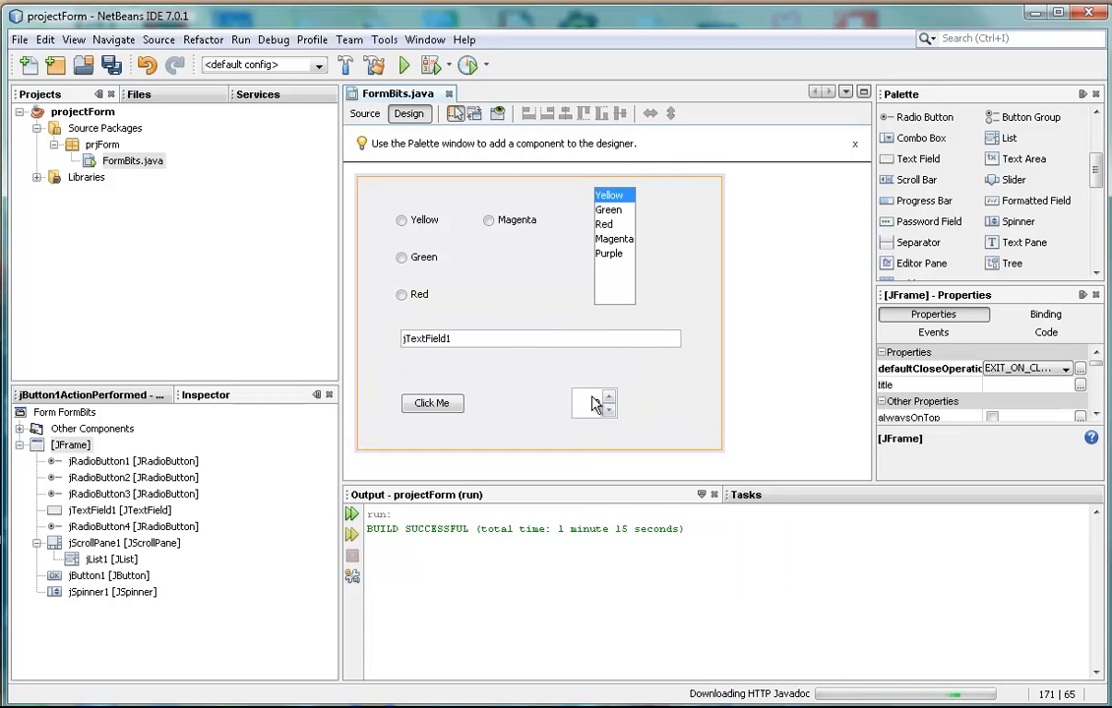
pyautogui.moveTo(595, 403); pyautogui.dragTo(675, 209)
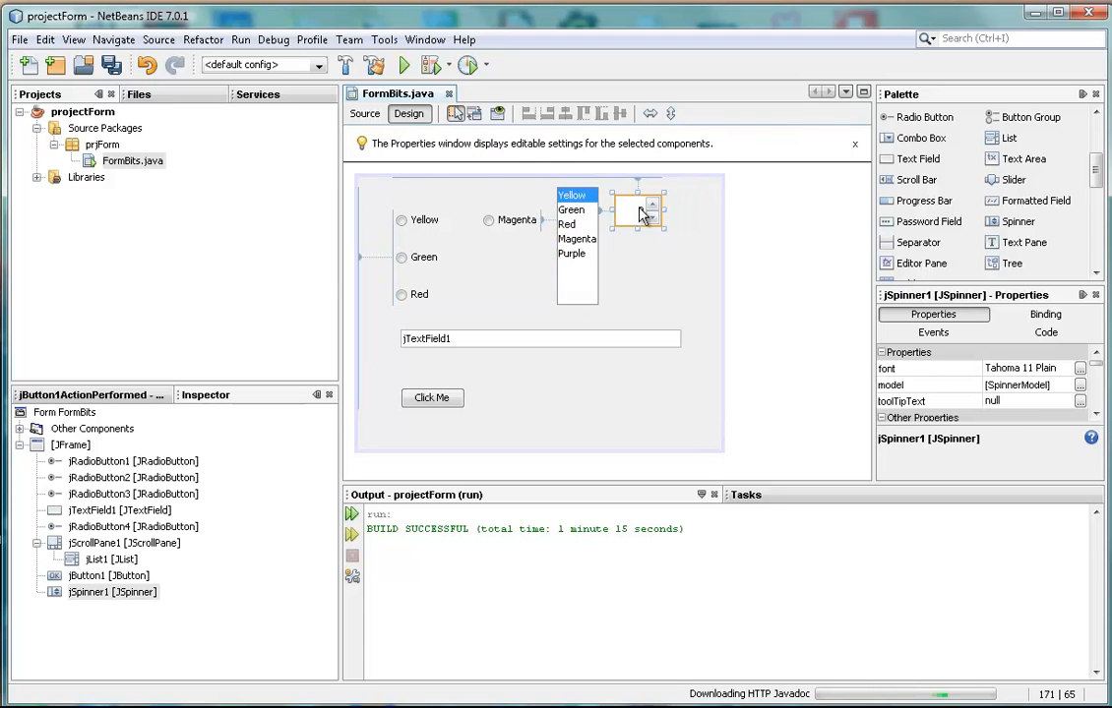
pyautogui.rightClick(640, 209)
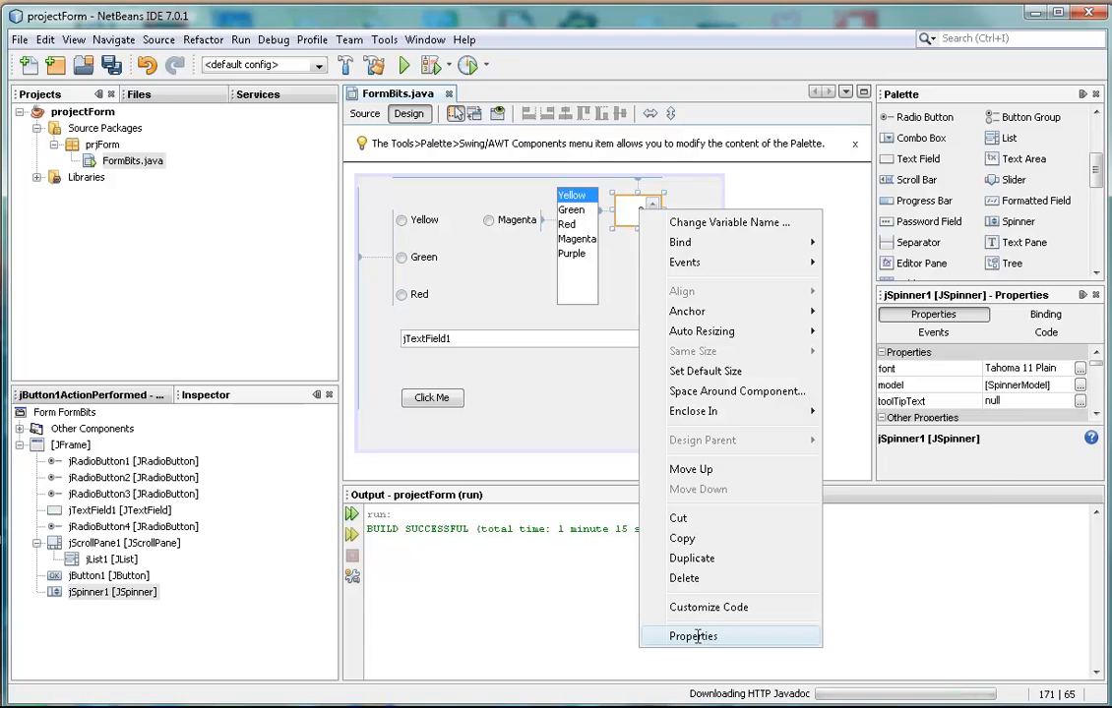
pyautogui.click(693, 636)
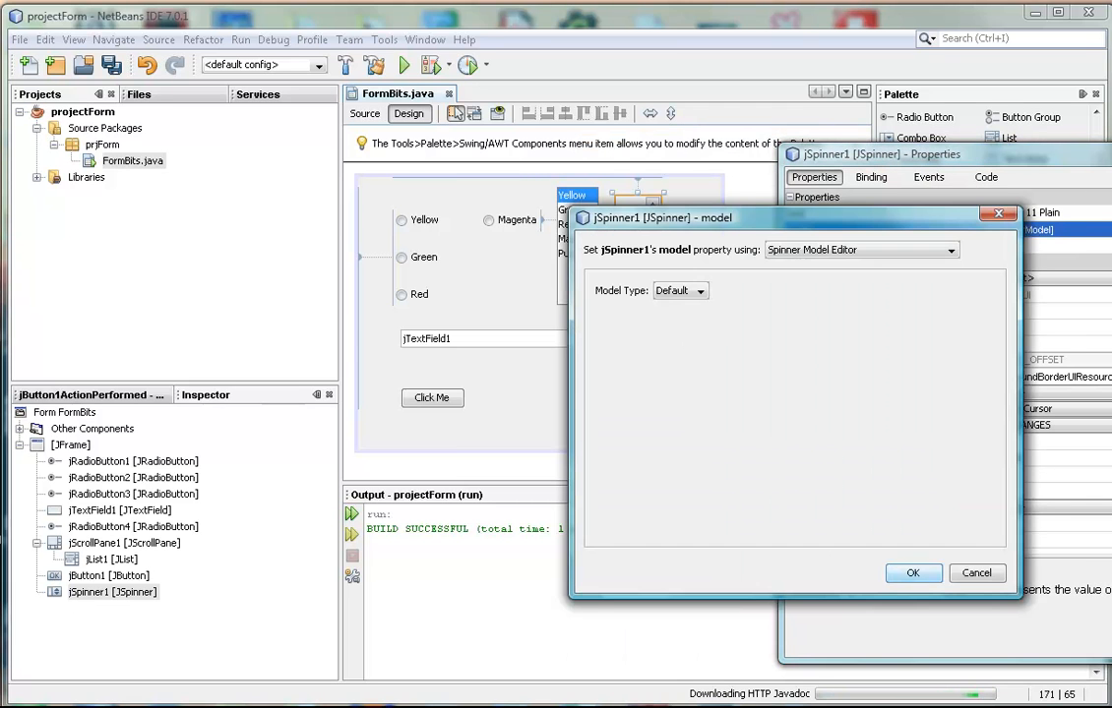
pyautogui.moveTo(724, 305)
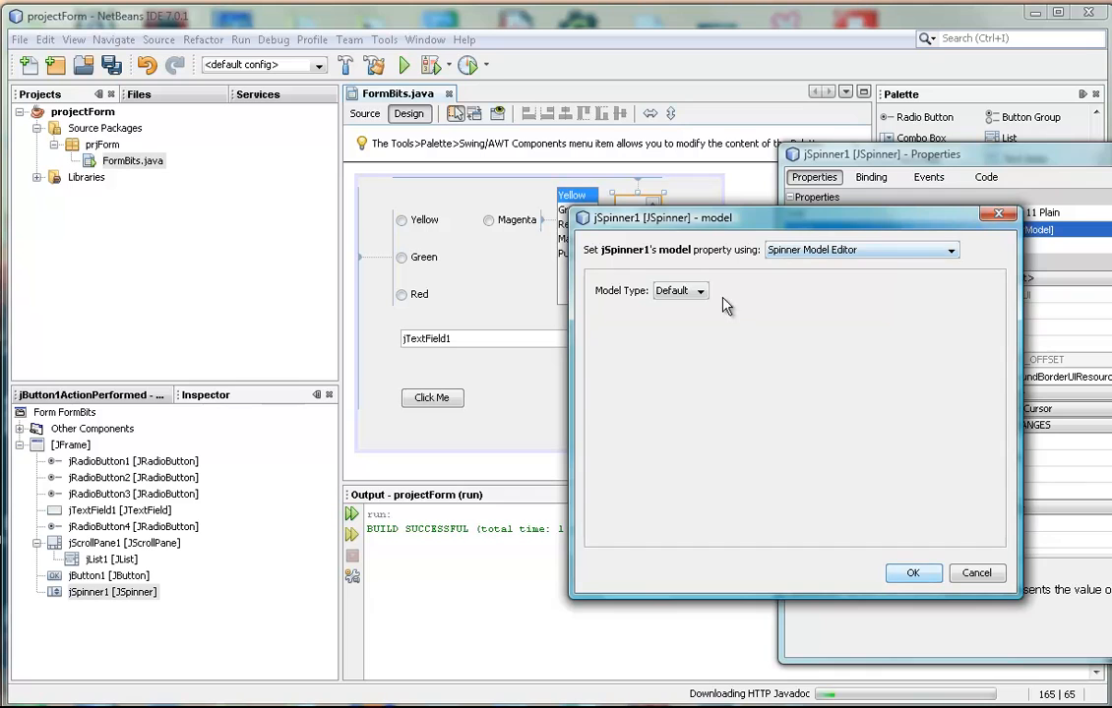
# Step: Choose the Number model type and raise the spinner's initial value toward 10
pyautogui.click(701, 291)
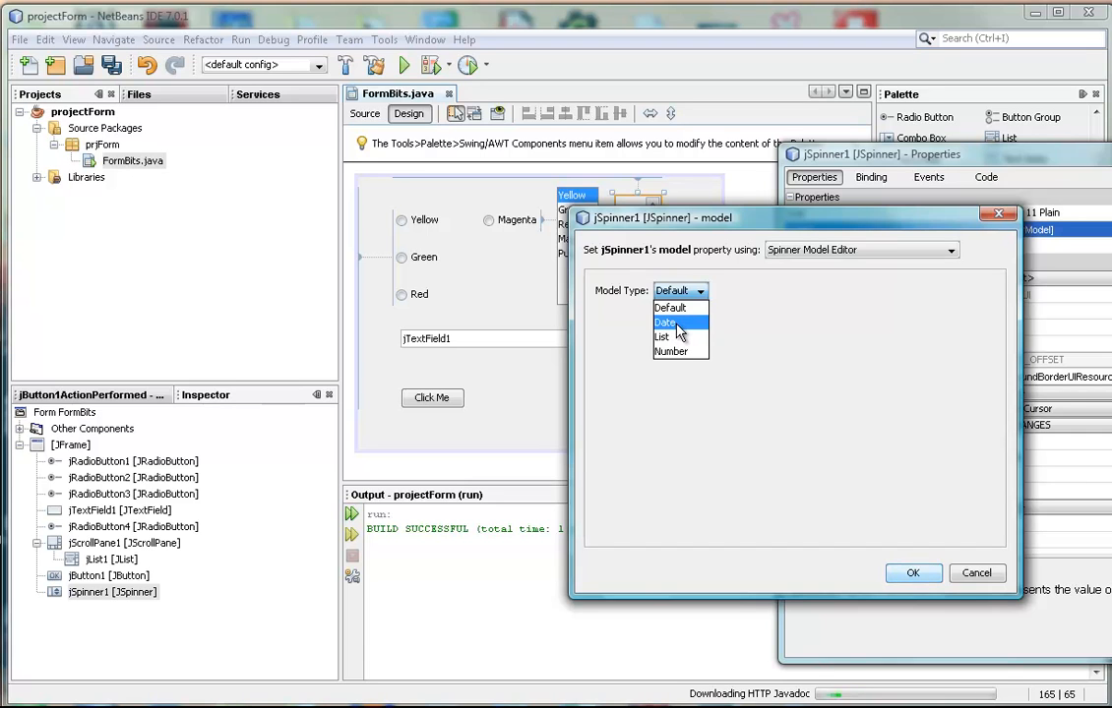
pyautogui.moveTo(664, 338)
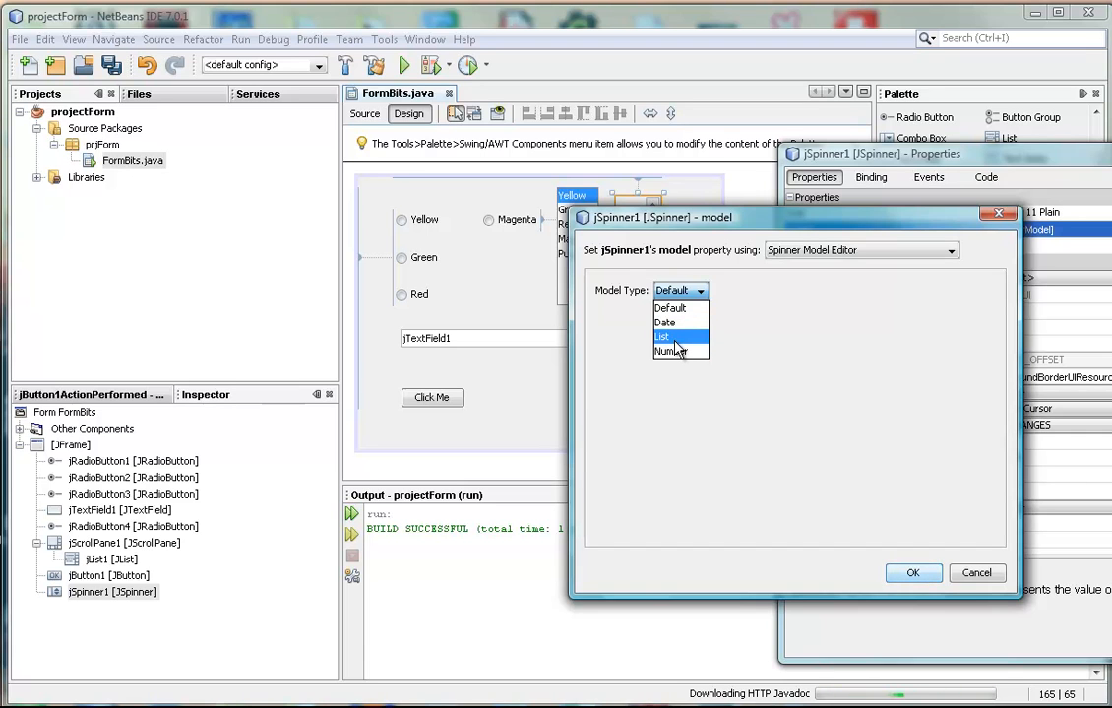
pyautogui.moveTo(684, 354)
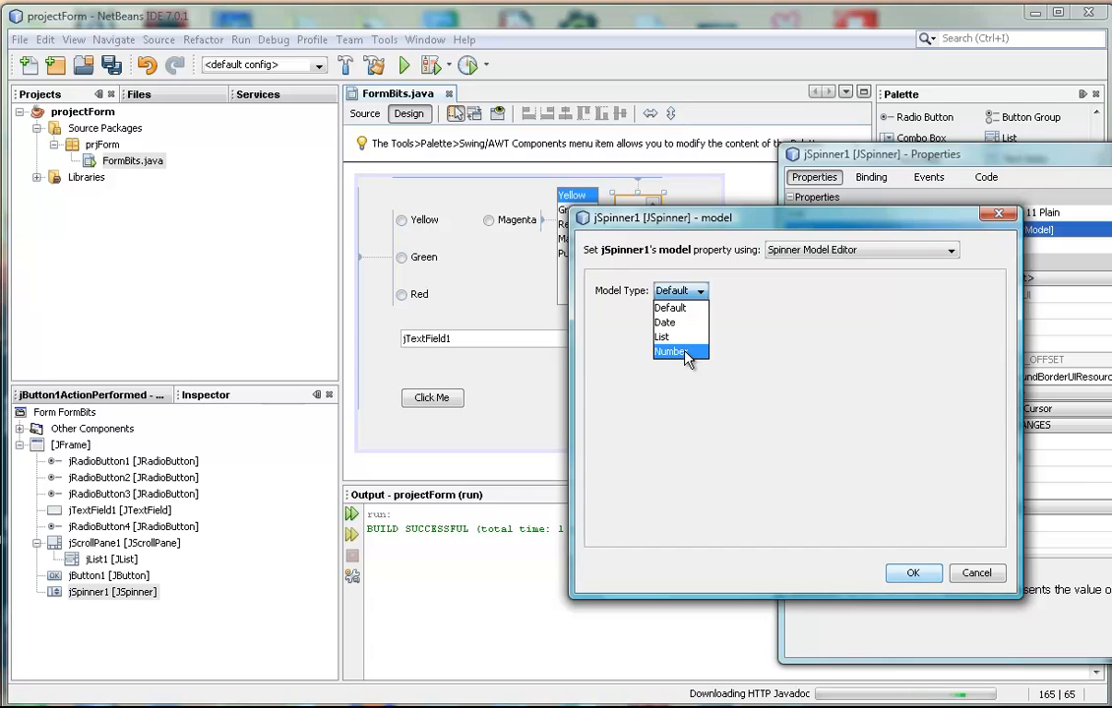
pyautogui.click(671, 350)
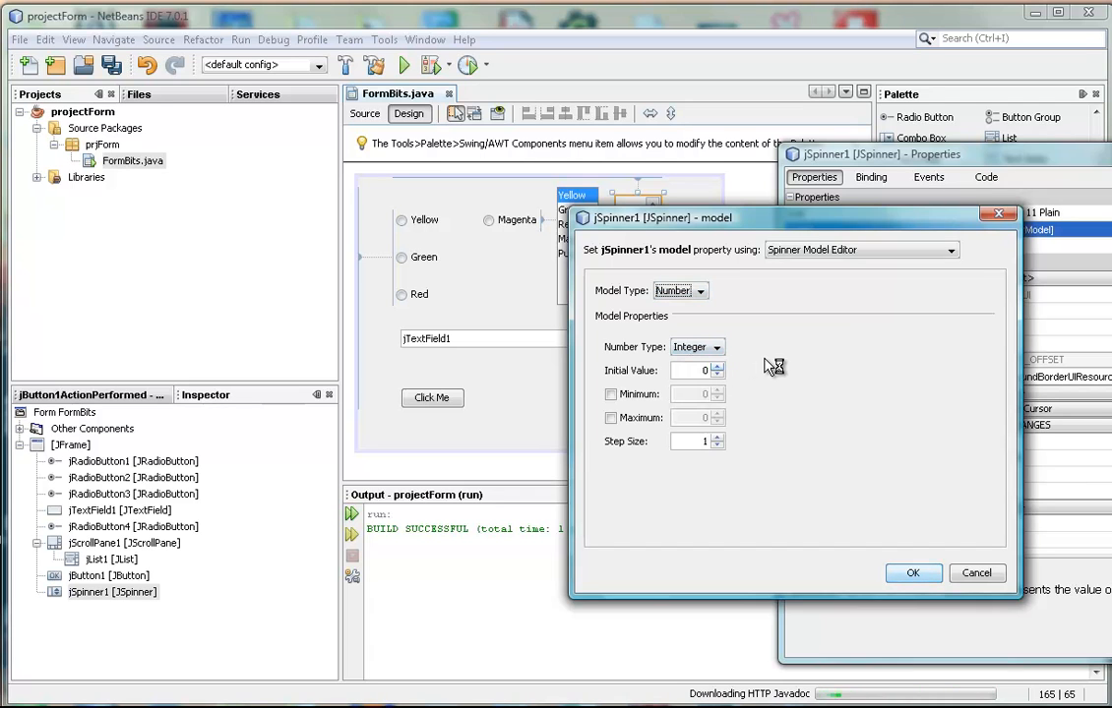
pyautogui.moveTo(640, 419)
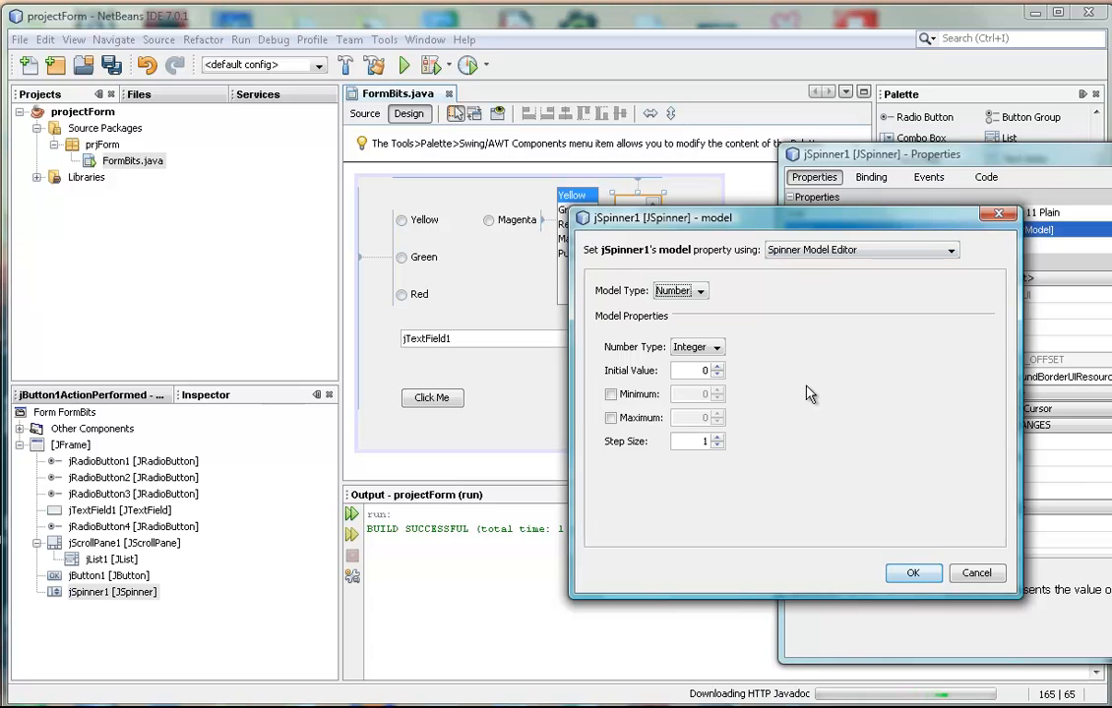
pyautogui.moveTo(720, 381)
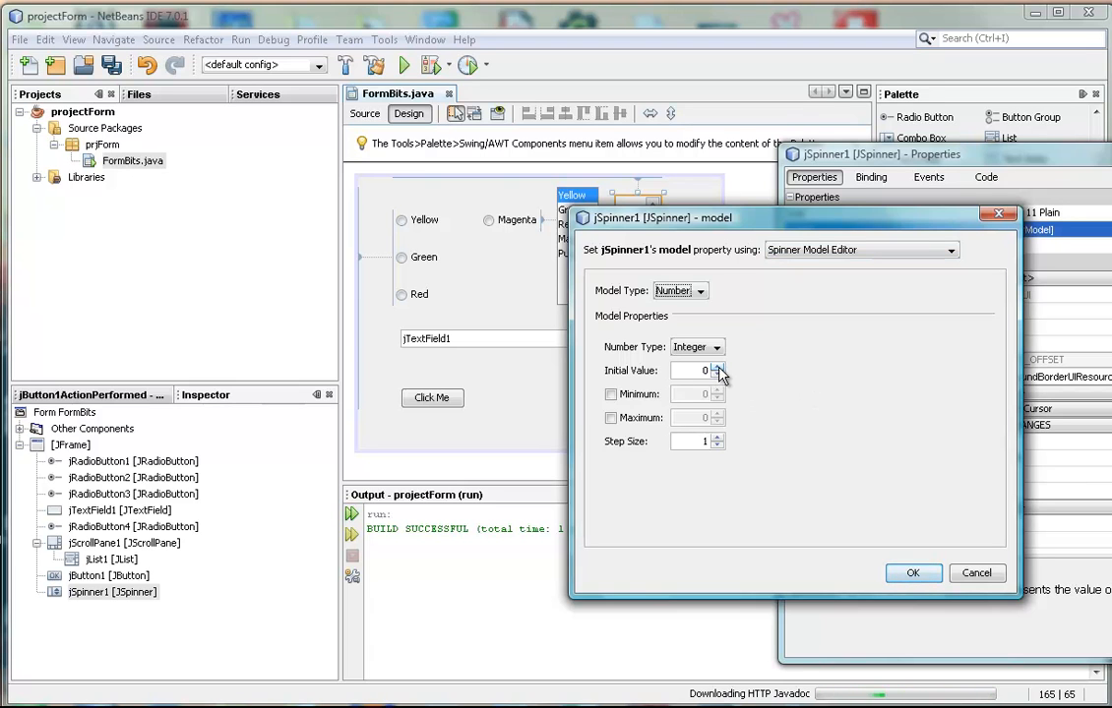
pyautogui.click(718, 364)
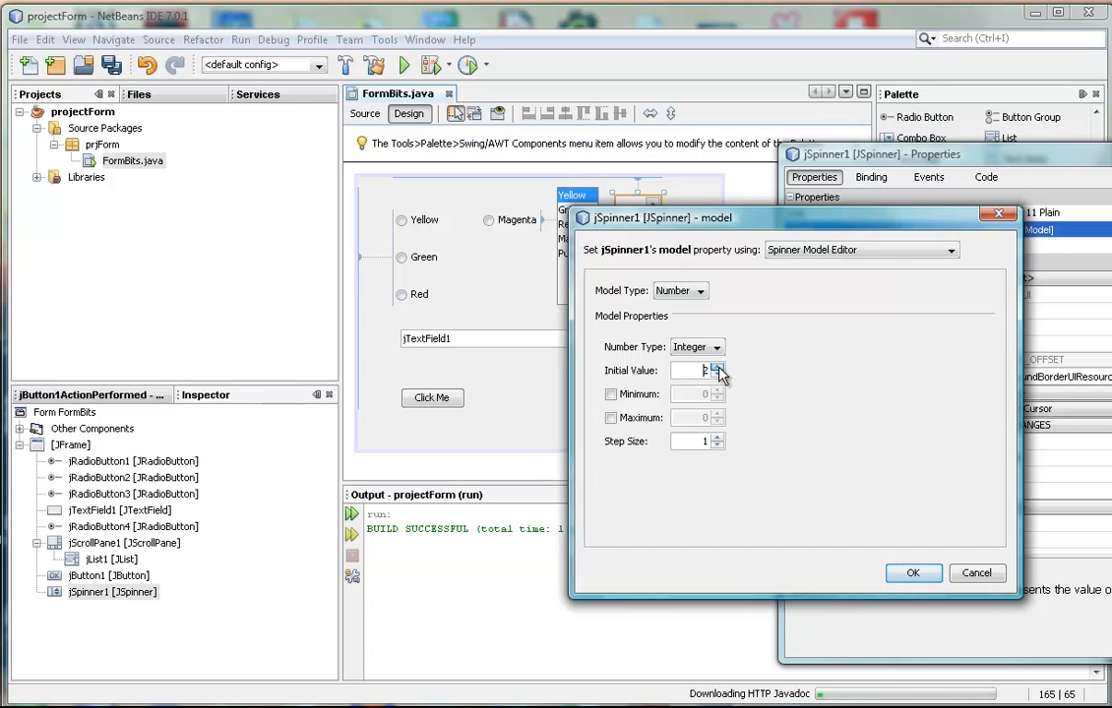
pyautogui.click(716, 366)
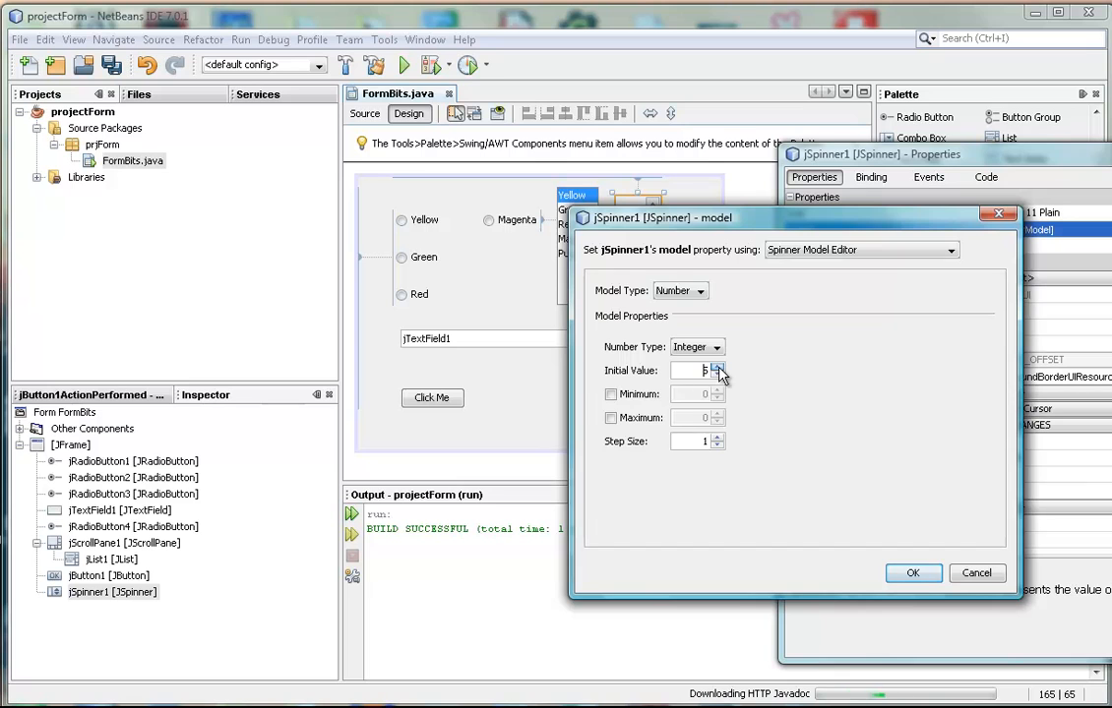
pyautogui.click(717, 364)
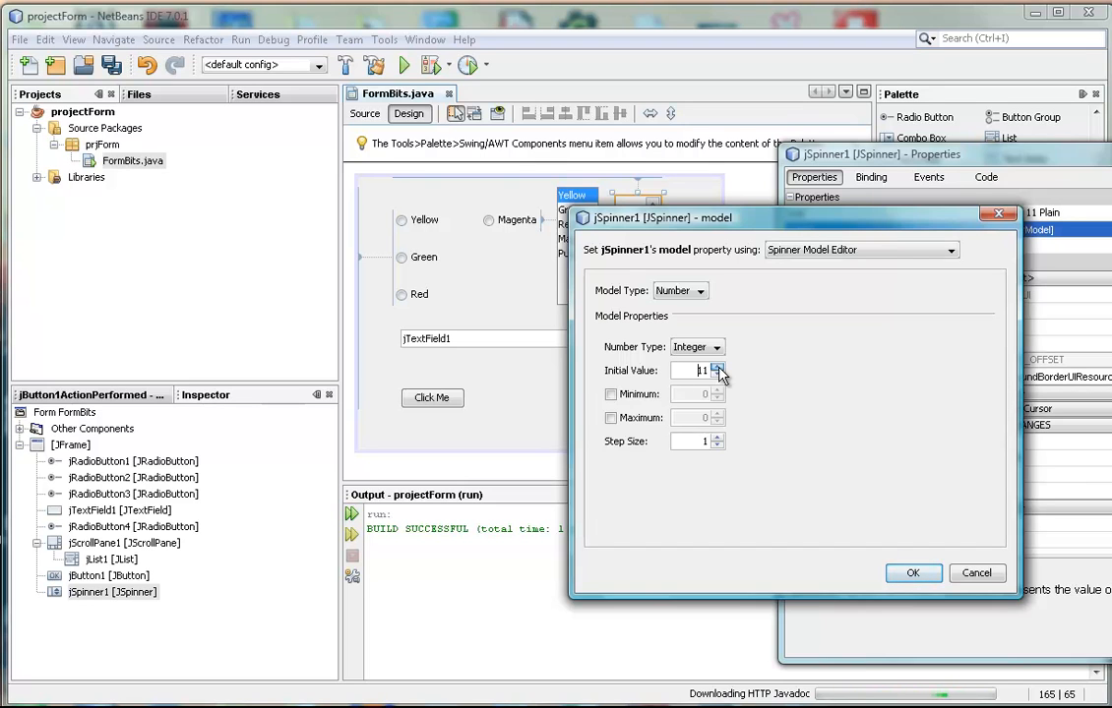
pyautogui.click(716, 376)
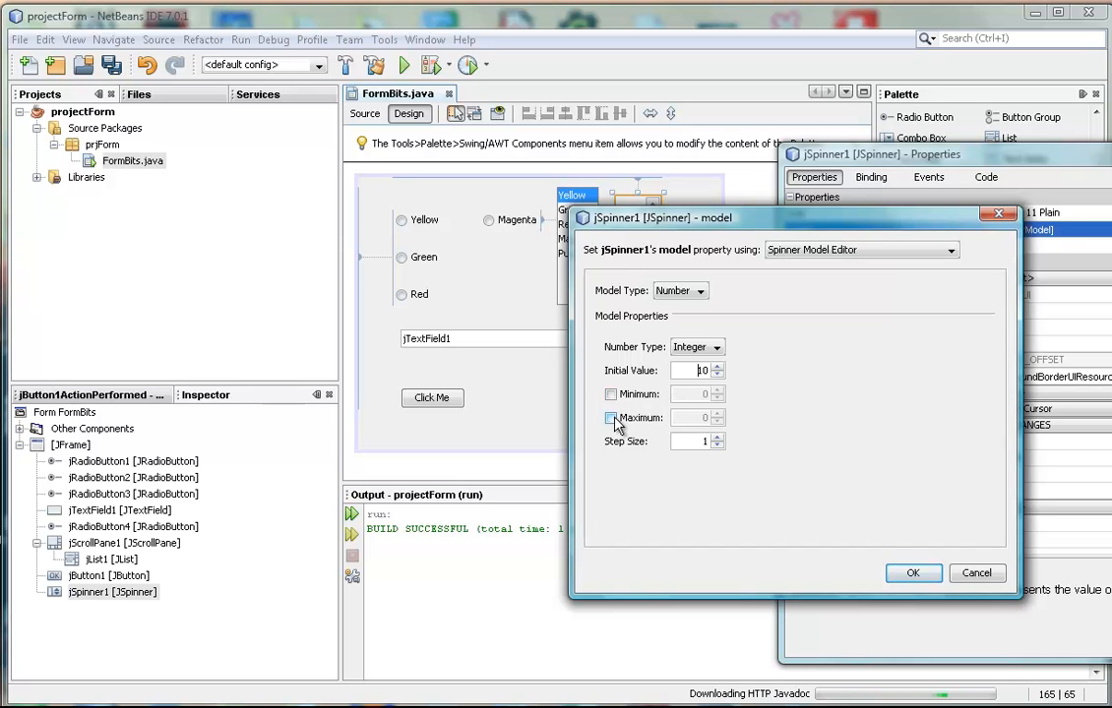
# Step: Enable Minimum and Maximum (0–10), set initial value 10 and step -1, and apply with OK
pyautogui.click(609, 393)
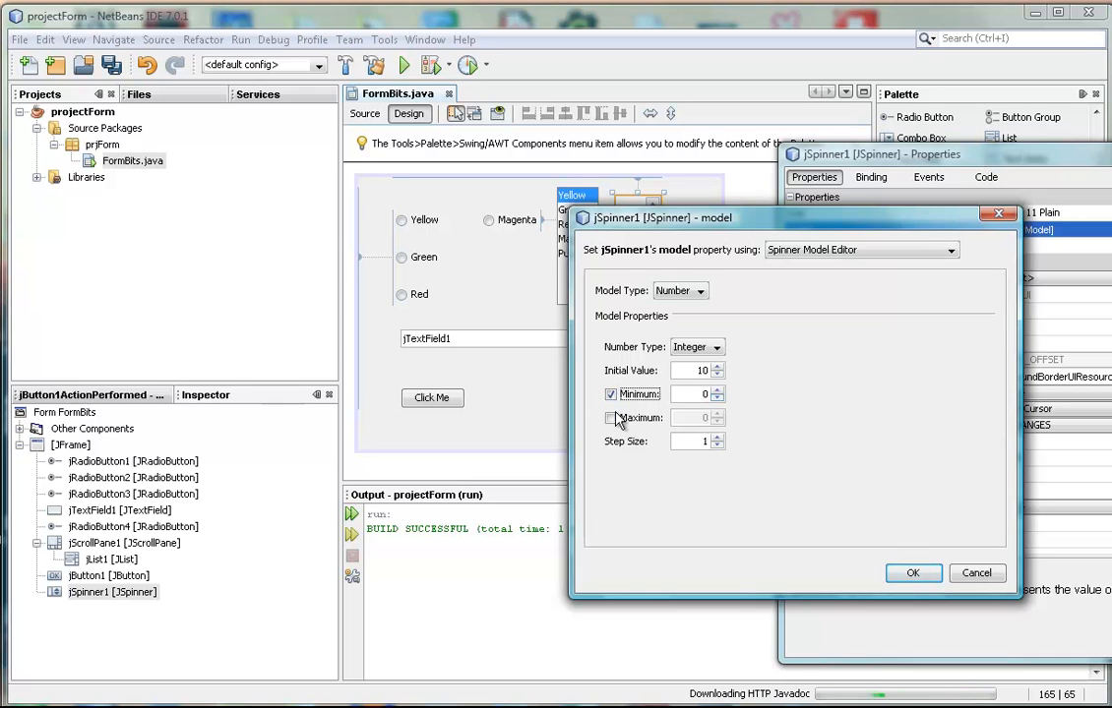
pyautogui.click(610, 417)
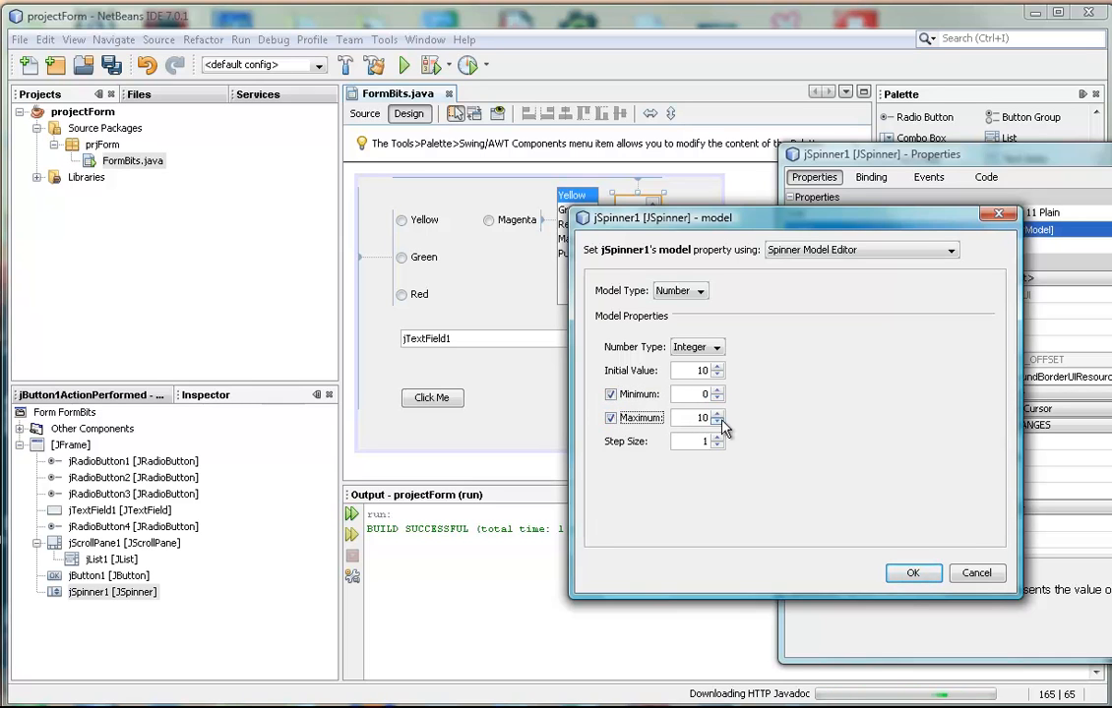
pyautogui.click(718, 421)
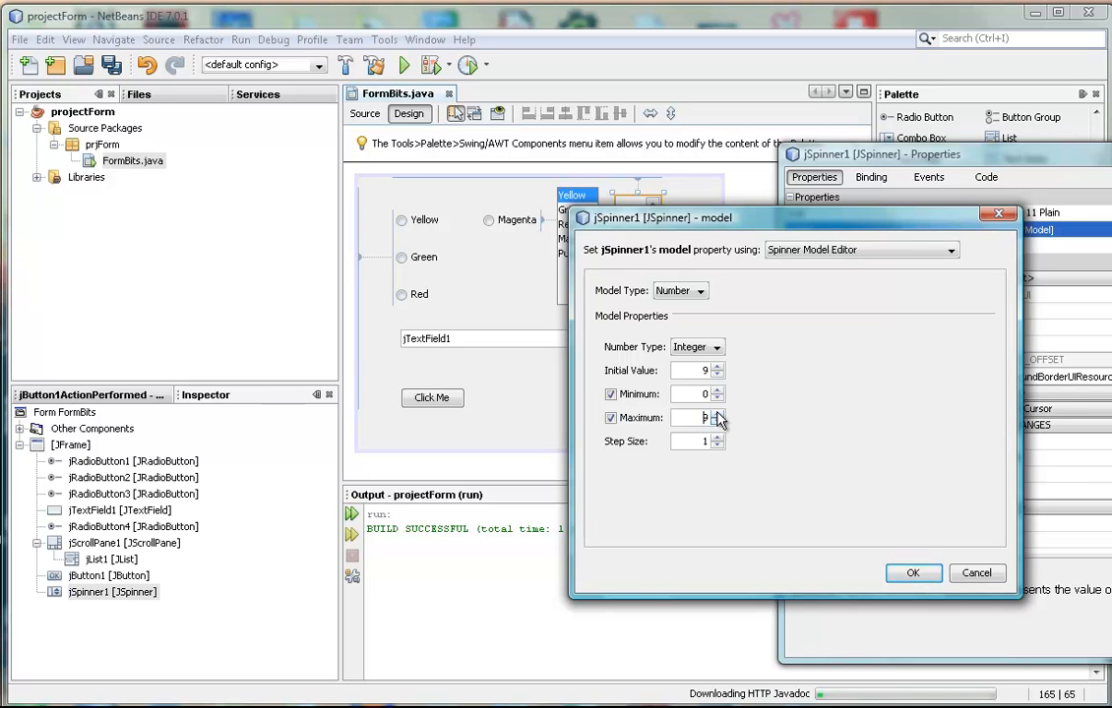
pyautogui.click(718, 413)
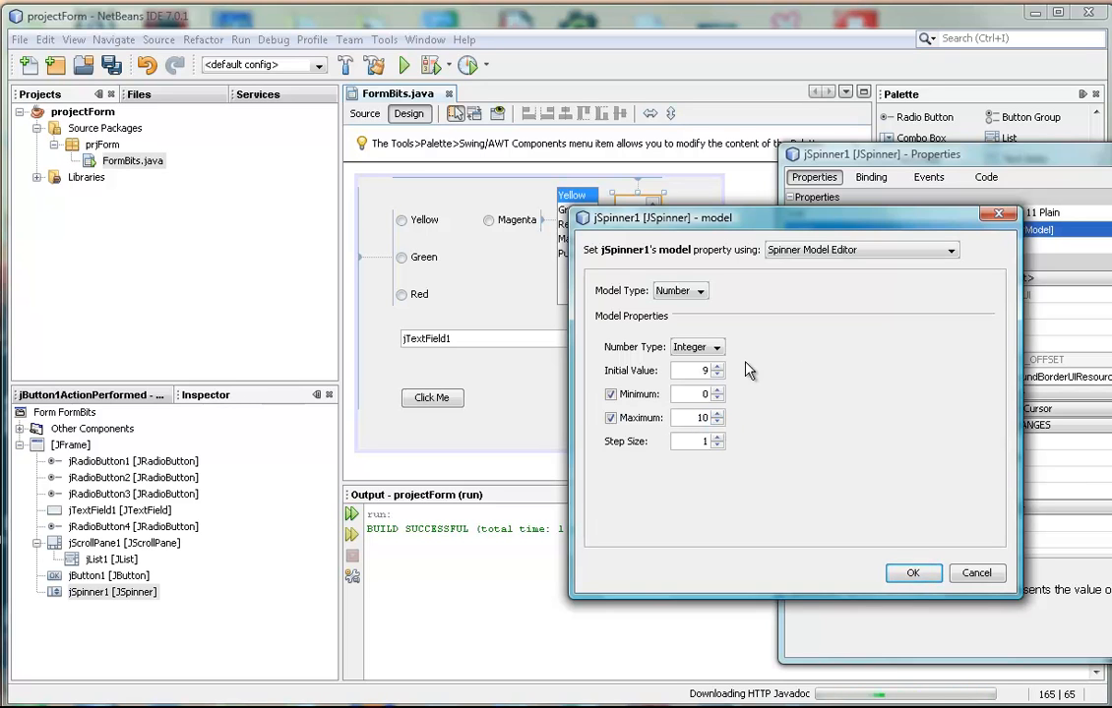
pyautogui.click(718, 366)
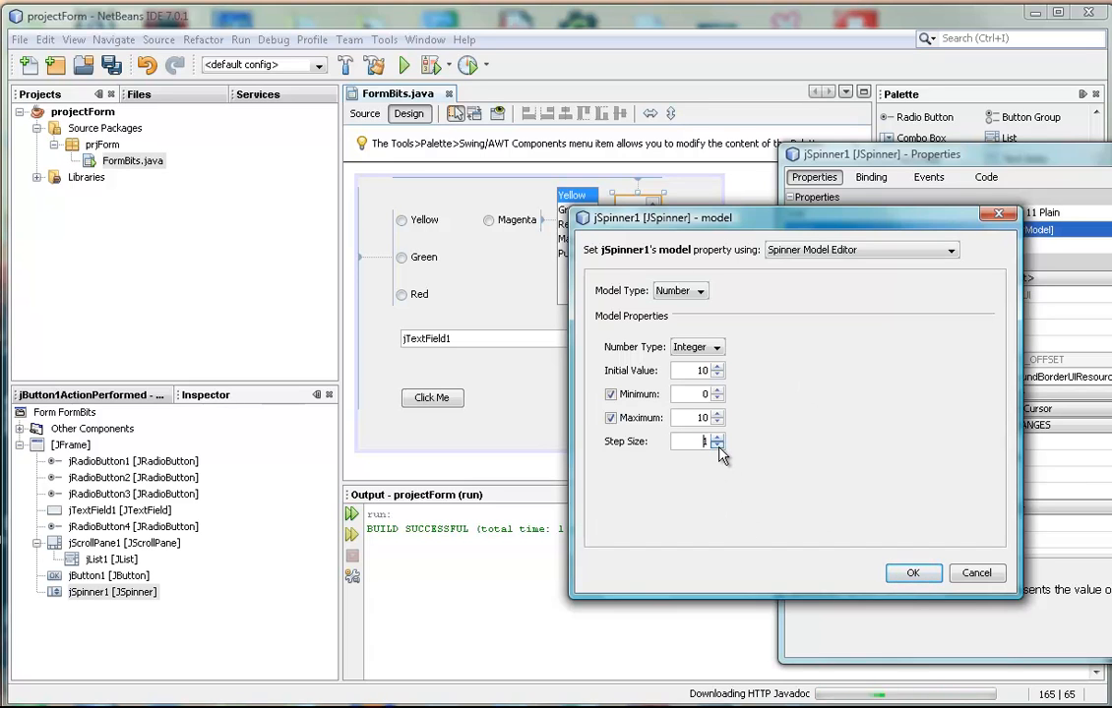
pyautogui.click(721, 447)
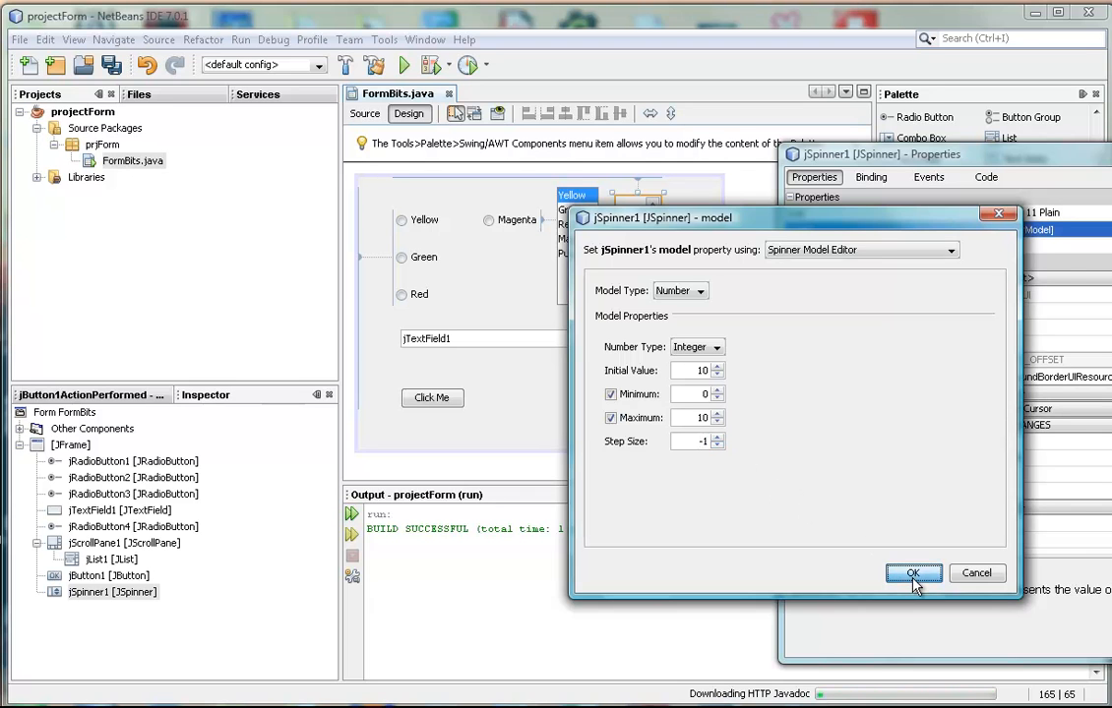
pyautogui.click(915, 573)
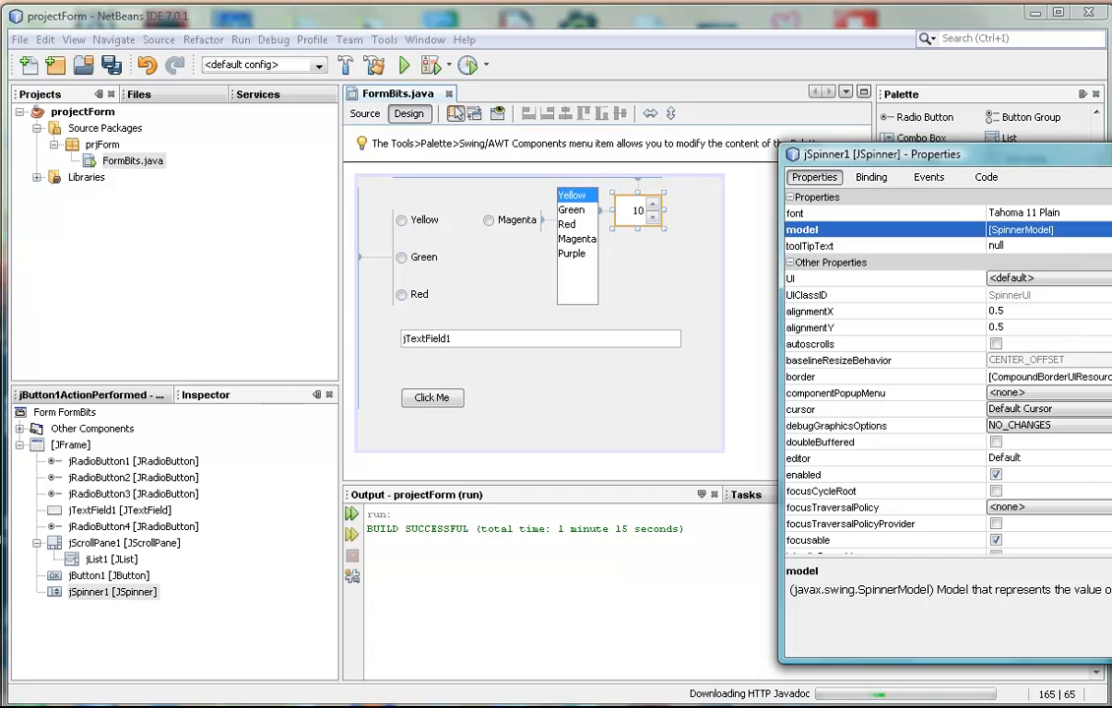
pyautogui.moveTo(610, 372)
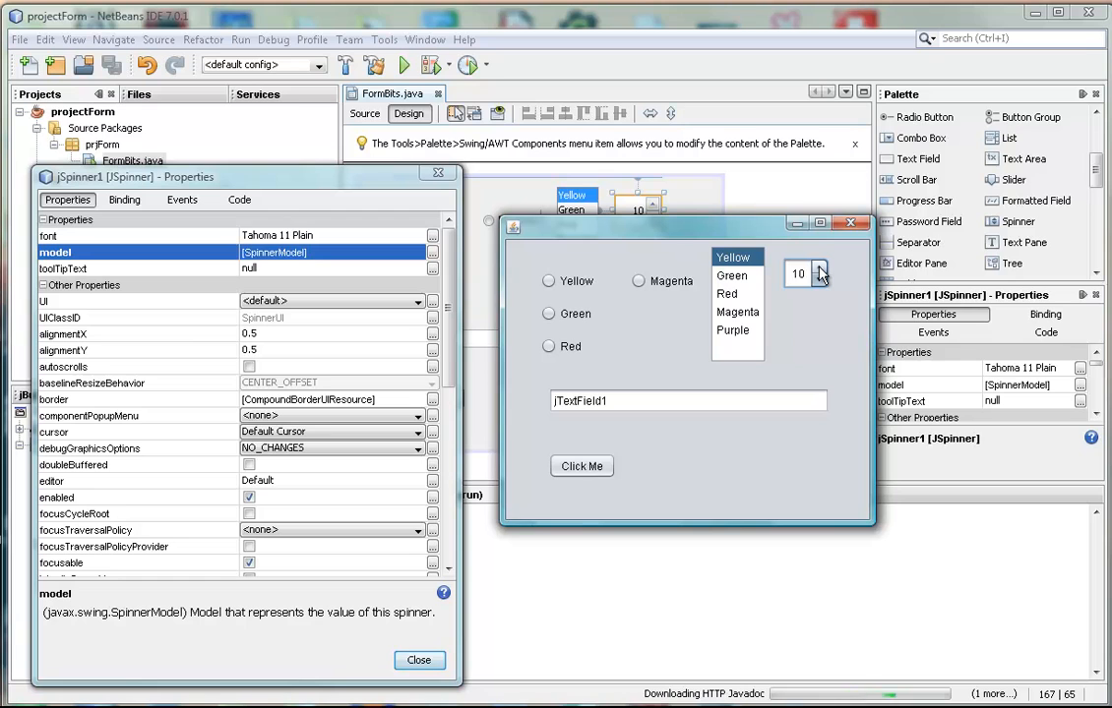
# Step: Try stepping the running spinner from 10 to 9, then reopen jSpinner1's model editor
pyautogui.click(819, 279)
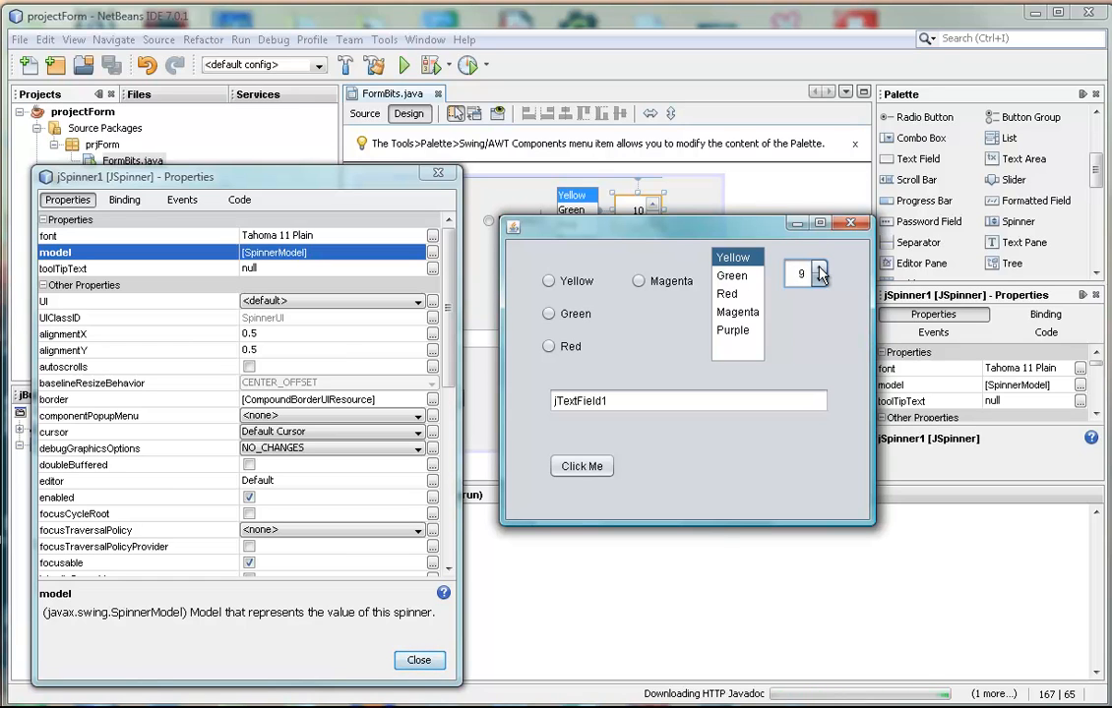
pyautogui.click(818, 280)
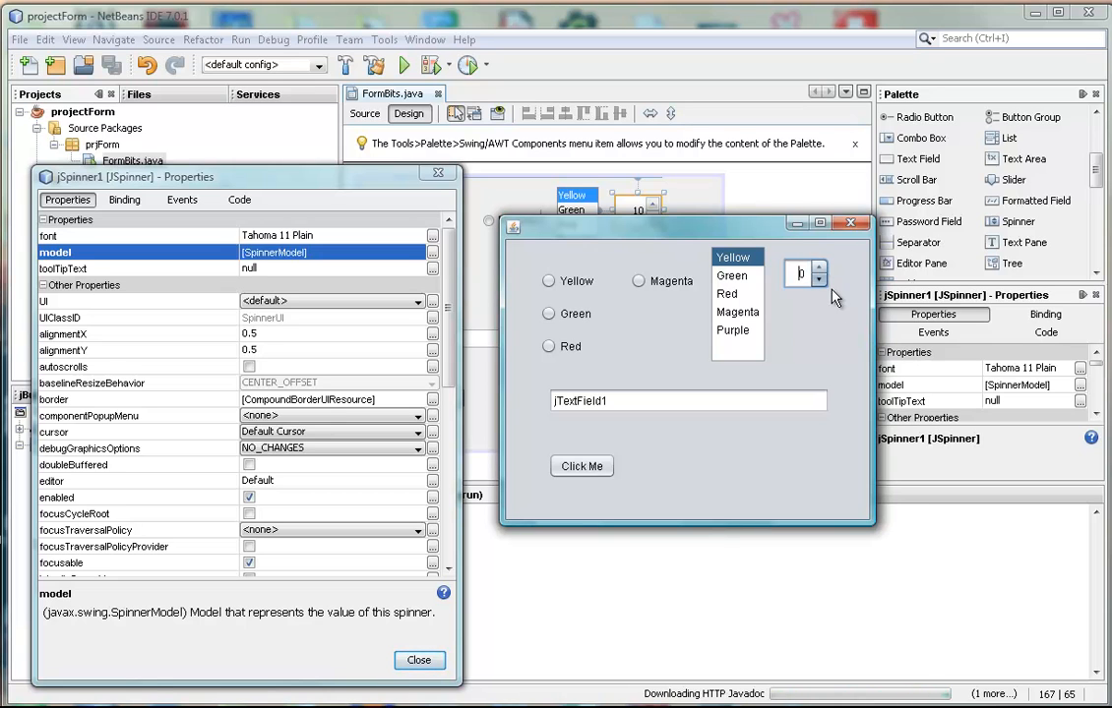
pyautogui.click(819, 267)
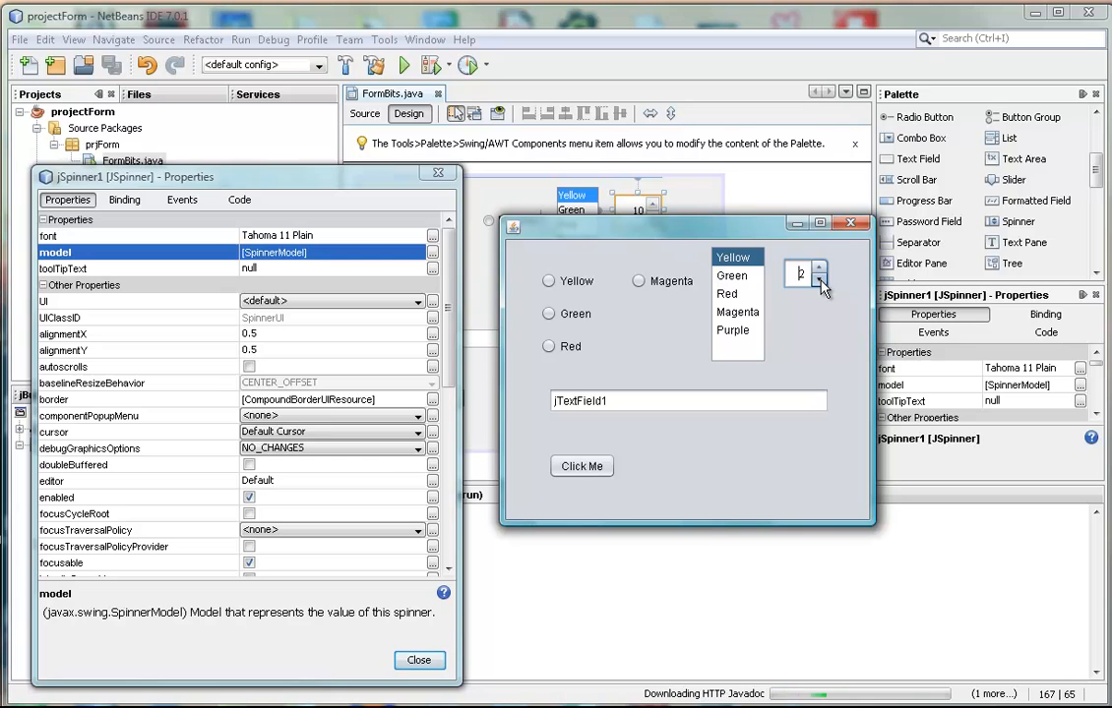
pyautogui.click(817, 268)
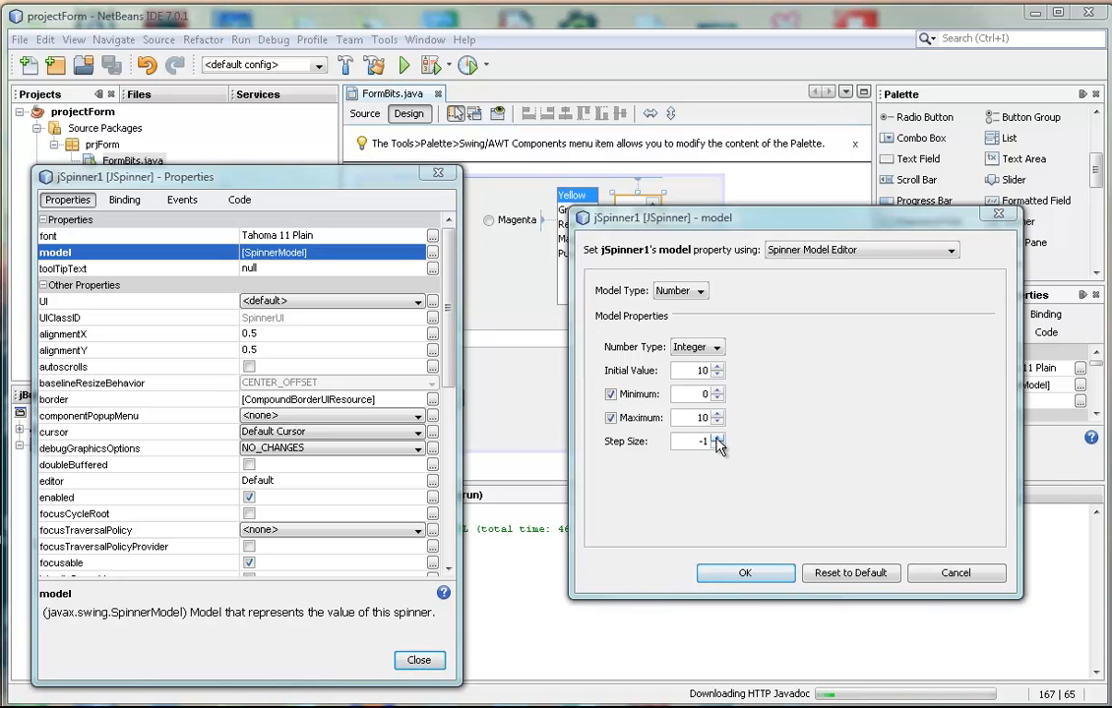
# Step: Set step size 1 and maximum 100 for jSpinner1's model, confirm with OK and close Properties
pyautogui.click(716, 436)
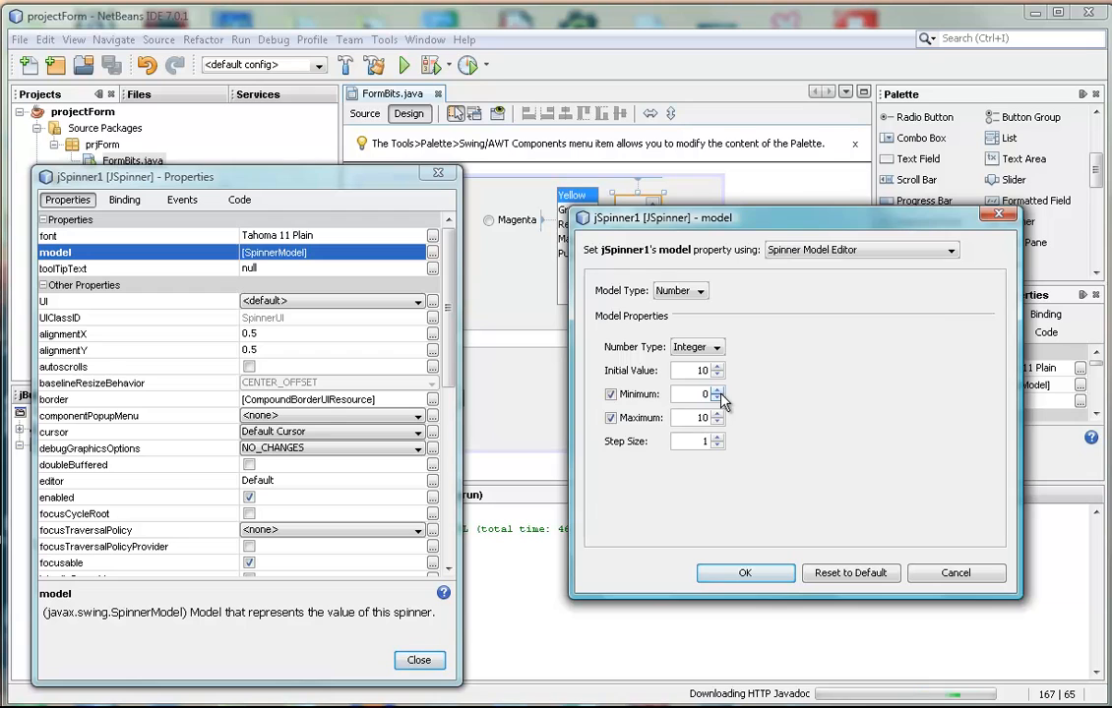
pyautogui.click(720, 389)
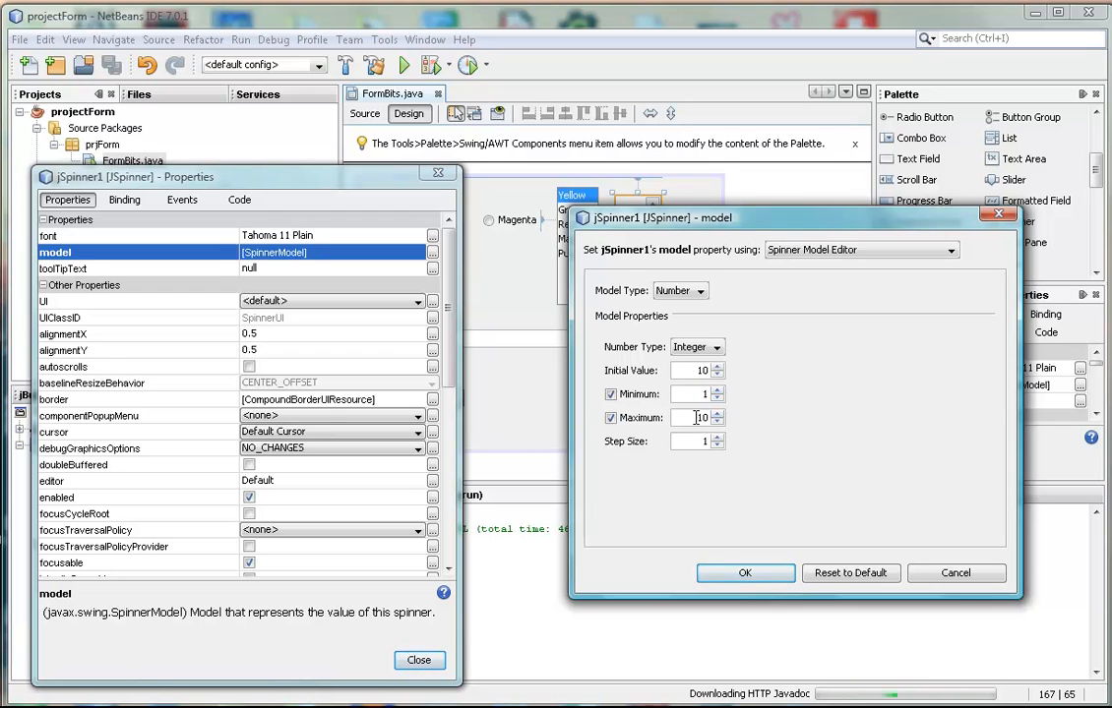
pyautogui.write('100')
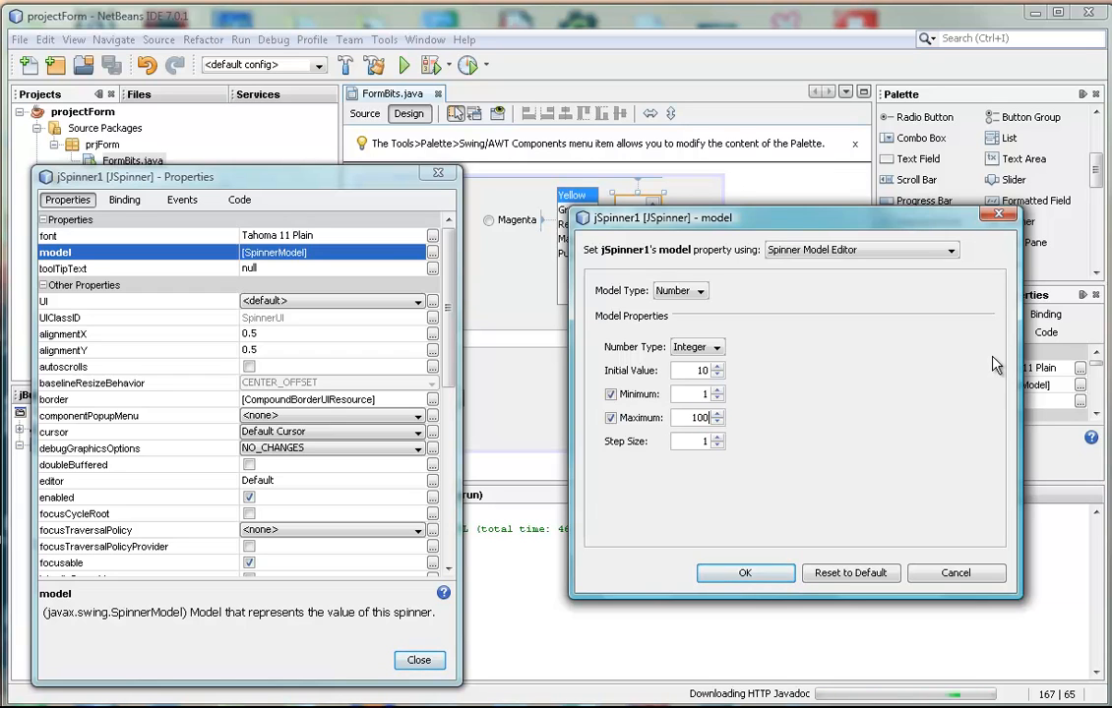
pyautogui.moveTo(901, 385)
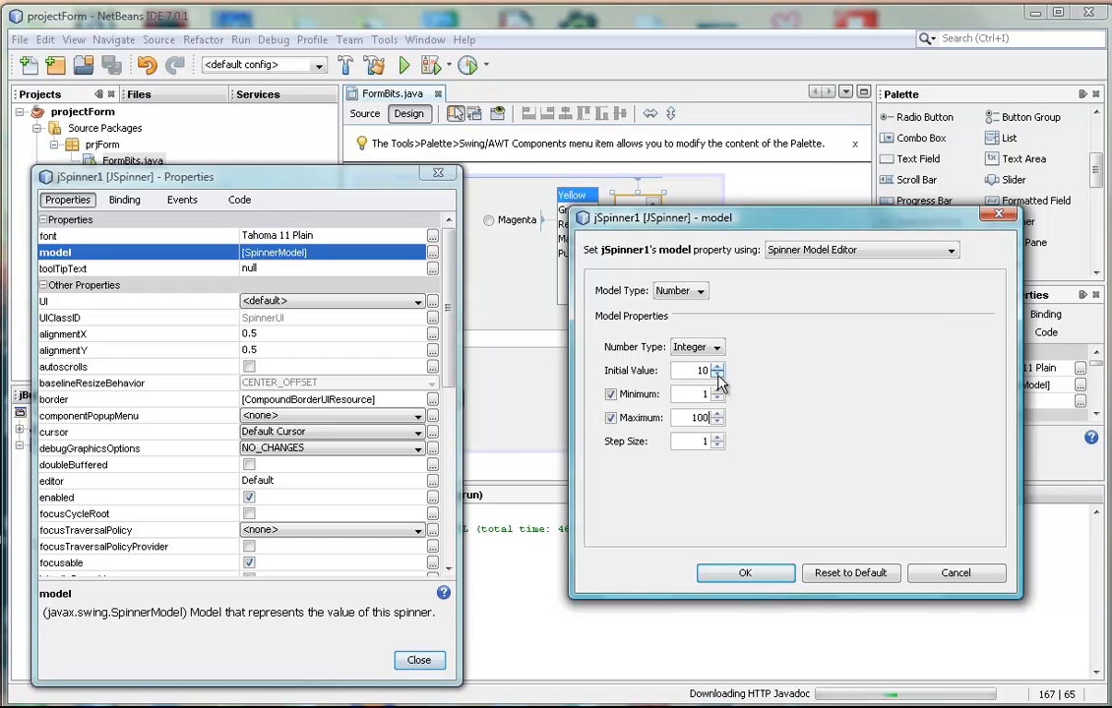
pyautogui.moveTo(720, 374)
pyautogui.write('11')
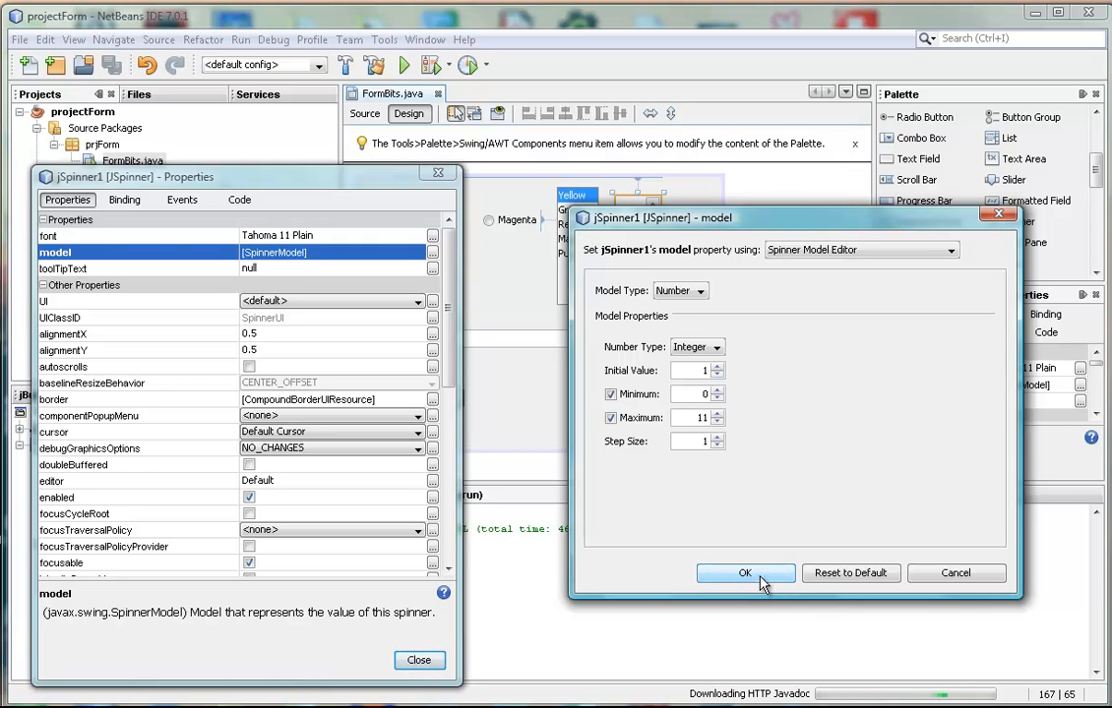
pyautogui.click(744, 575)
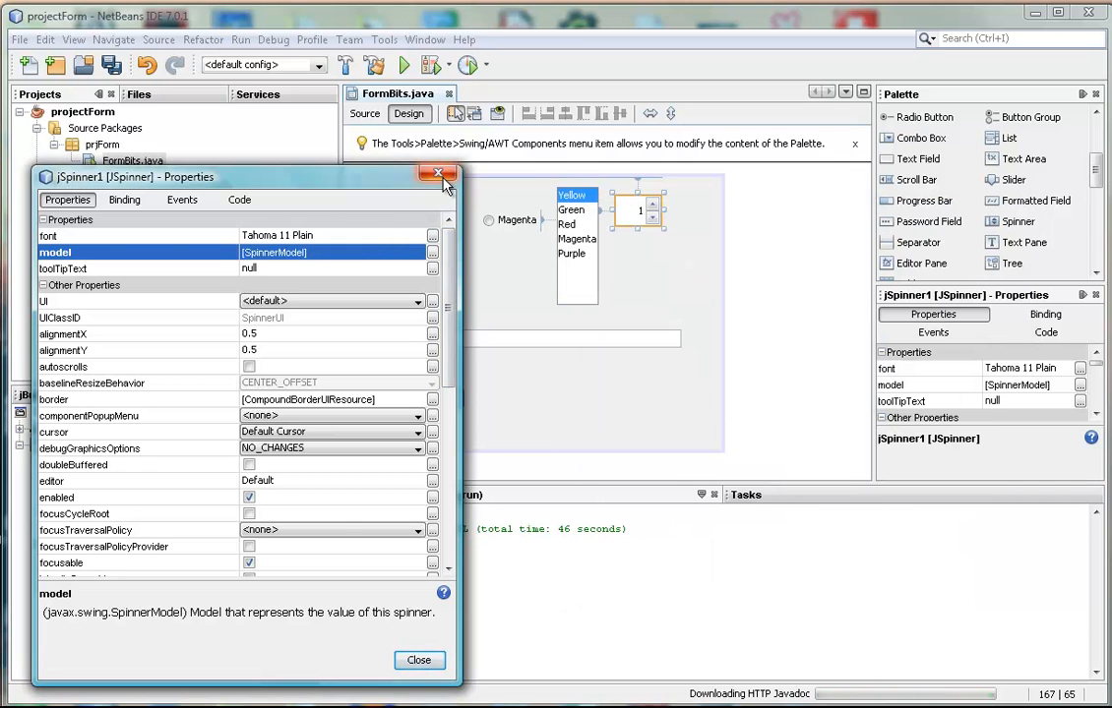
pyautogui.click(437, 174)
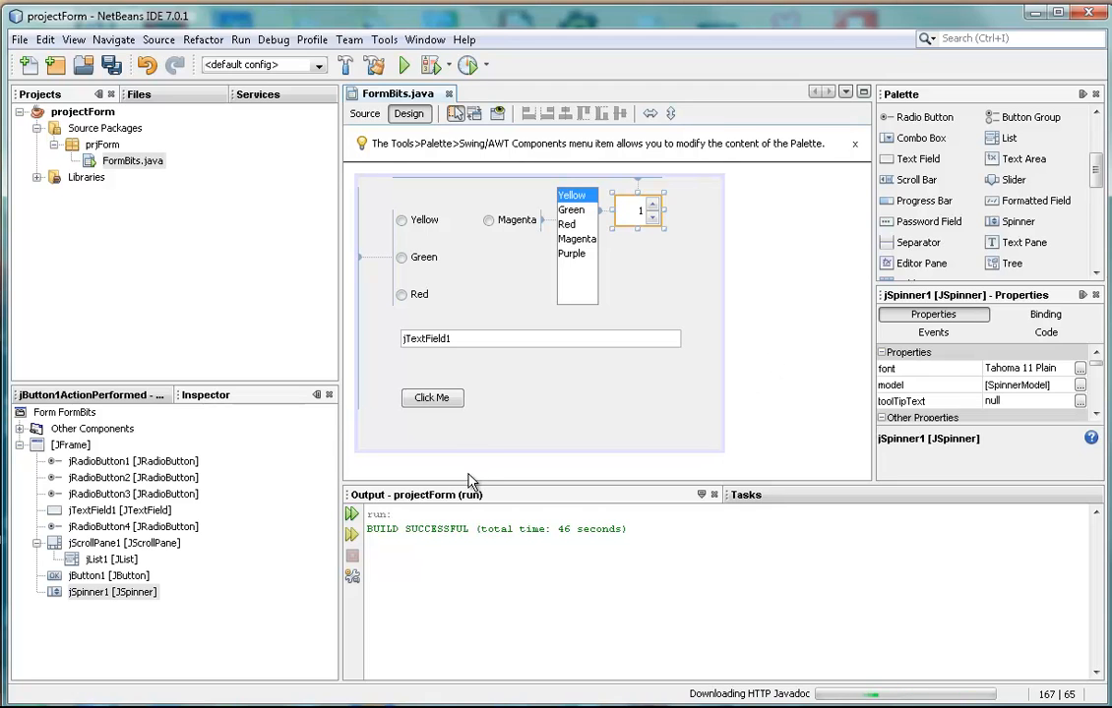
pyautogui.moveTo(450, 441)
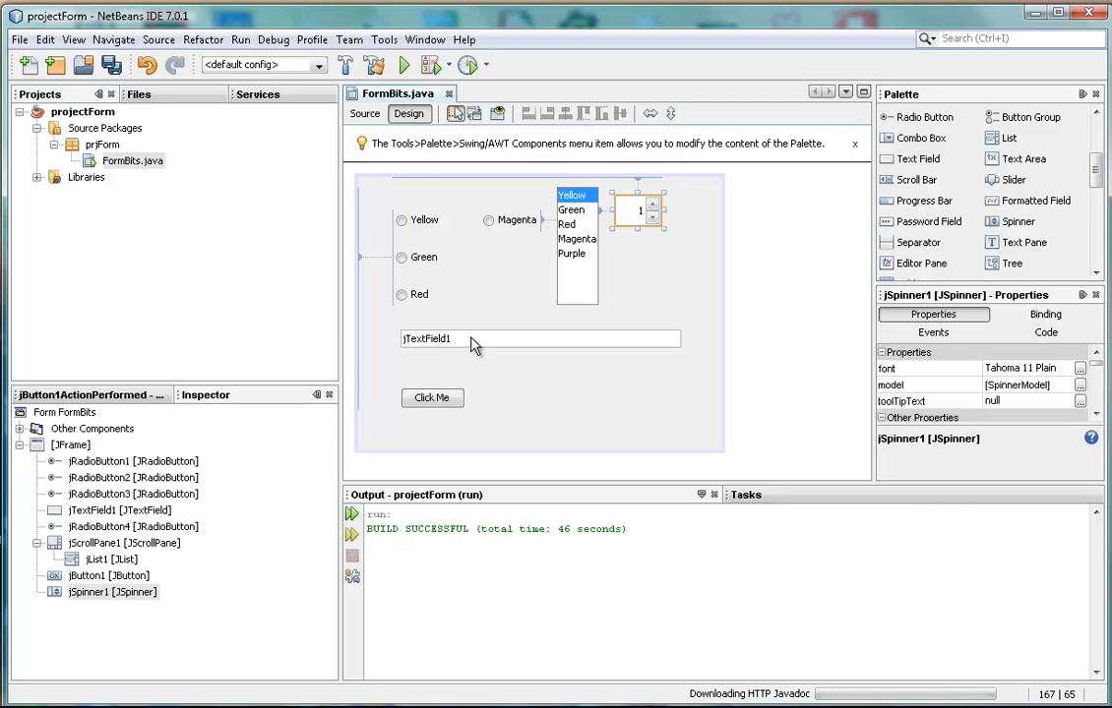
pyautogui.moveTo(433, 398)
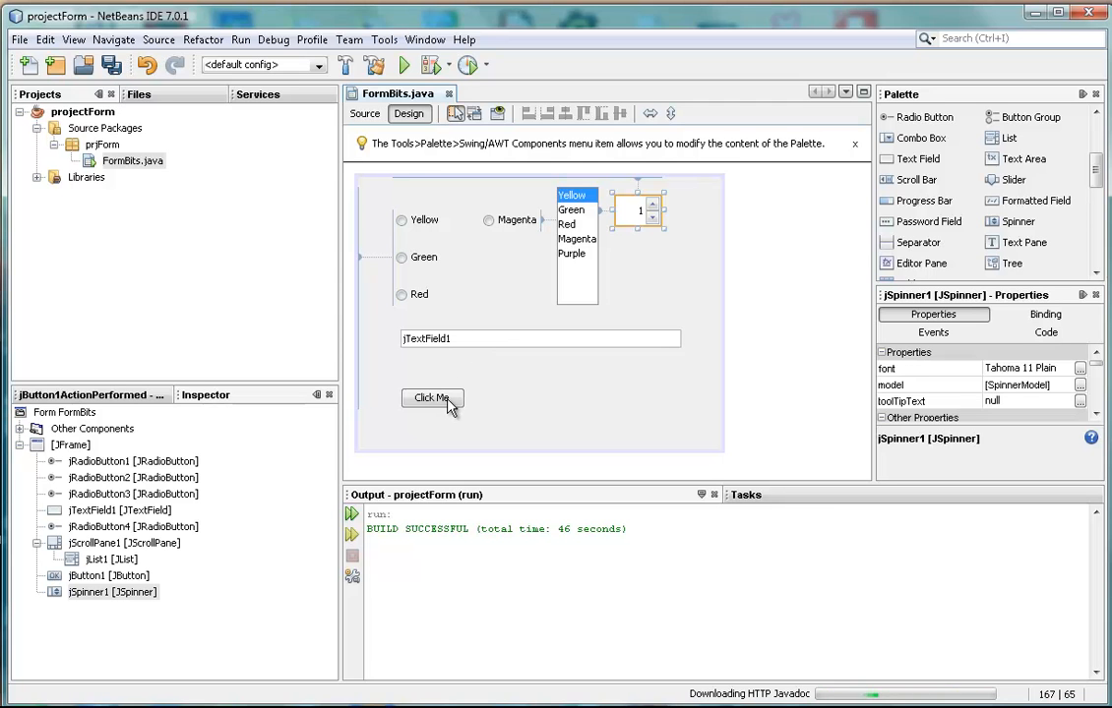
# Step: Jump to the jButton1ActionPerformed handler in FormBits' Source view
pyautogui.click(366, 112)
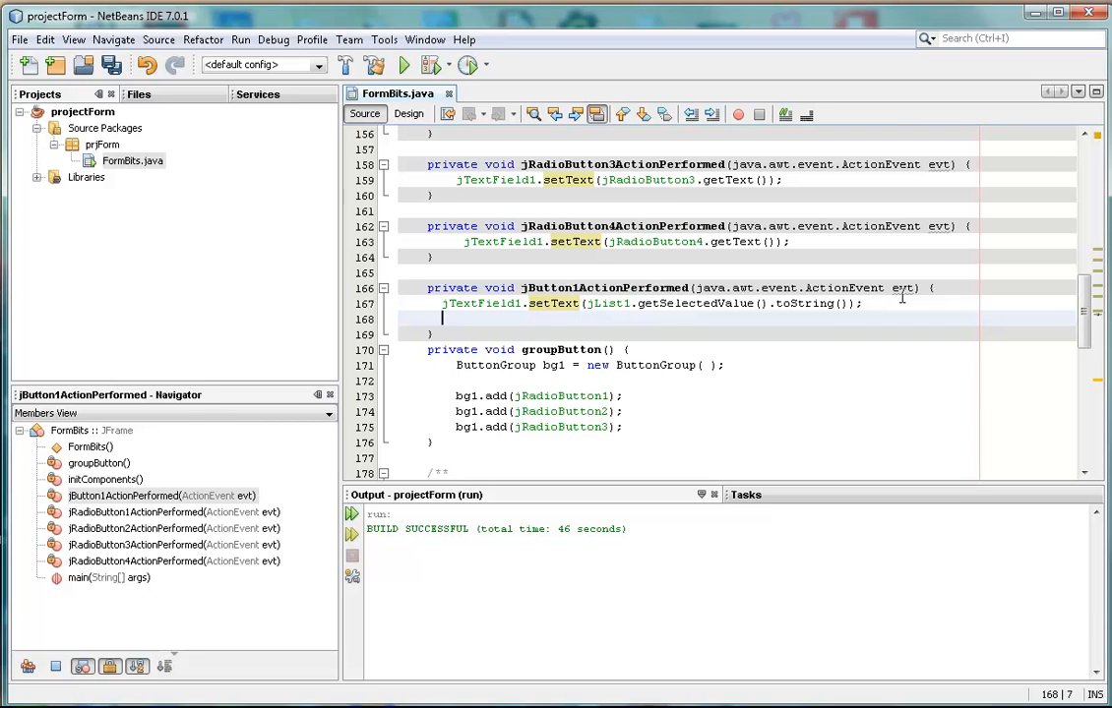
# Step: Add jTextField1.setText(jSpinner1.getValue().toString()); to jButton1ActionPerformed using code completion
pyautogui.write('j')
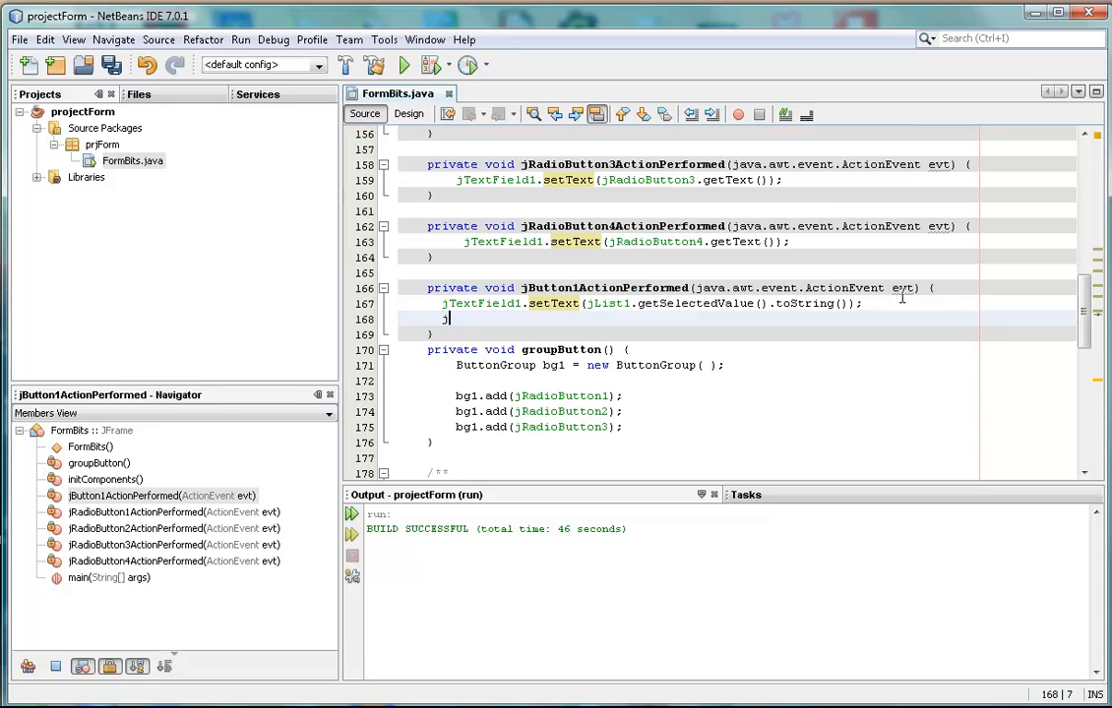
pyautogui.write('Spi')
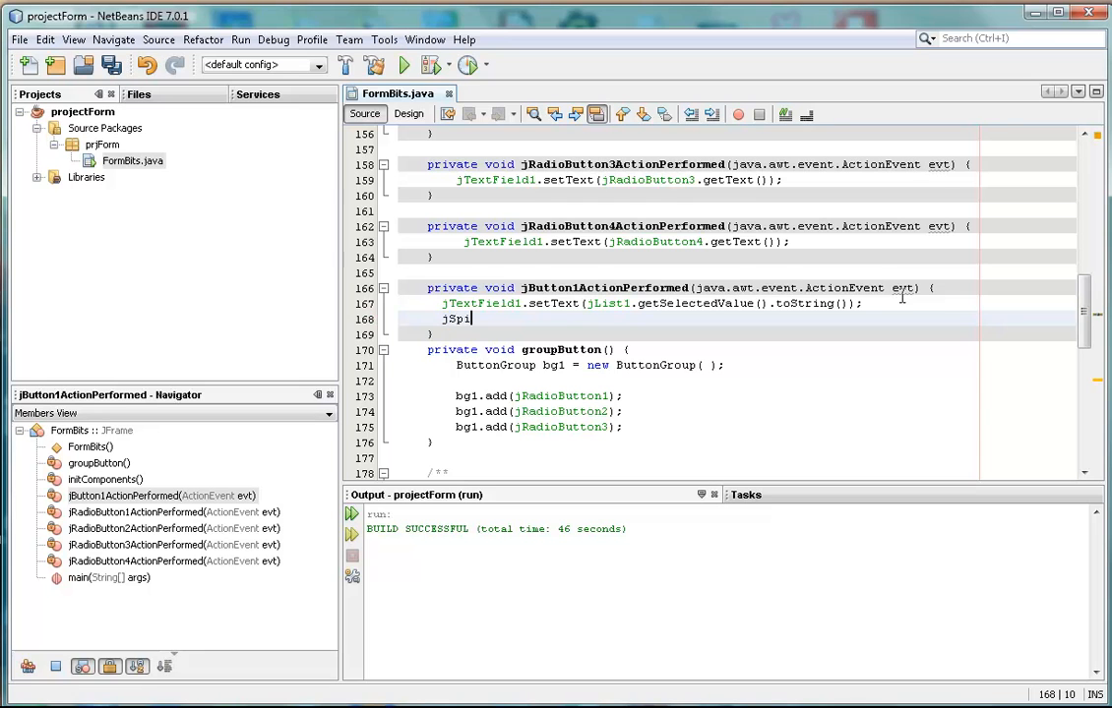
pyautogui.write('nner1')
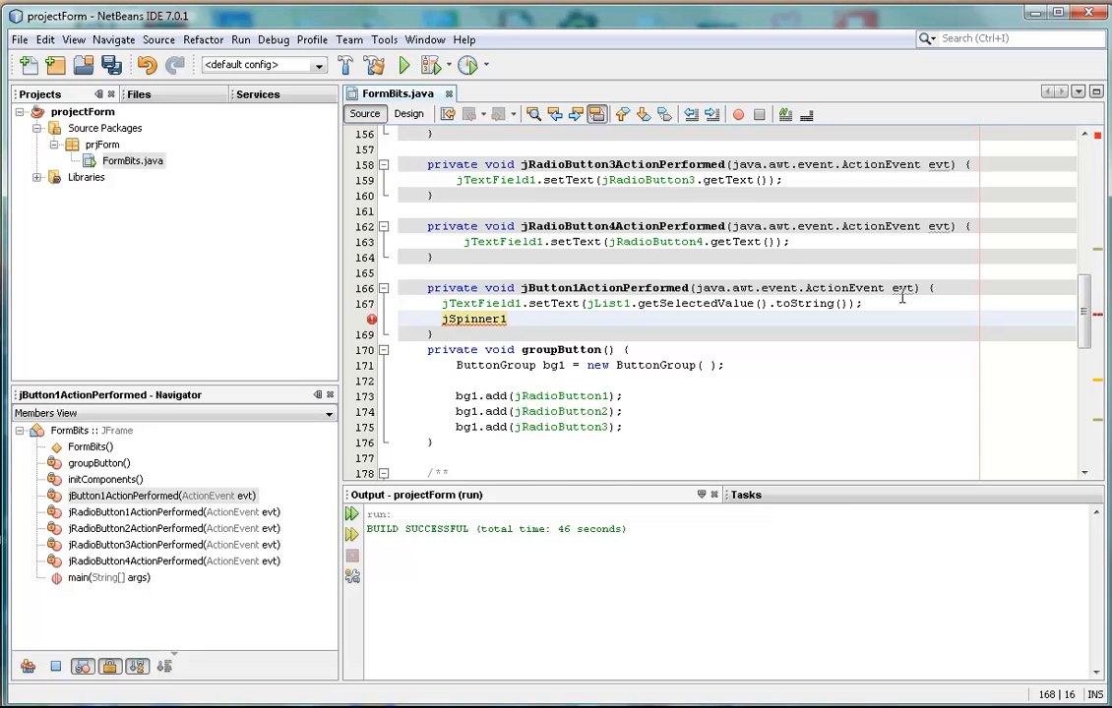
pyautogui.write('1.g')
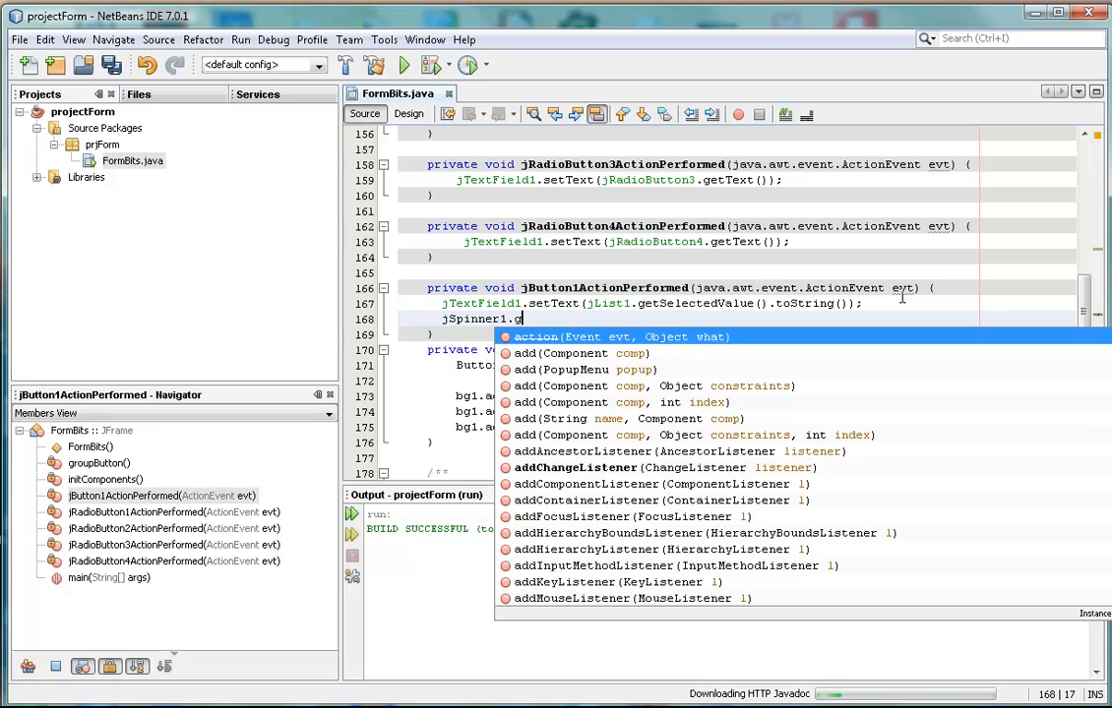
pyautogui.write('et')
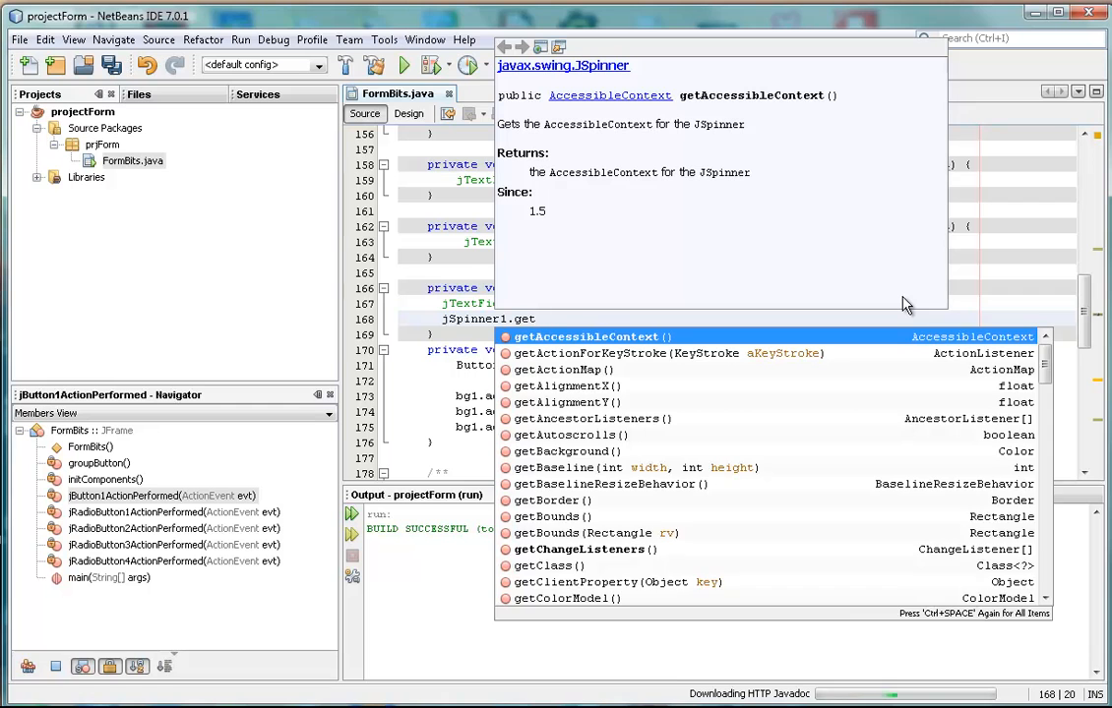
pyautogui.write('Value(')
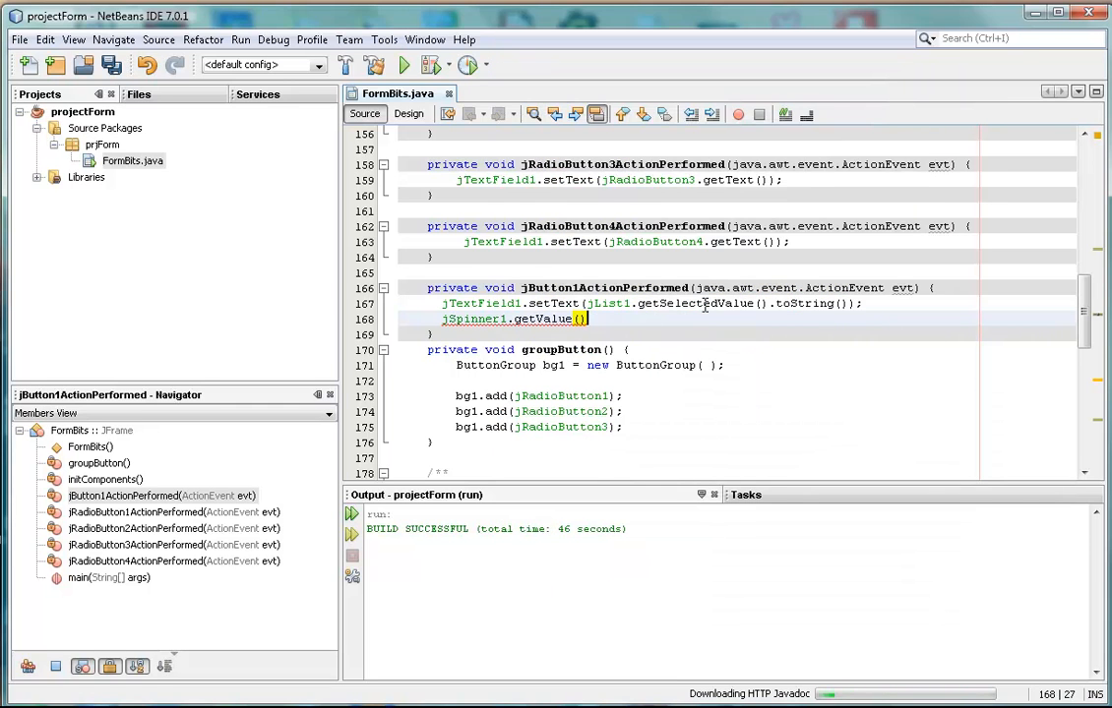
pyautogui.write(';')
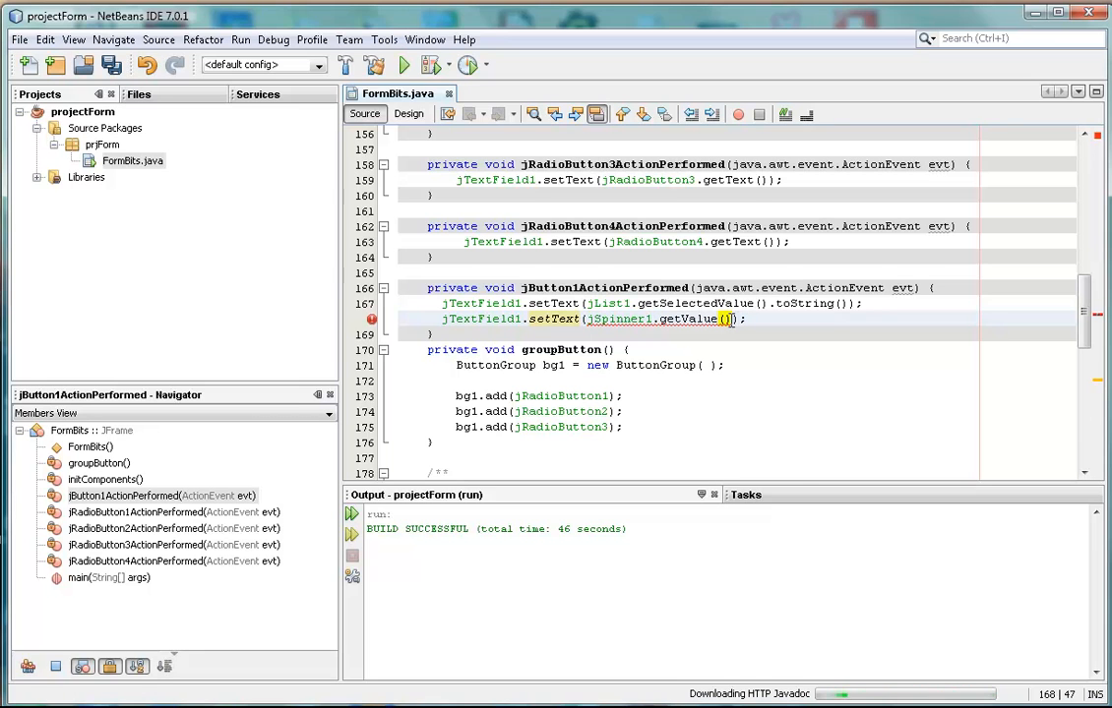
pyautogui.write('.toString(')
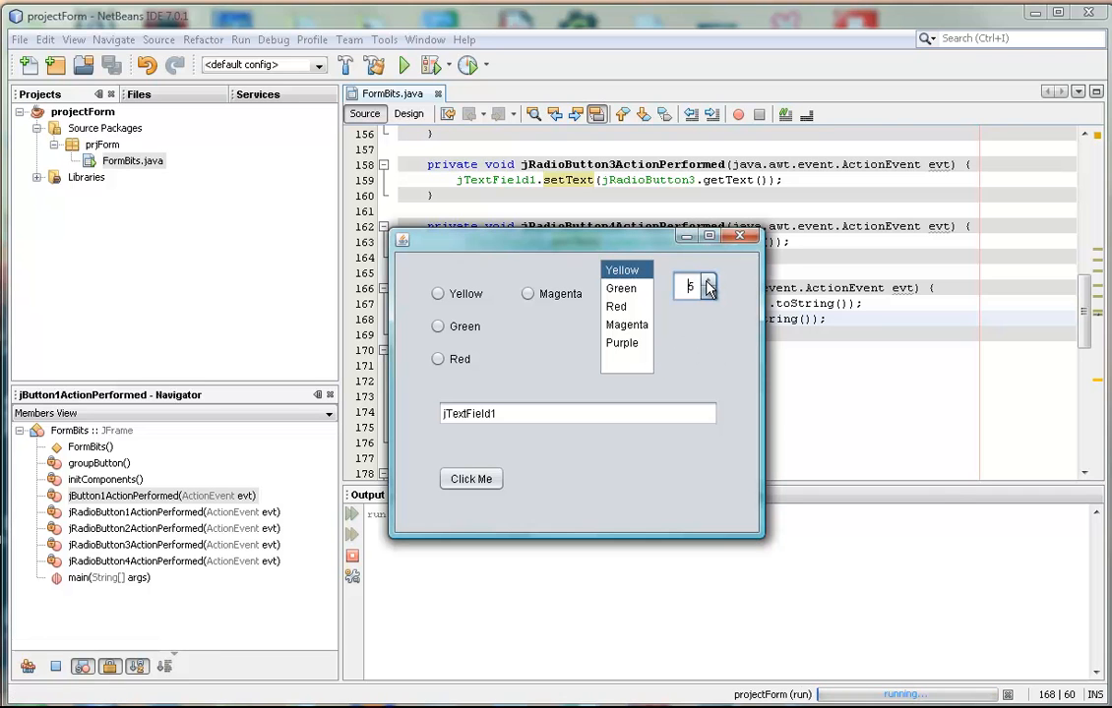
# Step: Step the spinner up to 10 and press Click Me to copy it into the text field
pyautogui.click(709, 293)
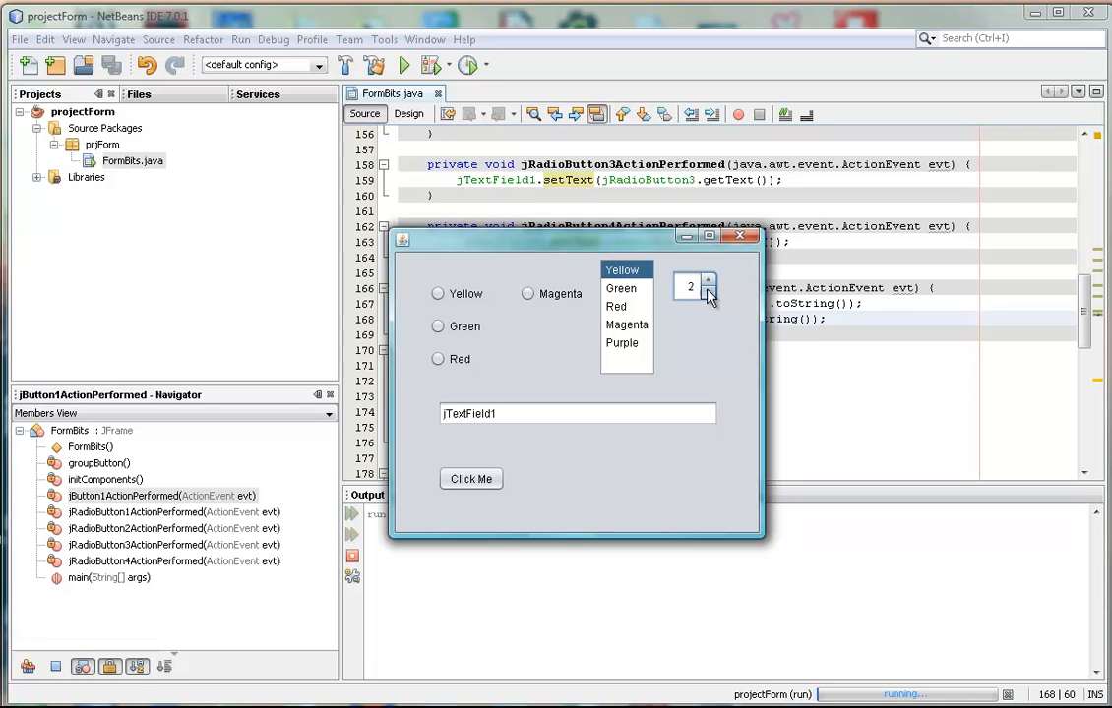
pyautogui.click(712, 280)
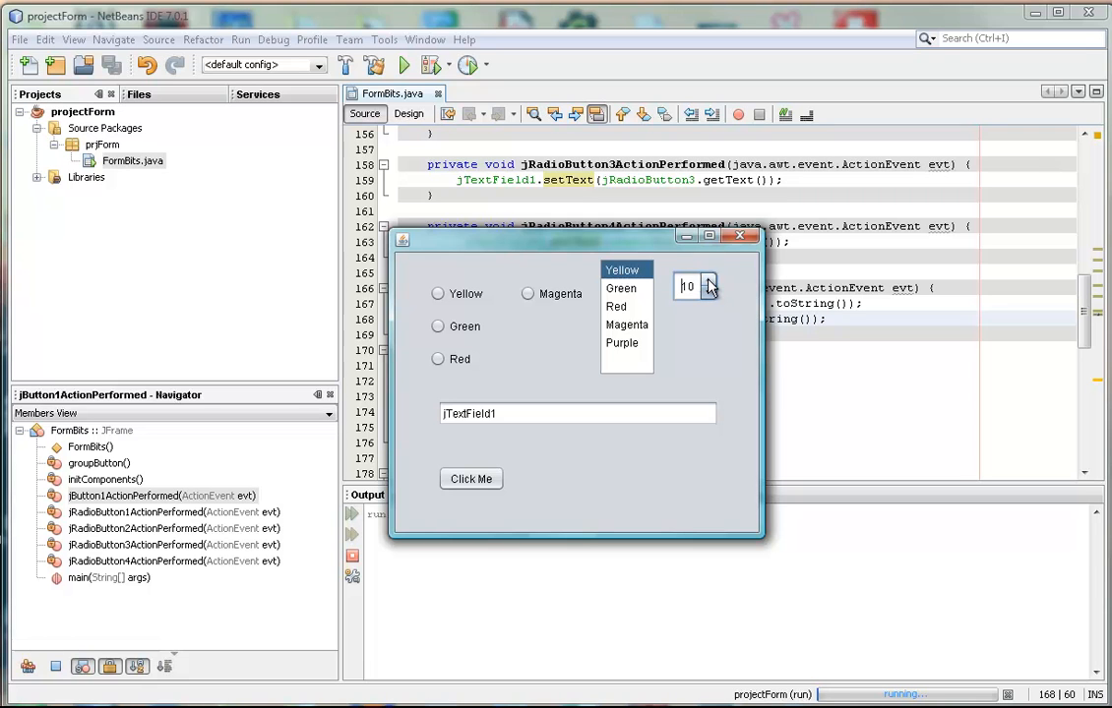
pyautogui.click(710, 279)
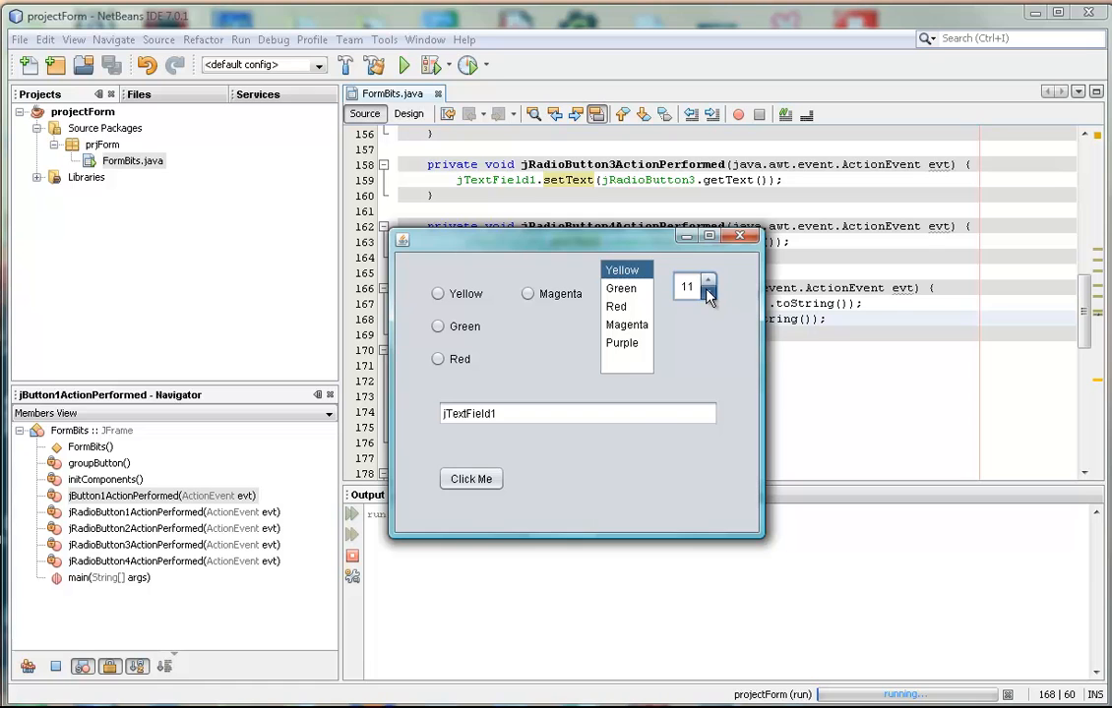
pyautogui.click(712, 293)
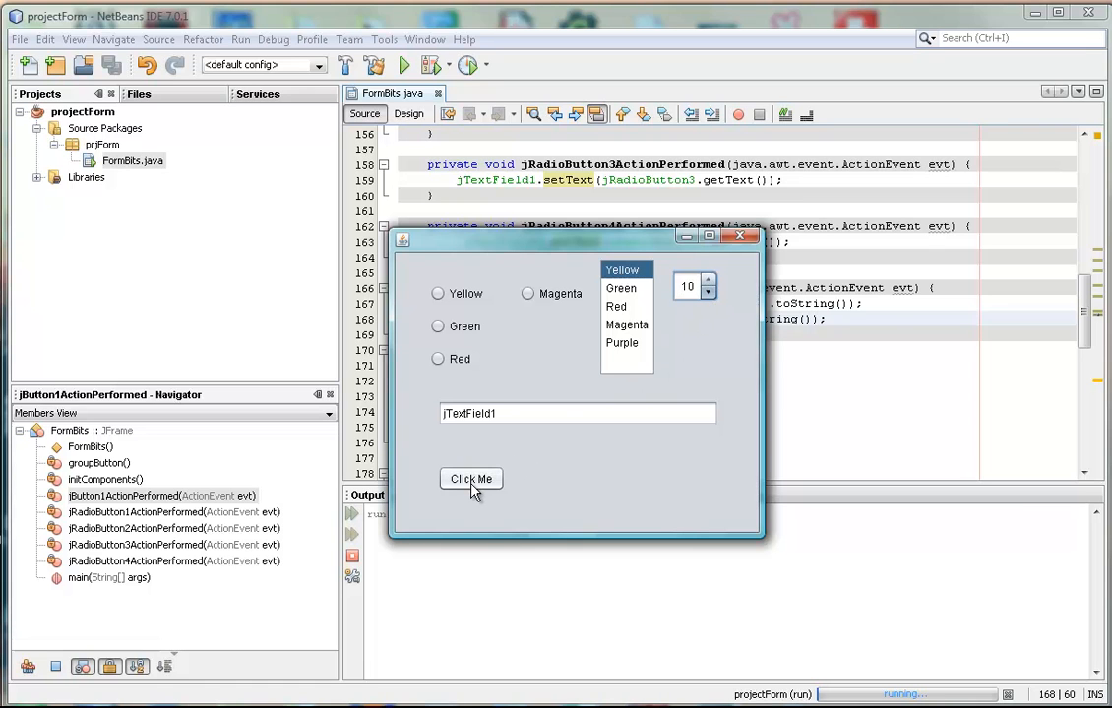
pyautogui.click(470, 480)
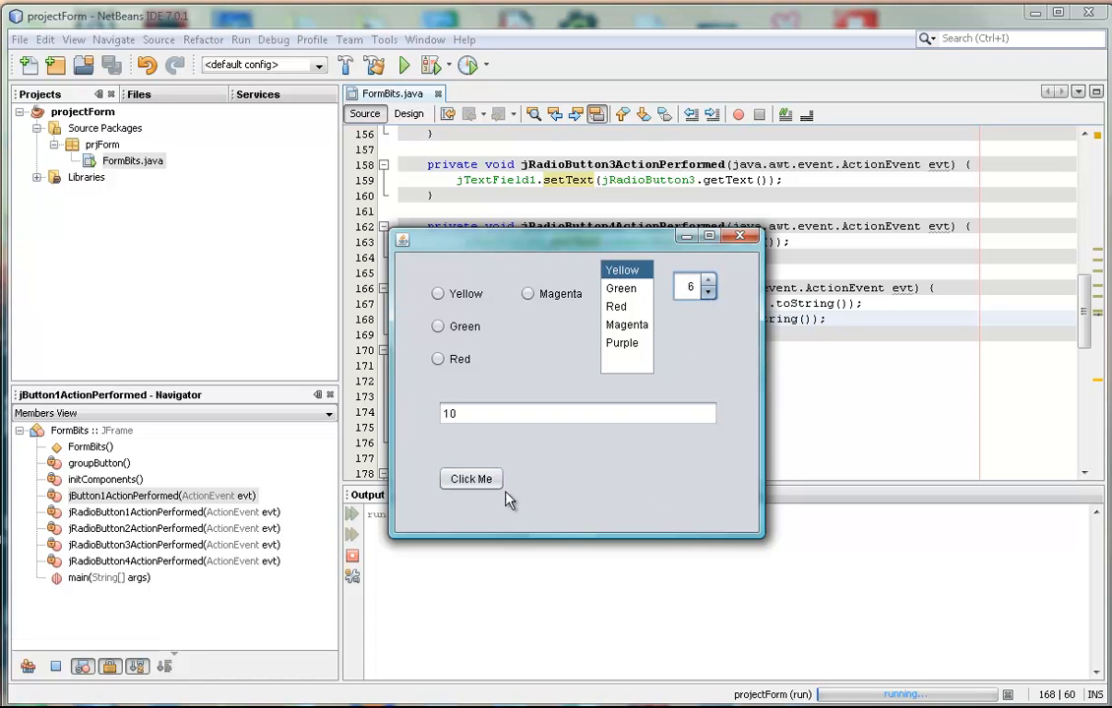
pyautogui.click(470, 478)
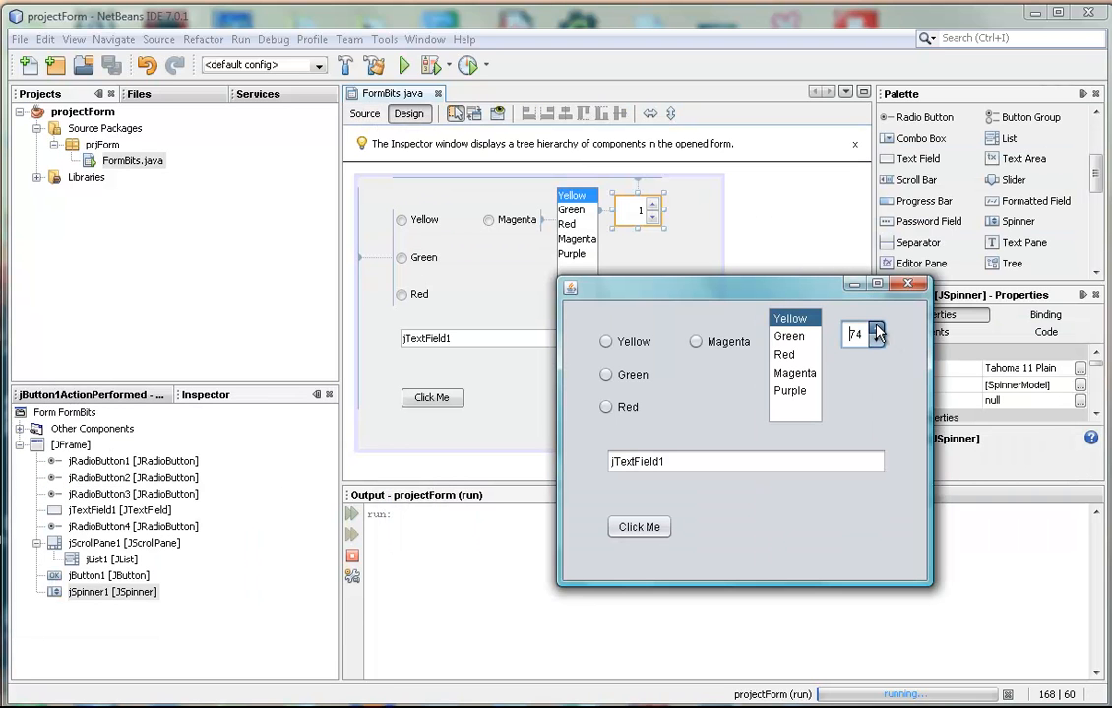
# Step: Change the spinner to 99 and press Click Me so the text field shows 99
pyautogui.click(882, 329)
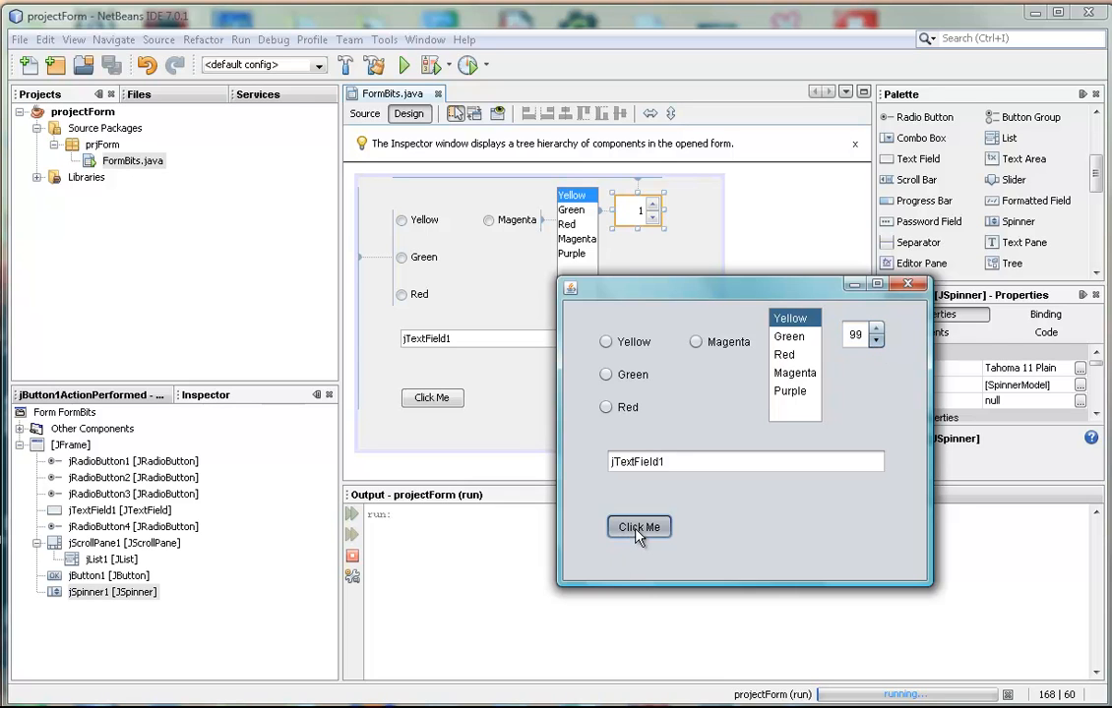
pyautogui.click(637, 528)
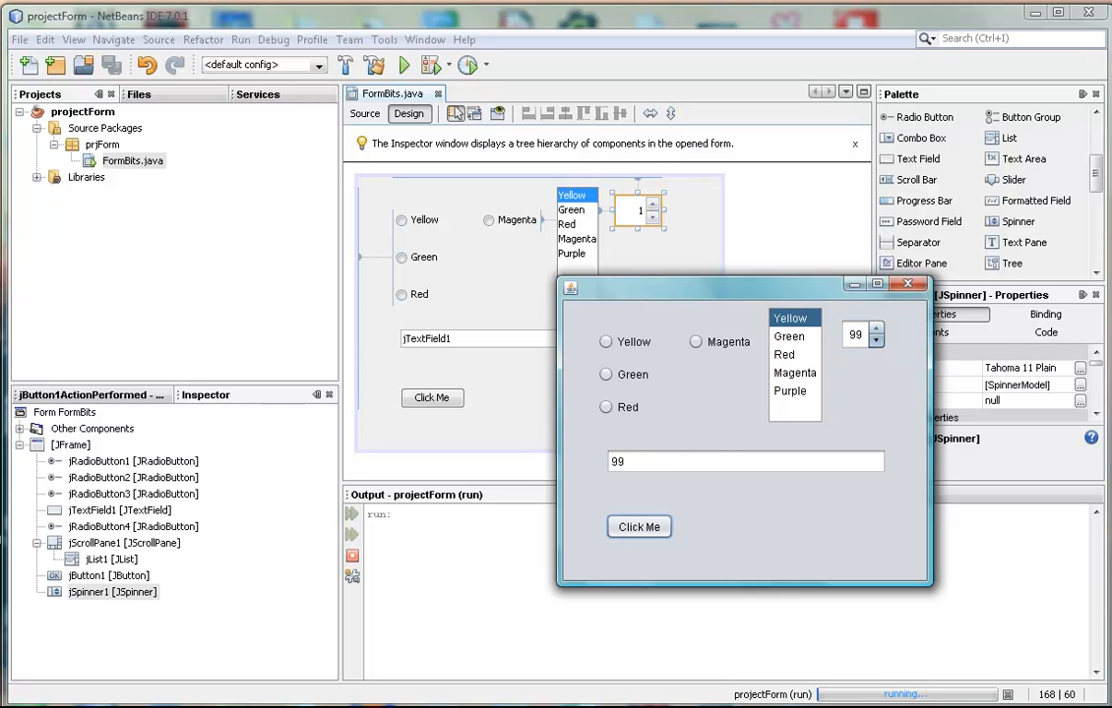